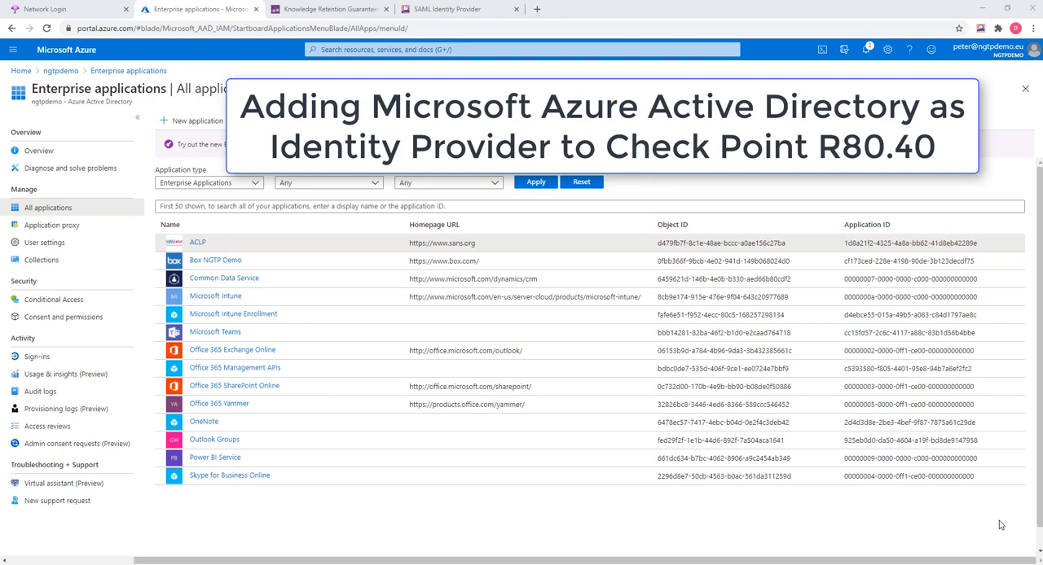
mouse_move(1000, 528)
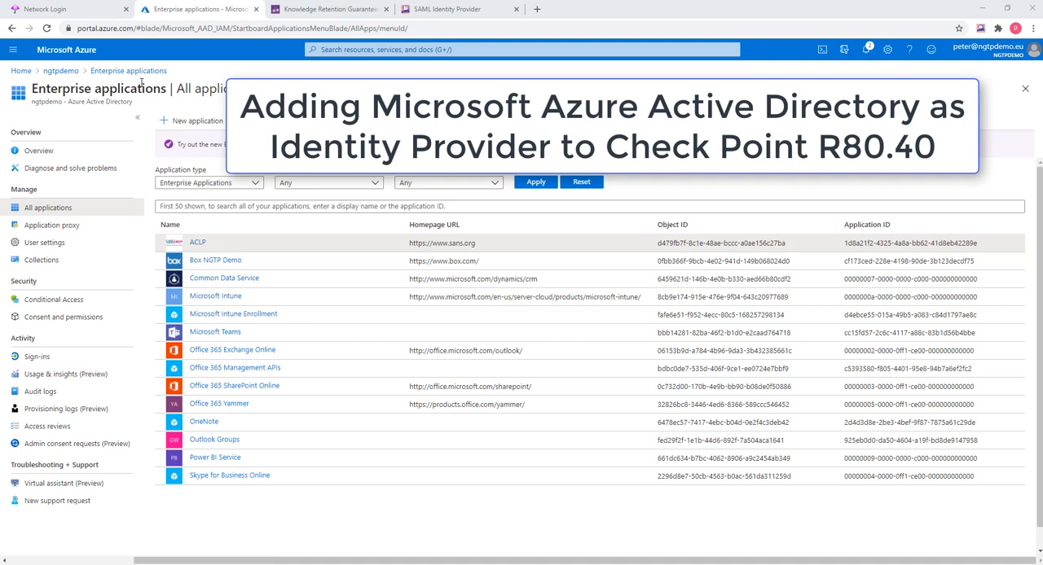
mouse_move(140, 85)
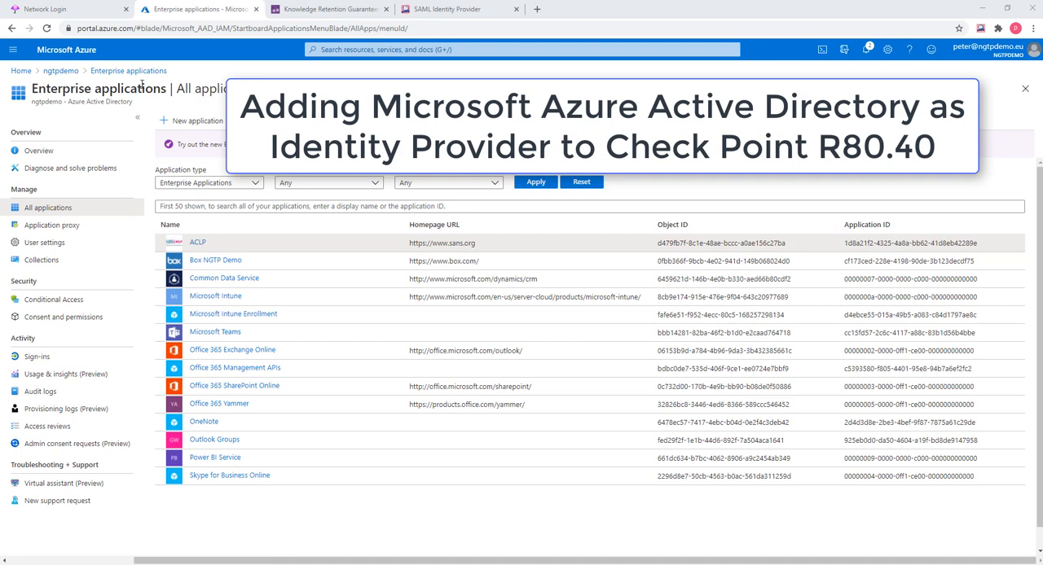
mouse_move(189, 121)
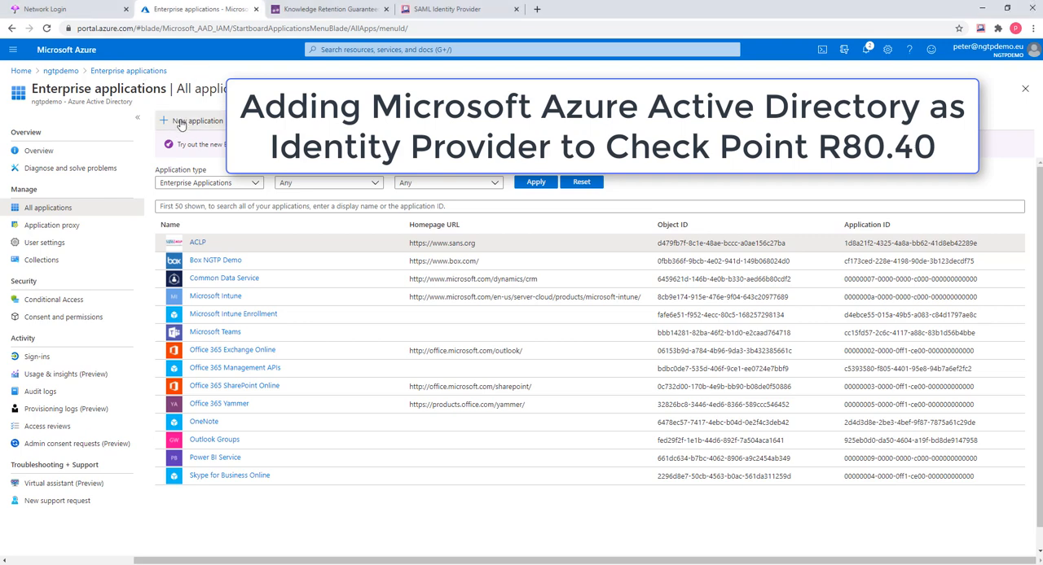
Step: Start a new enterprise application and filter the gallery to SAML sign-on and the Education category
click(195, 120)
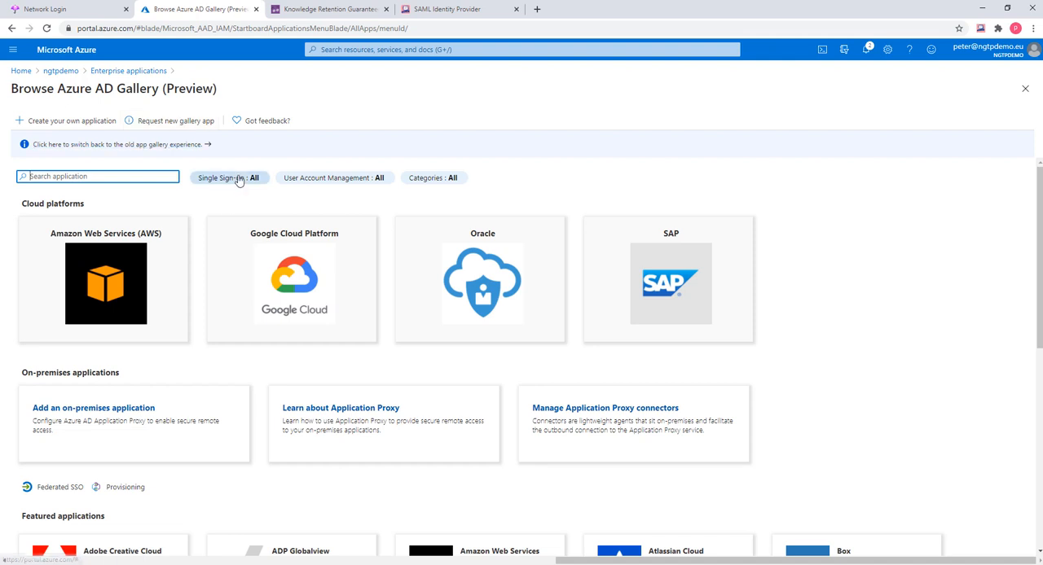
click(209, 210)
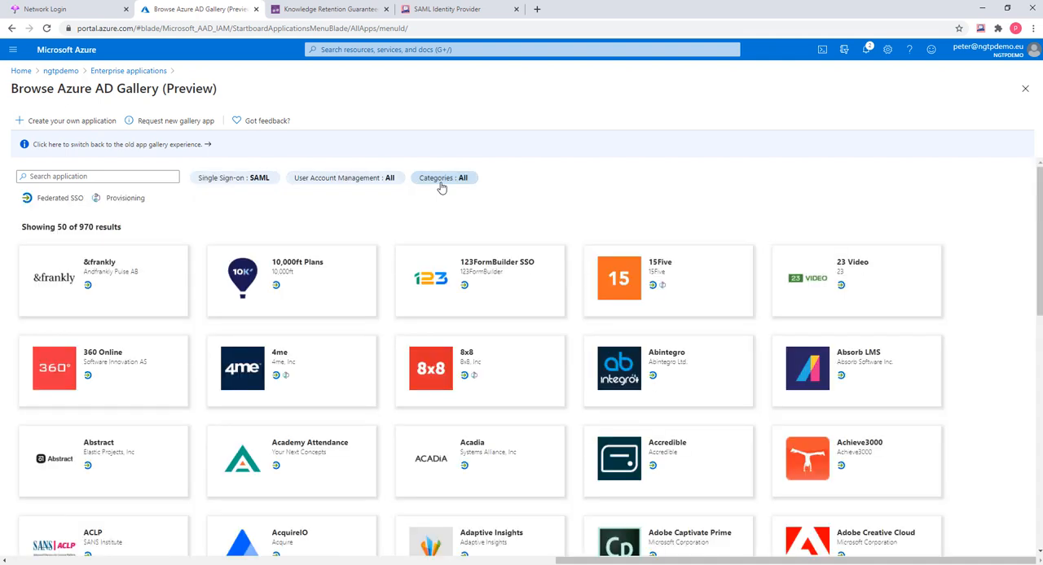
click(444, 178)
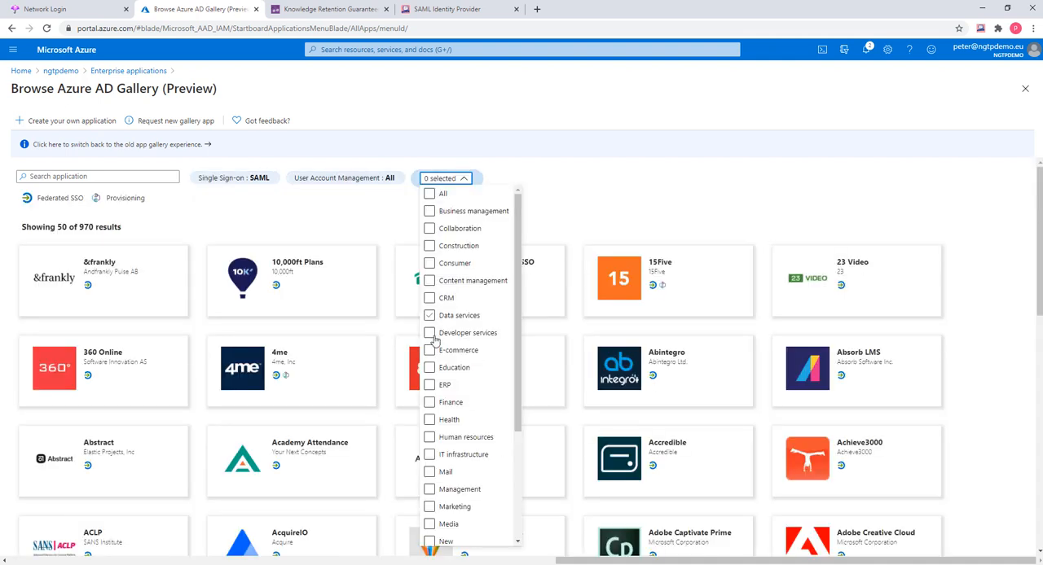
click(430, 369)
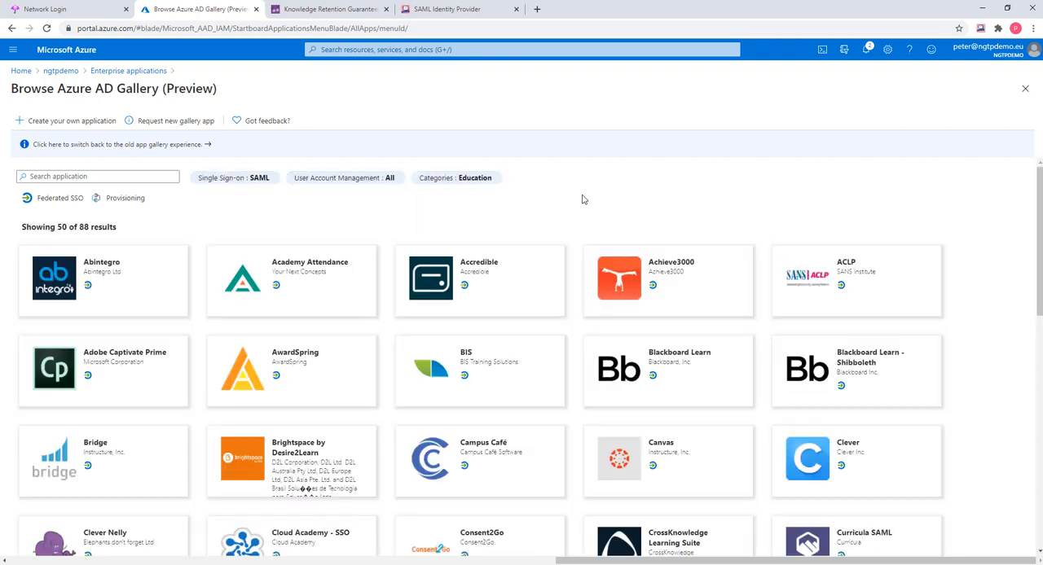
scroll(down, 3)
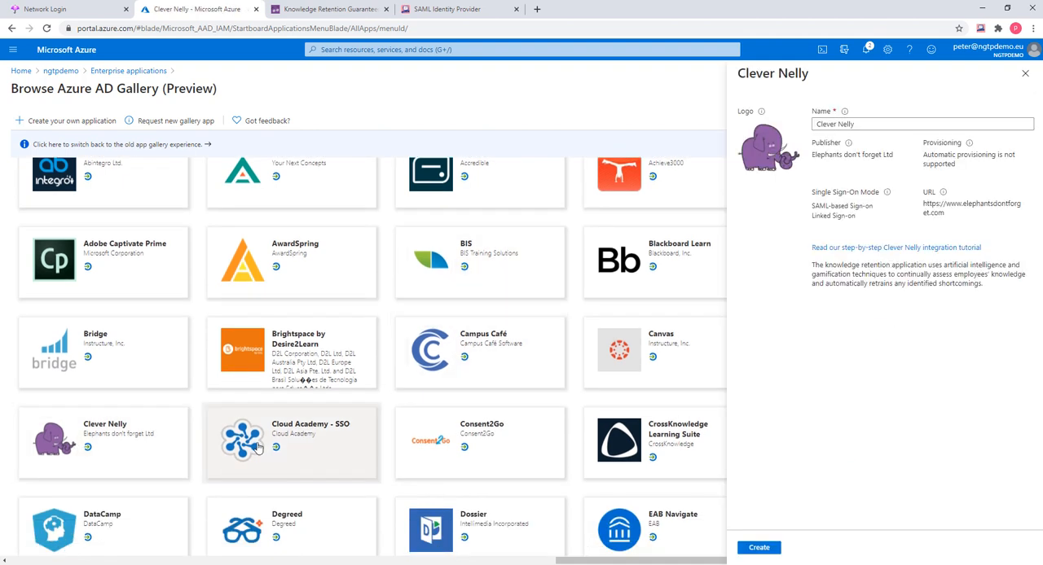
Step: Select Clever Nelly, rename it 'Clever Nelly demo' and create it
click(920, 124)
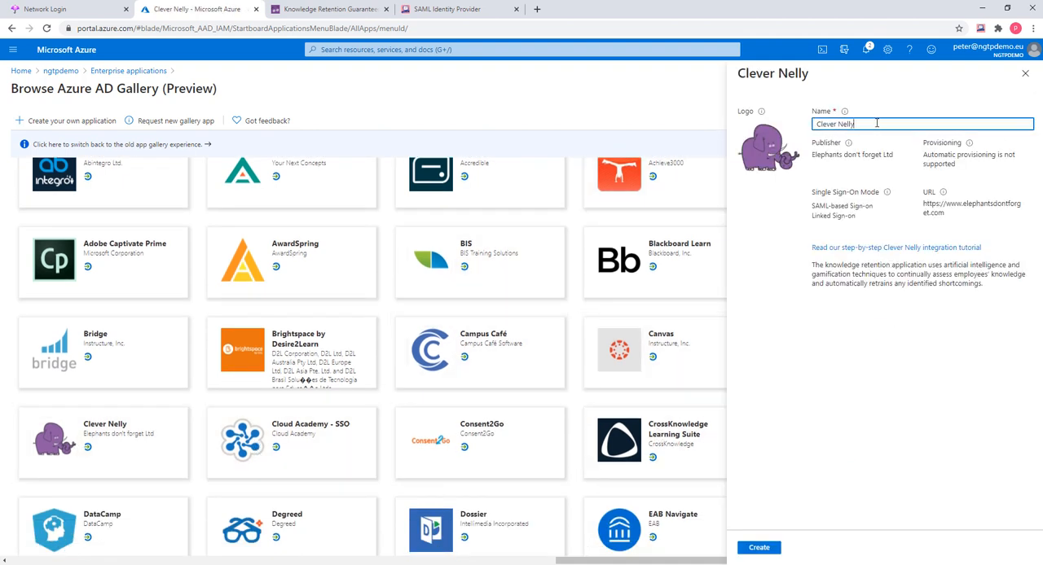
text(demo)
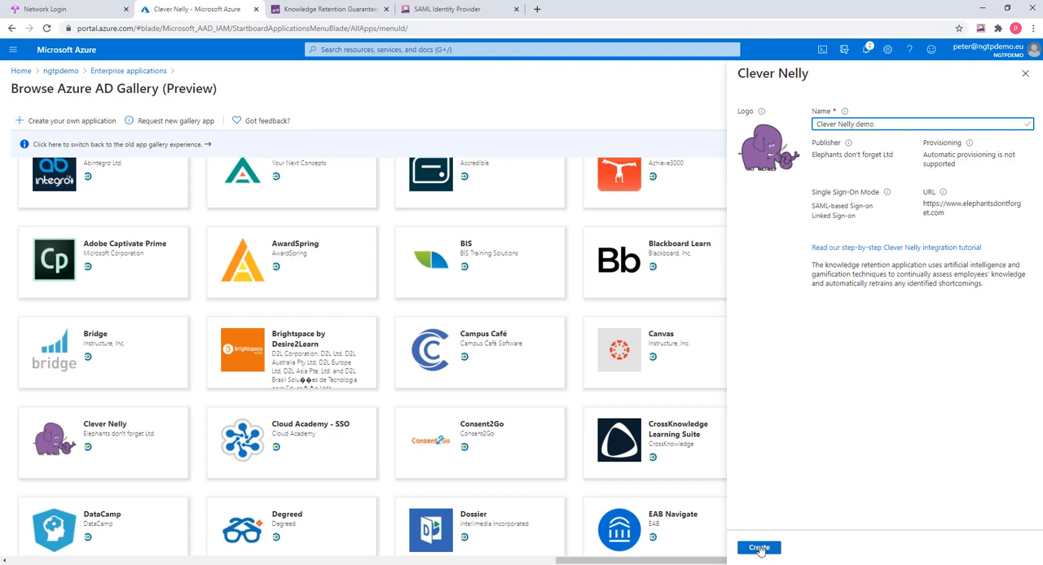
click(757, 548)
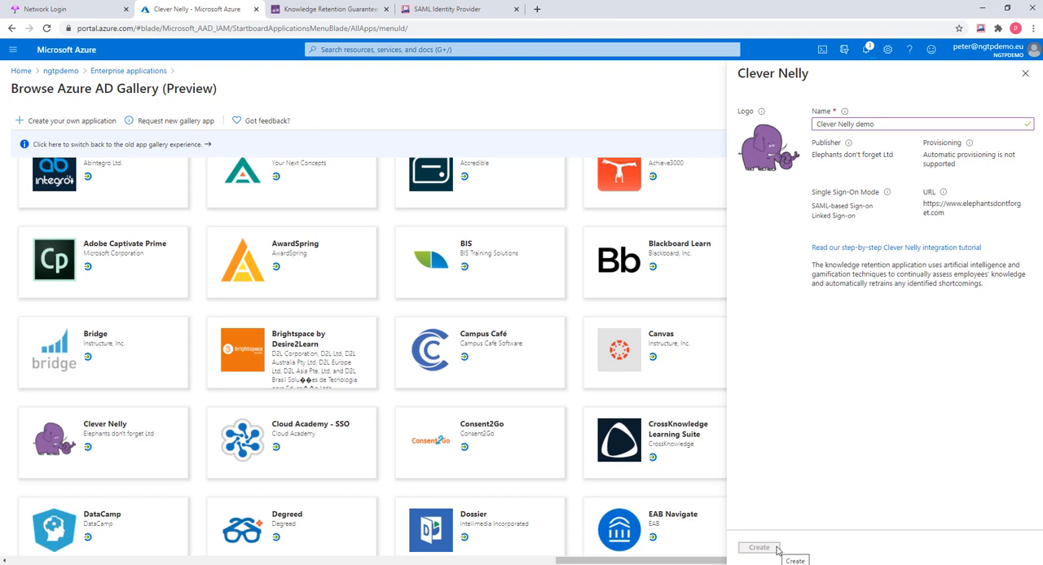
Step: Choose SAML as Clever Nelly demo's single sign-on method and edit its user attributes and claims
click(757, 547)
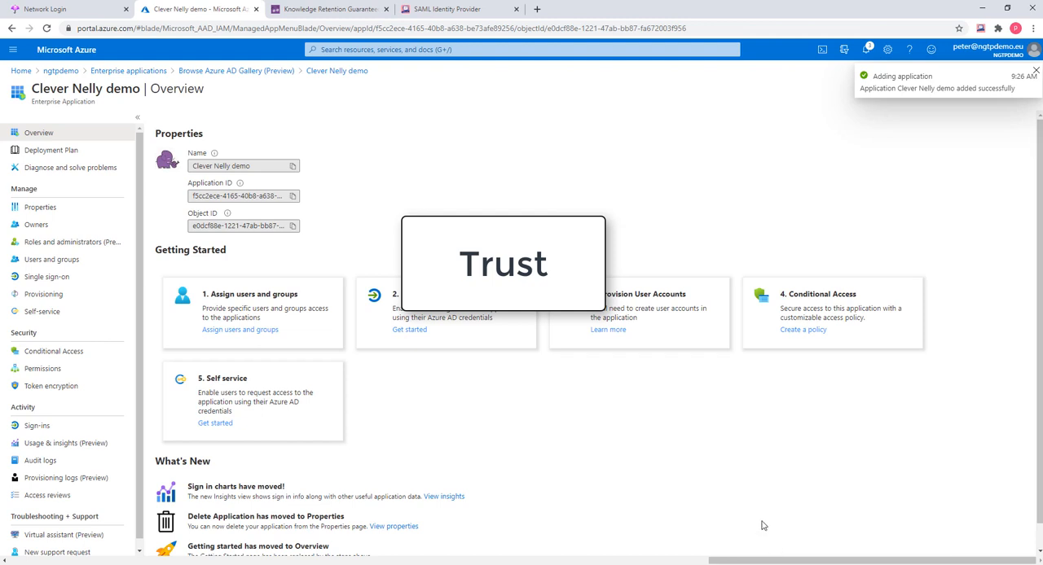
click(46, 277)
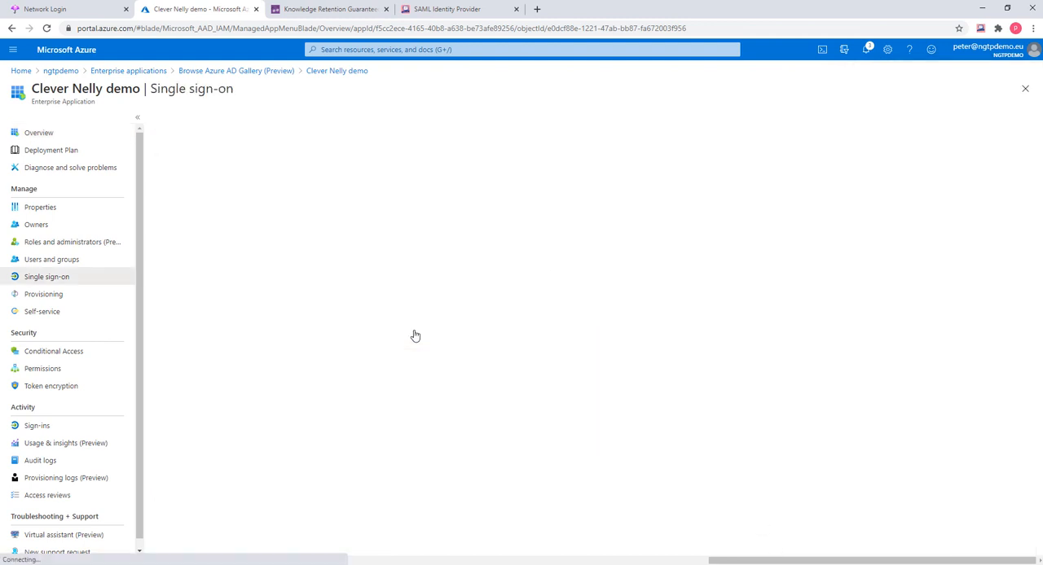
click(45, 277)
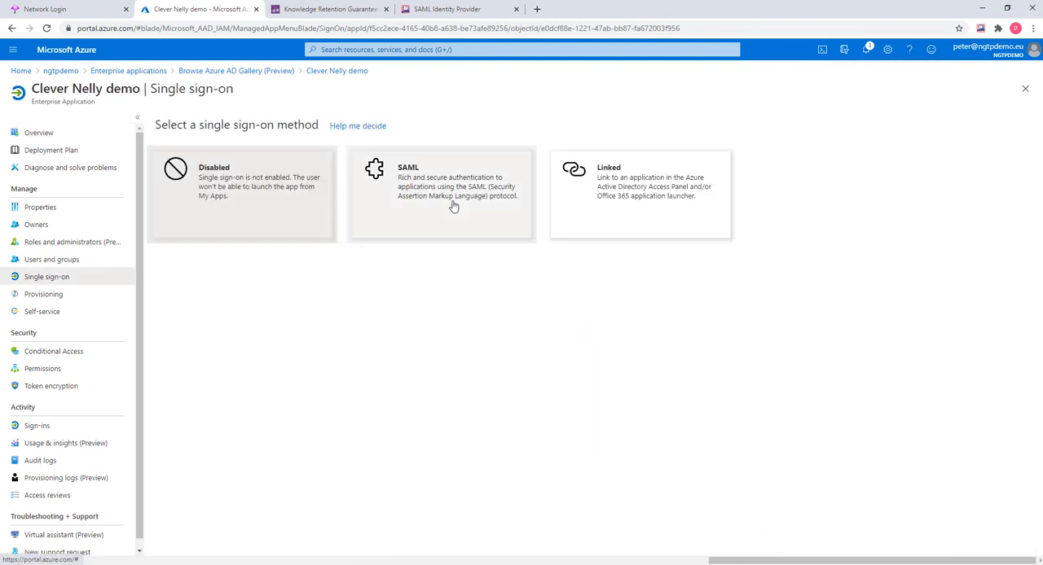
click(440, 194)
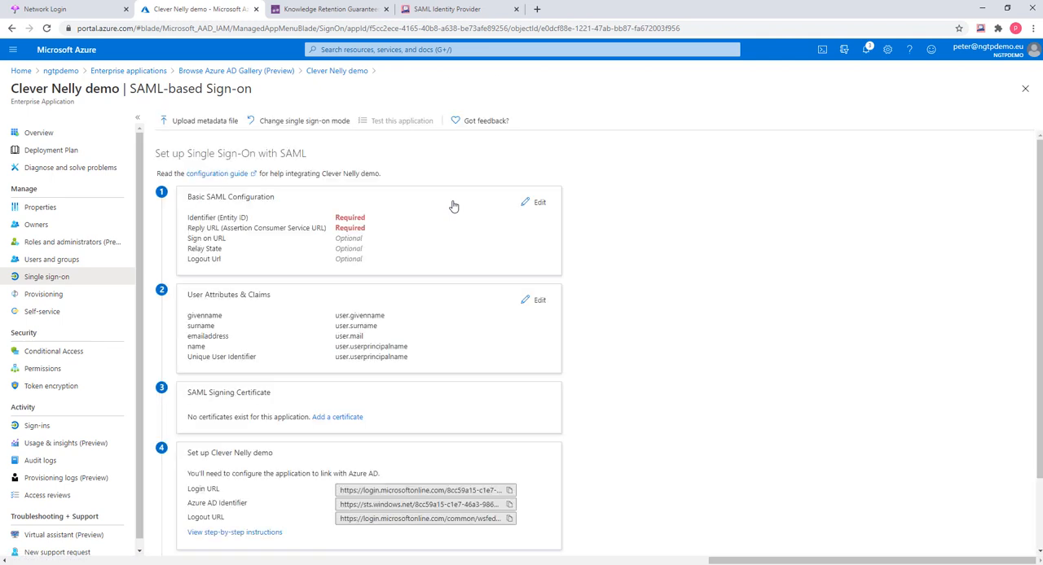
mouse_move(453, 205)
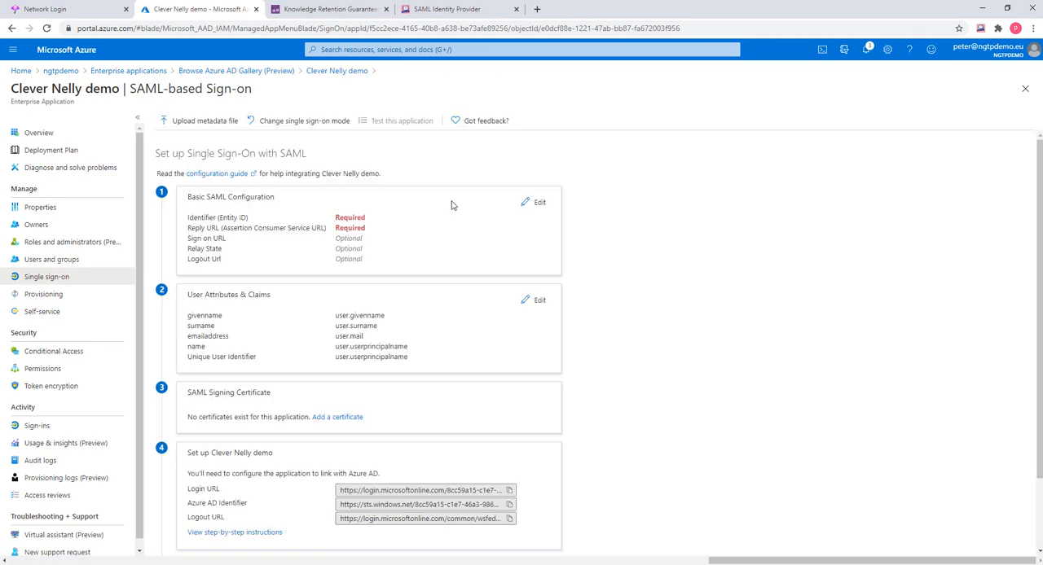
mouse_move(208, 349)
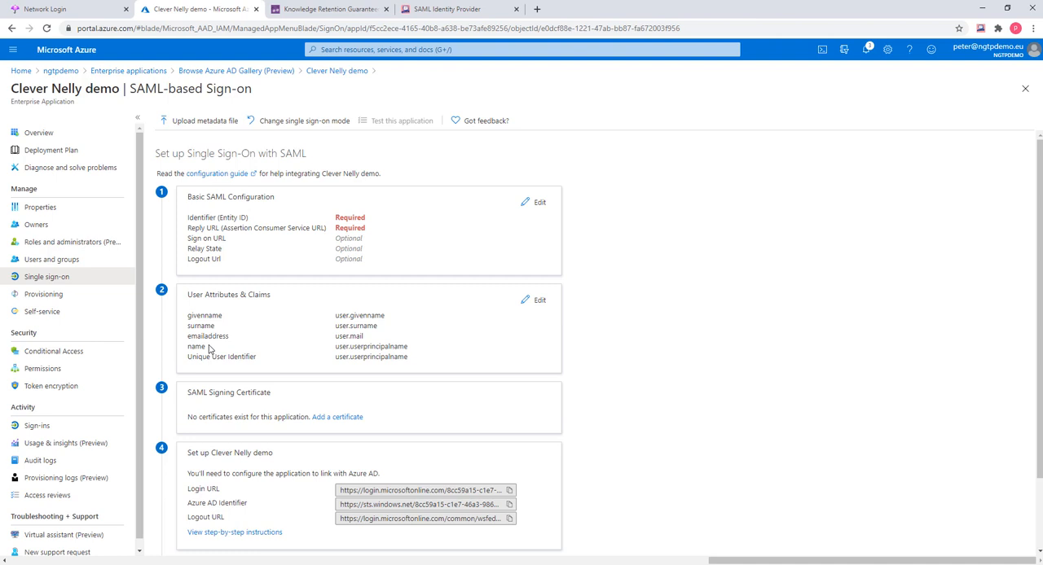
click(534, 300)
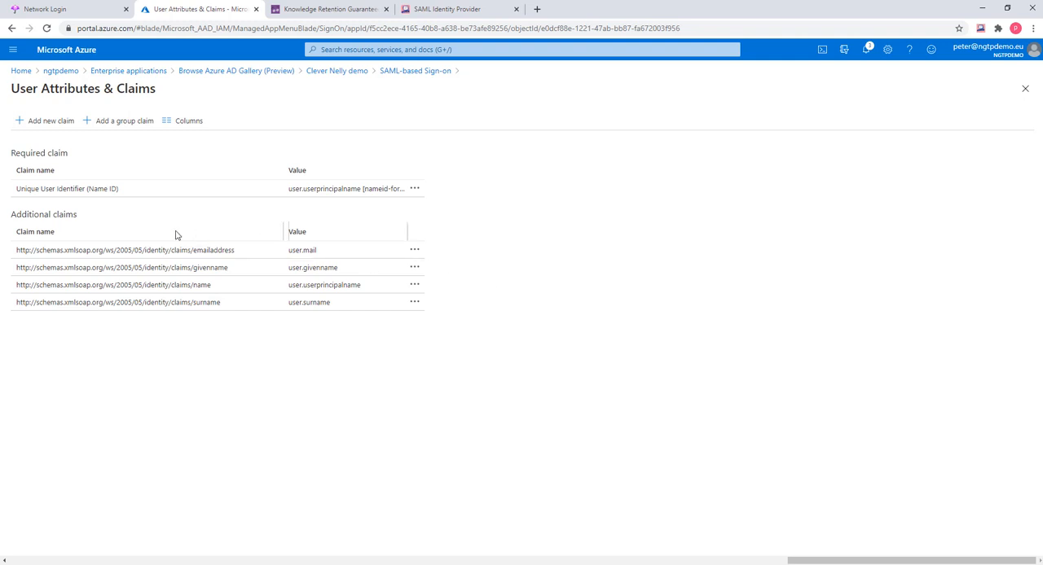
Step: Add a group claim returning security groups with Group ID kept as the source attribute
click(124, 121)
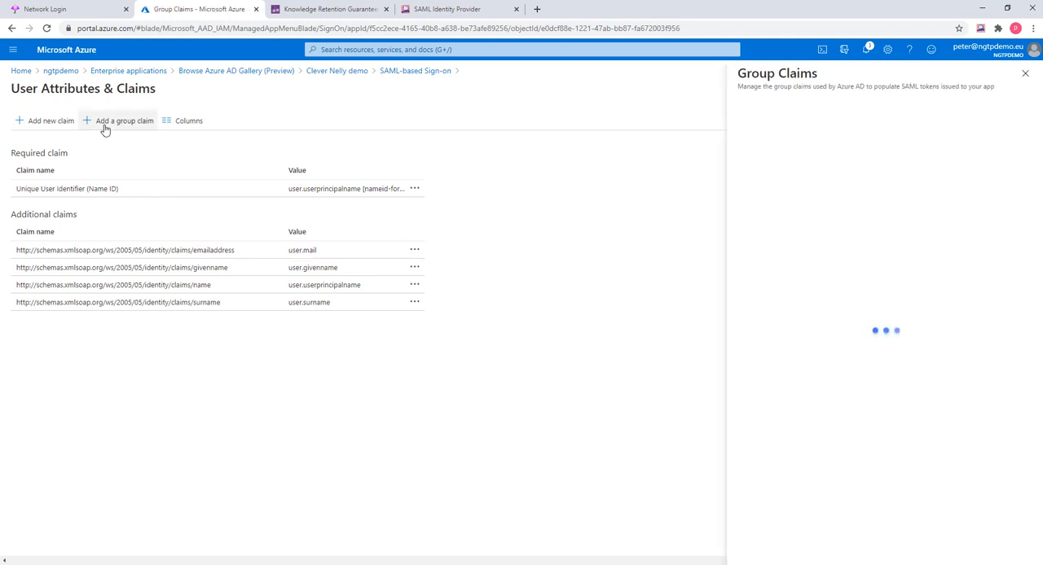
click(123, 121)
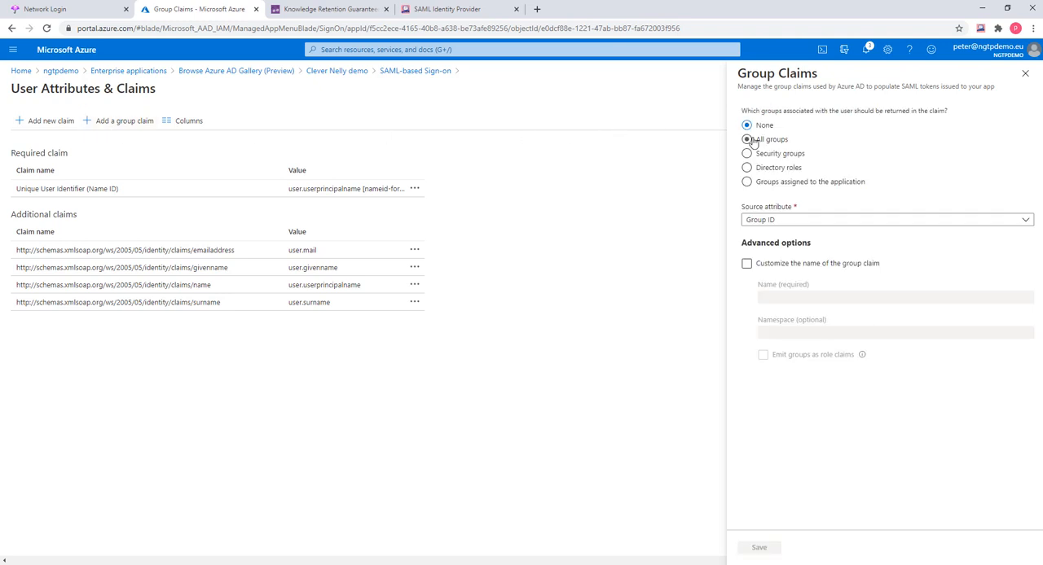
click(746, 153)
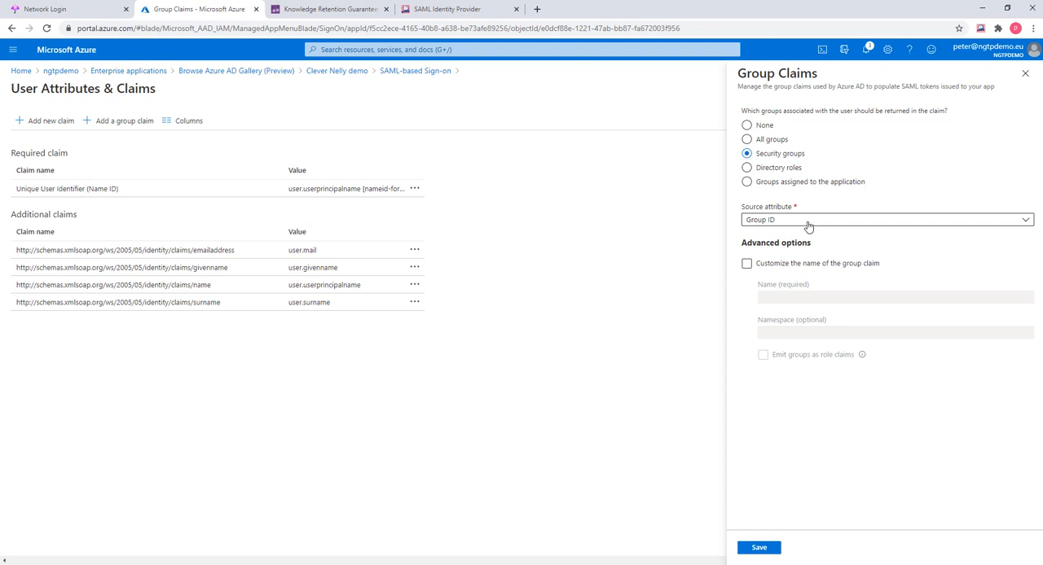
click(886, 219)
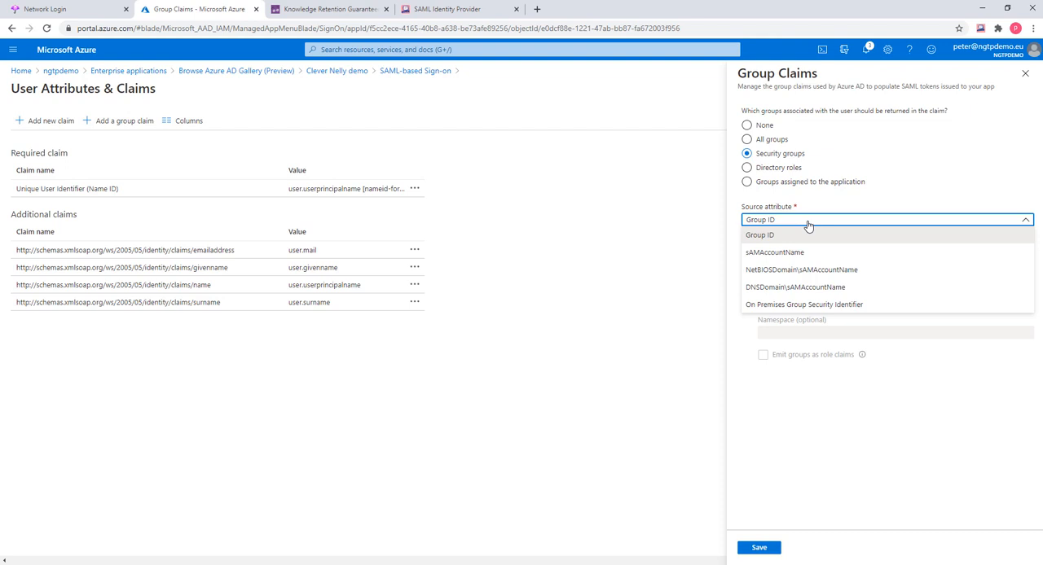
click(759, 235)
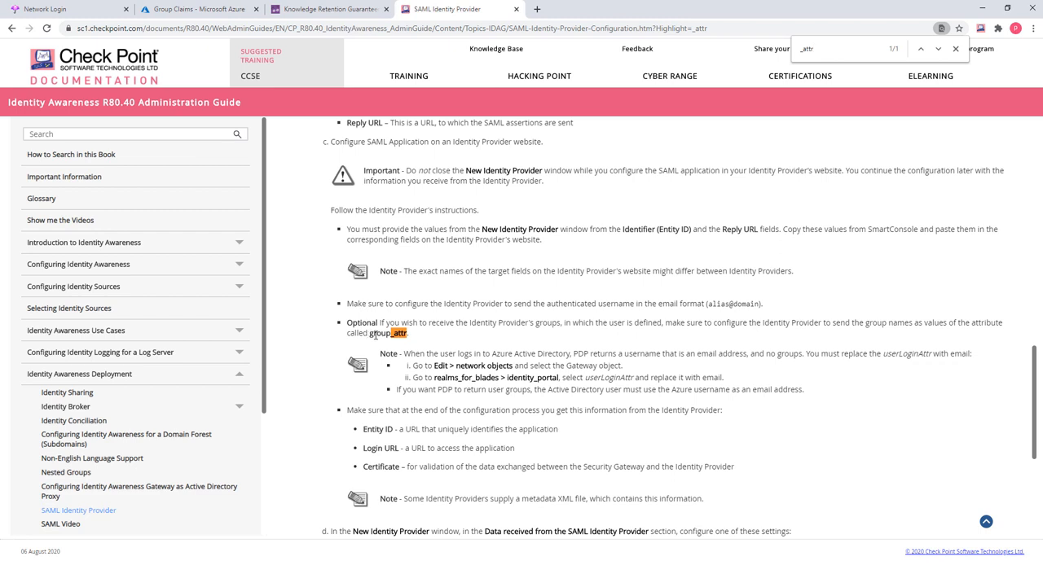
mouse_move(439, 339)
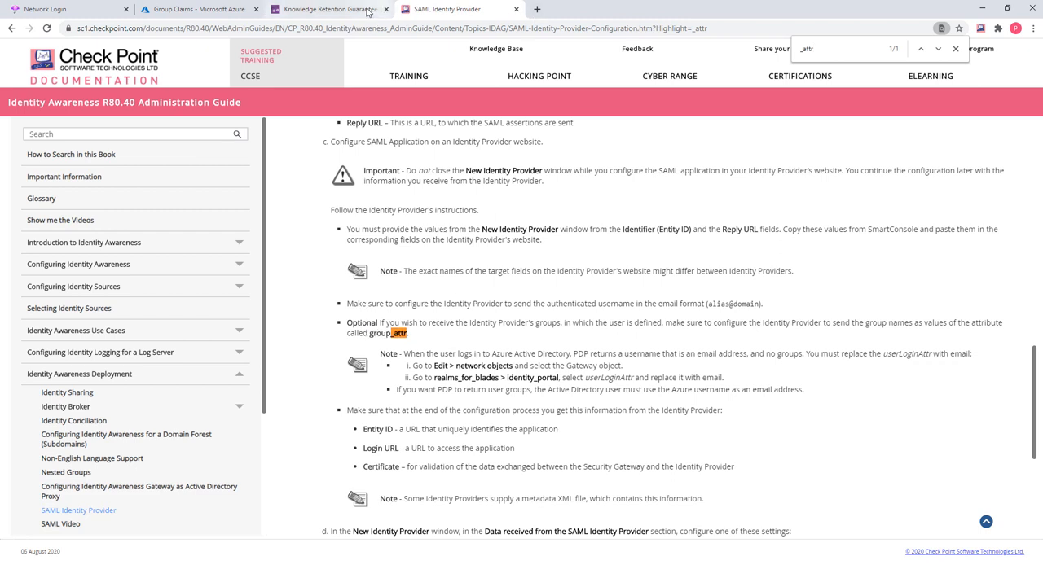
Step: Give the group claim the custom name group_attr and save it
click(195, 10)
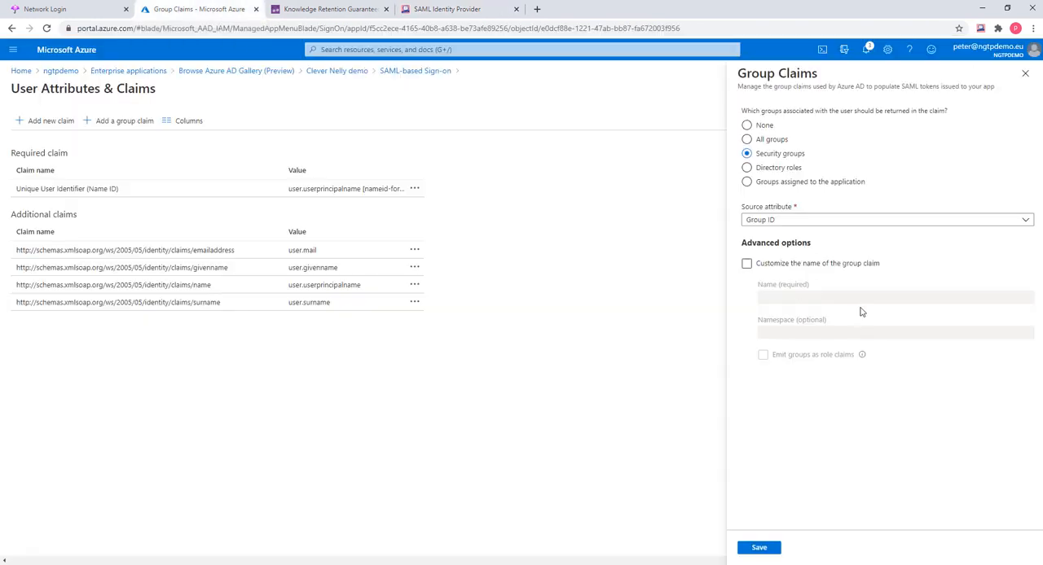
click(746, 264)
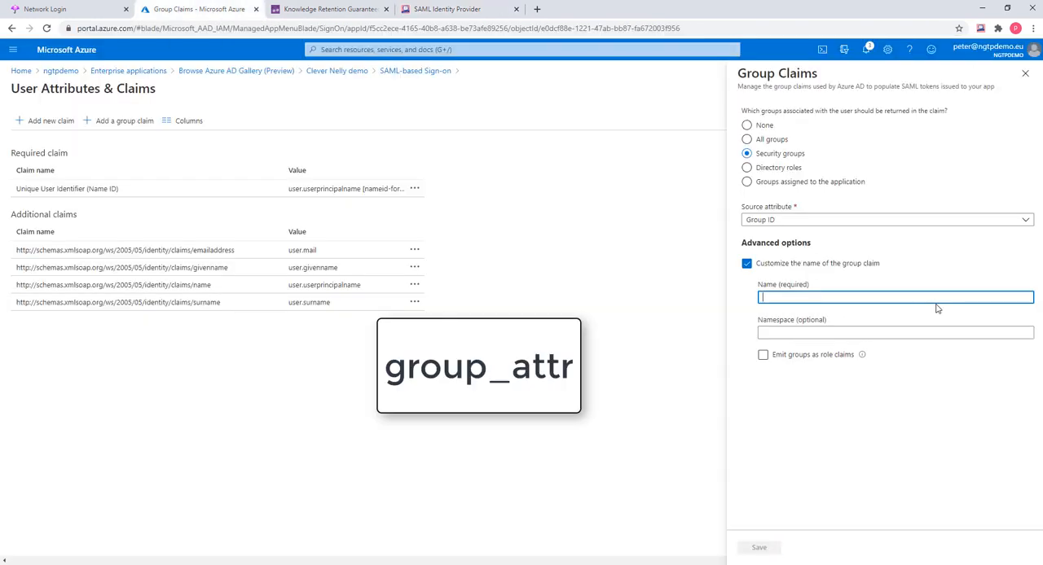
text(g)
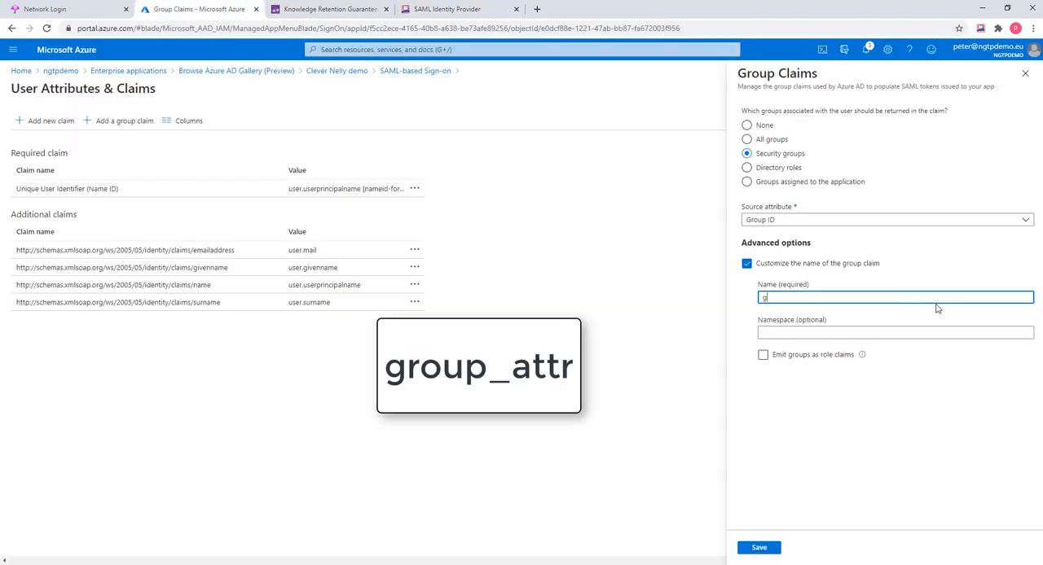
text(roup_attr)
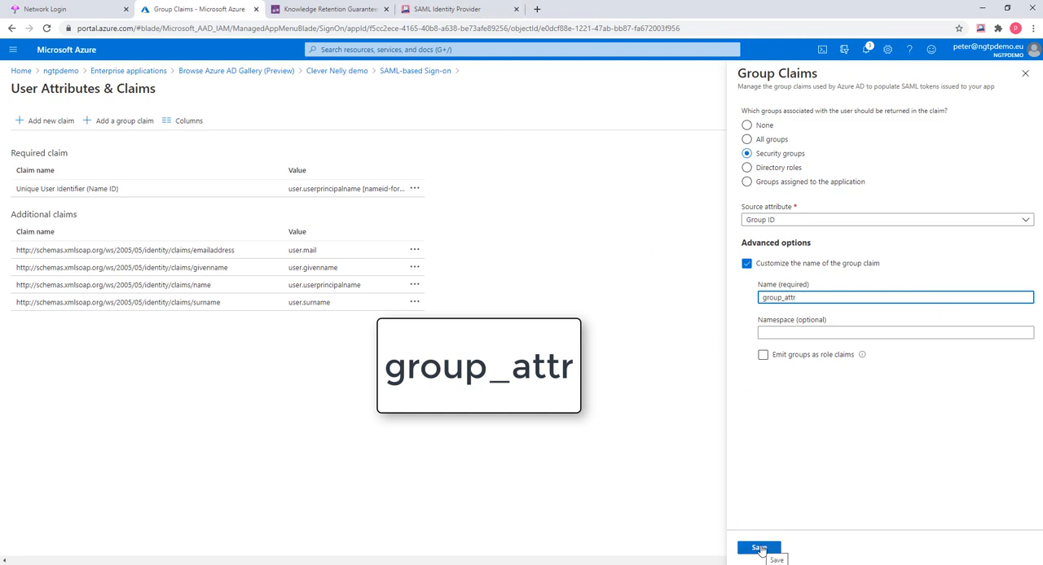
click(756, 547)
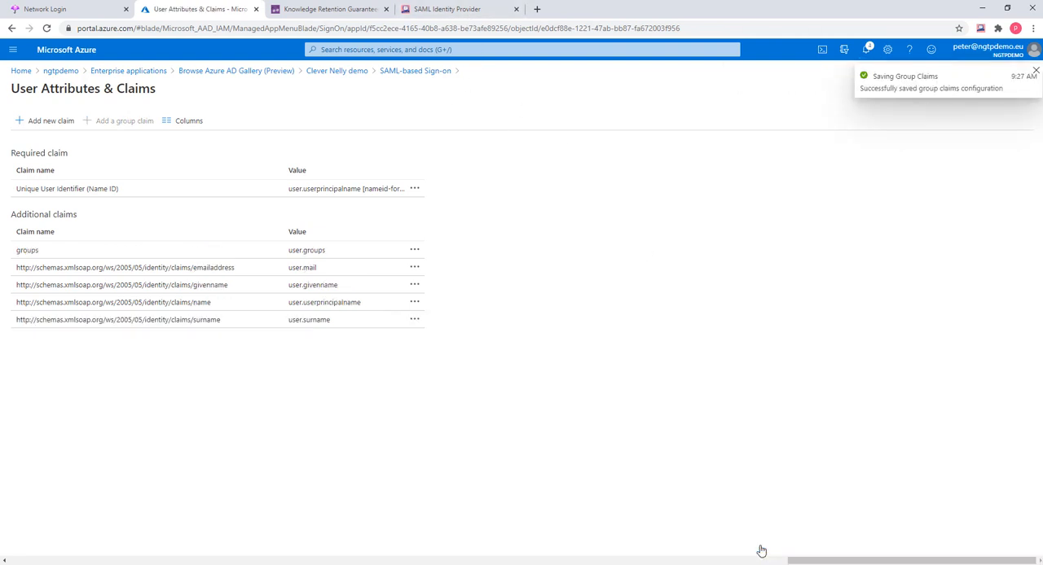
mouse_move(760, 546)
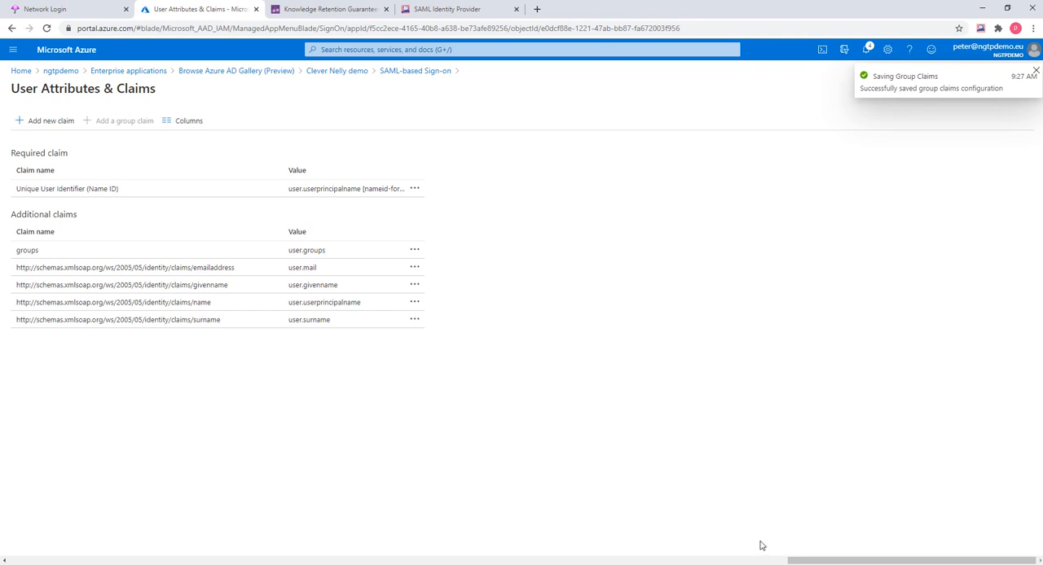
mouse_move(96, 114)
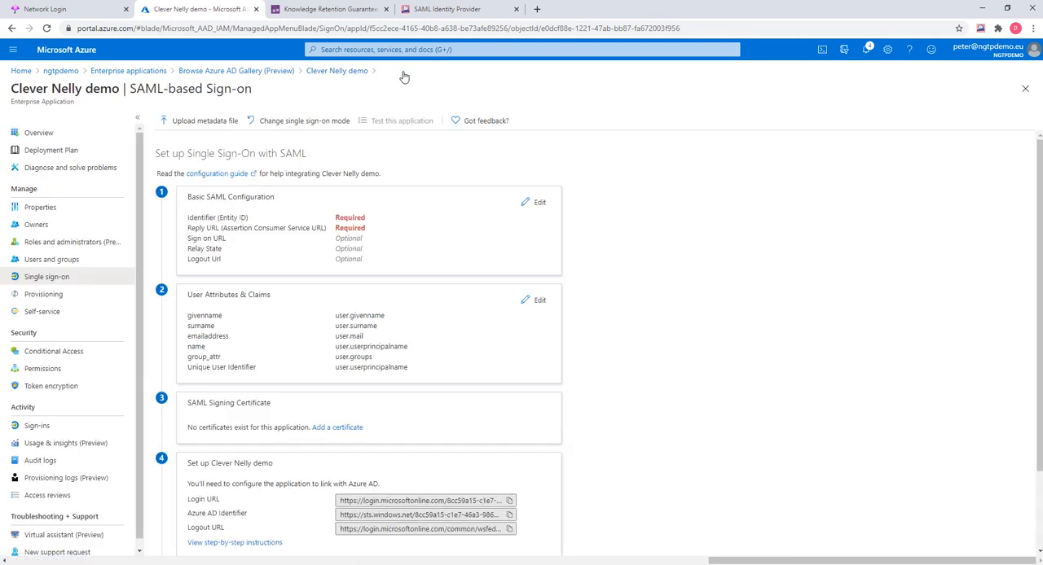
mouse_move(187, 363)
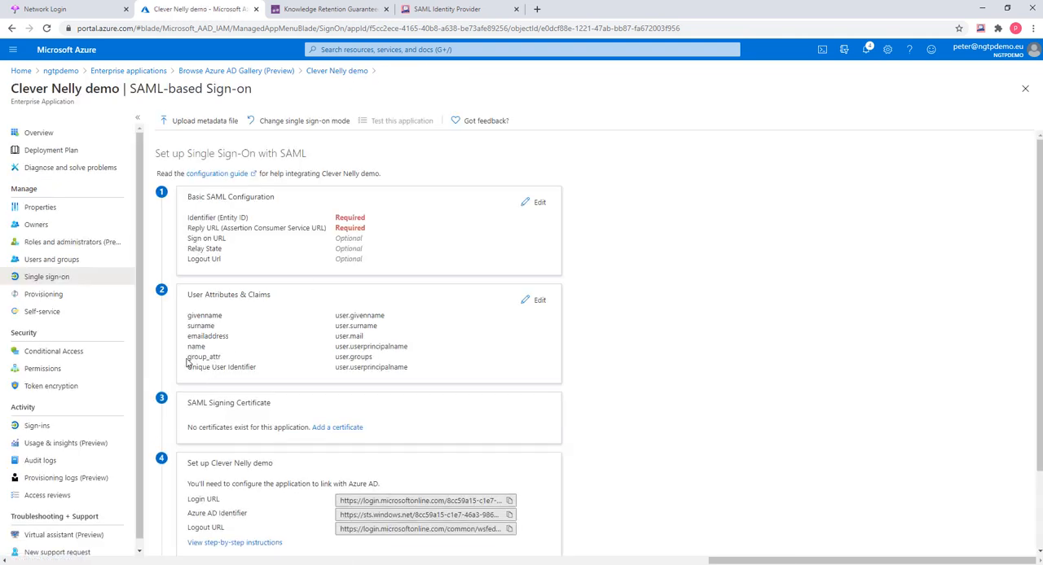
double_click(210, 357)
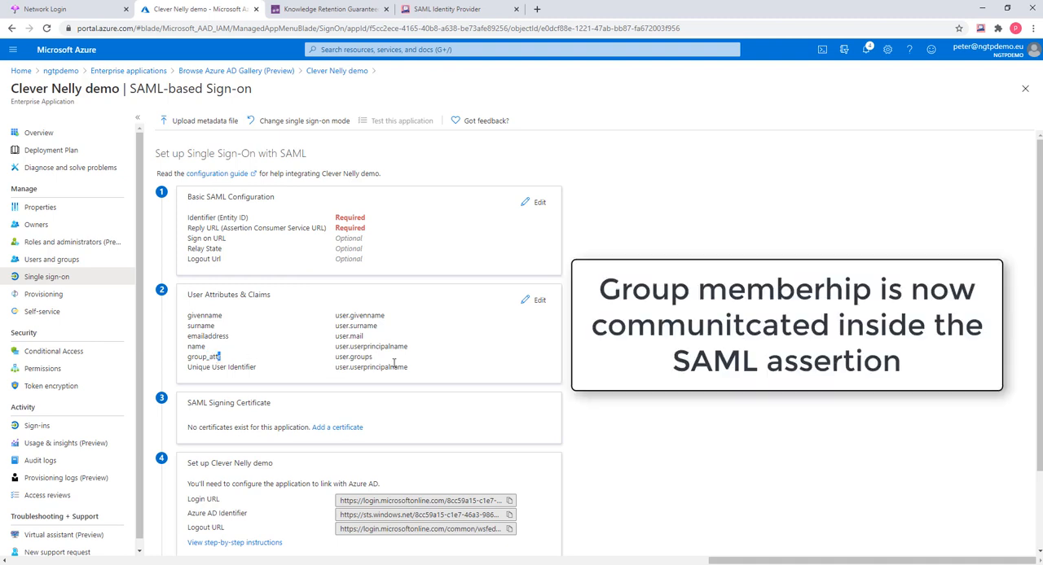
mouse_move(445, 370)
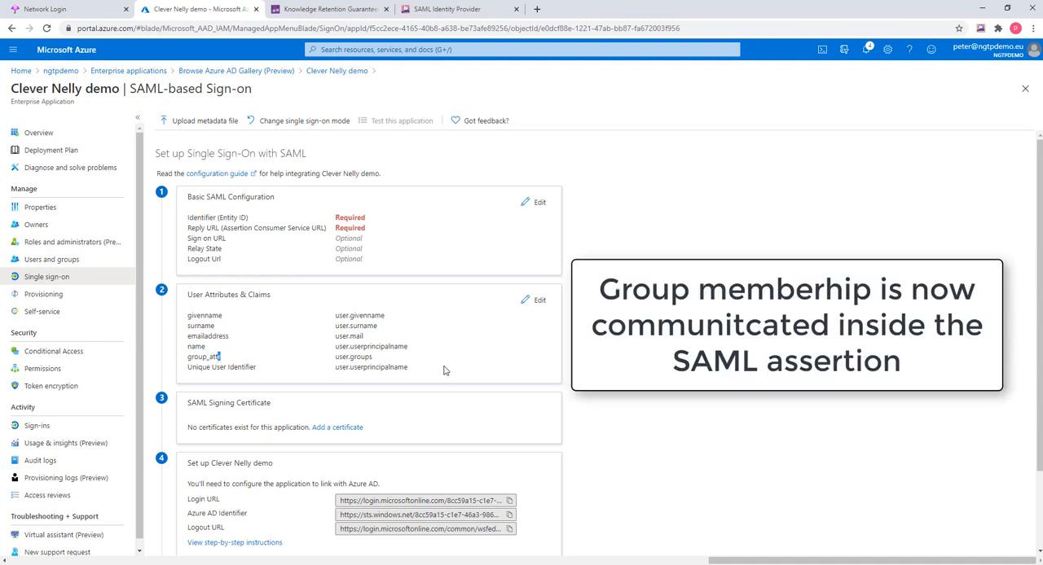
Step: Assign the VendorB group to Clever Nelly demo and review its members
click(52, 259)
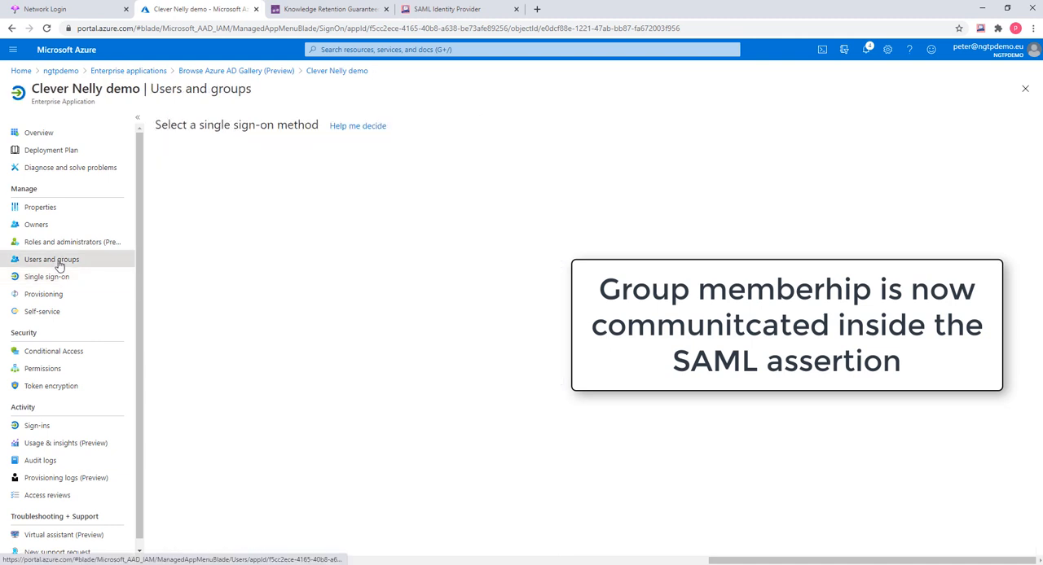
click(52, 259)
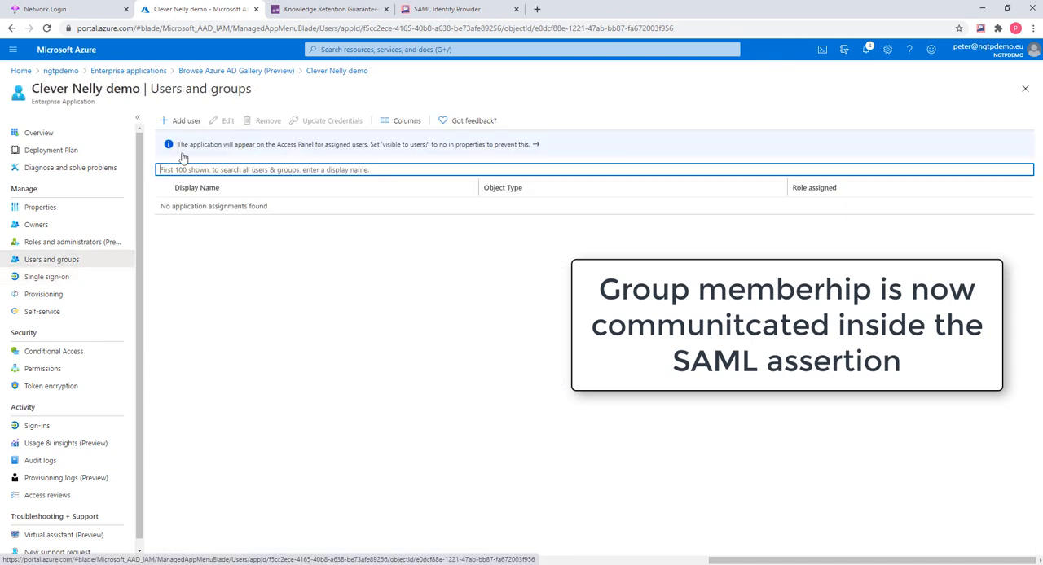
mouse_move(186, 121)
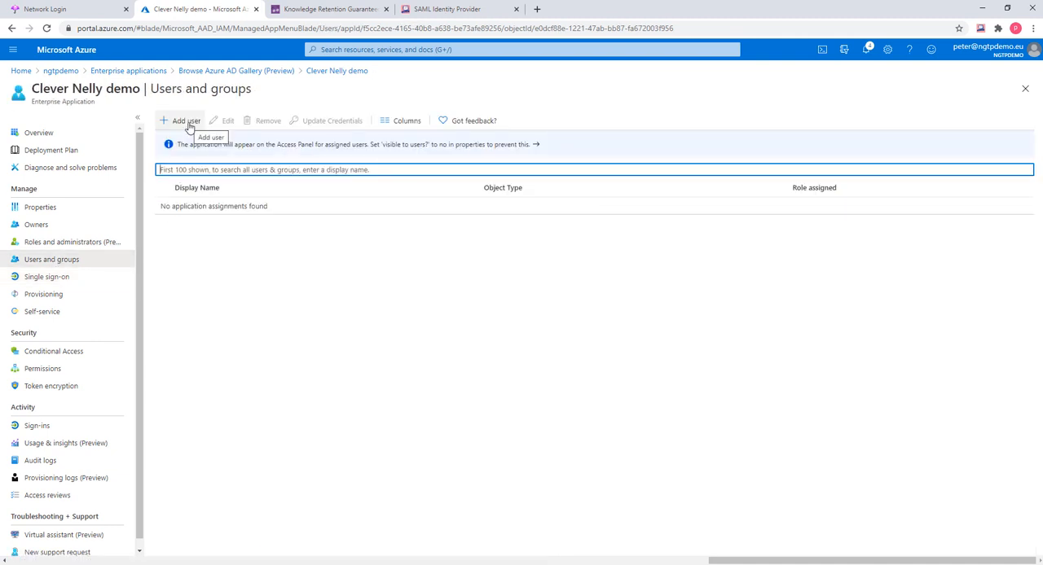
click(186, 120)
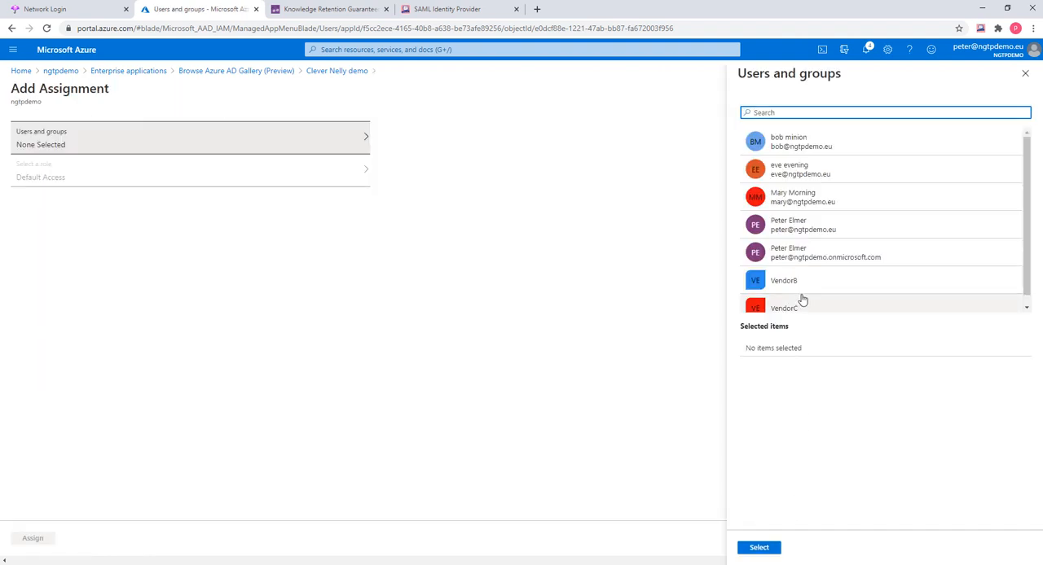
mouse_move(785, 285)
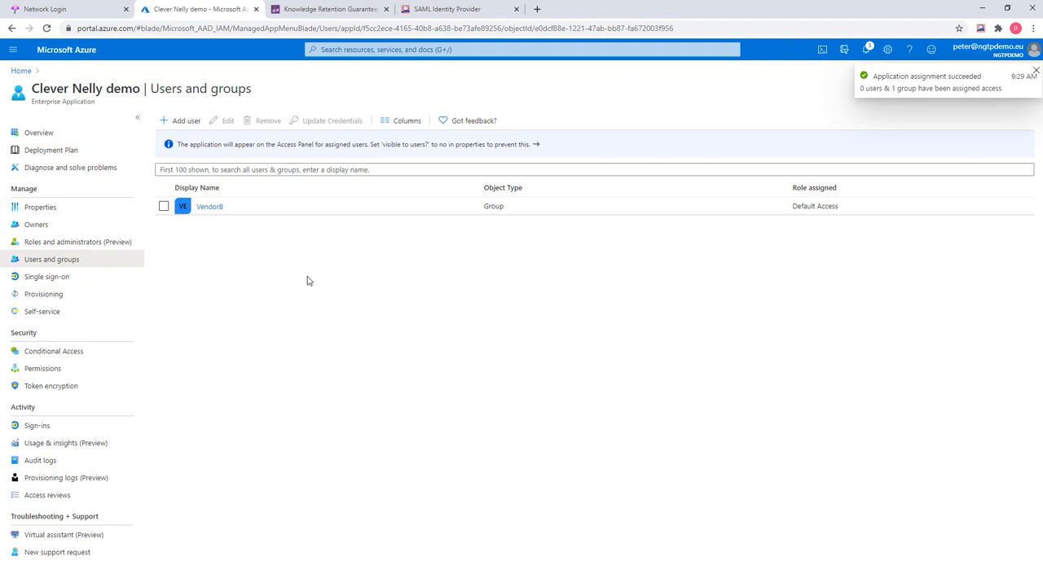
click(208, 205)
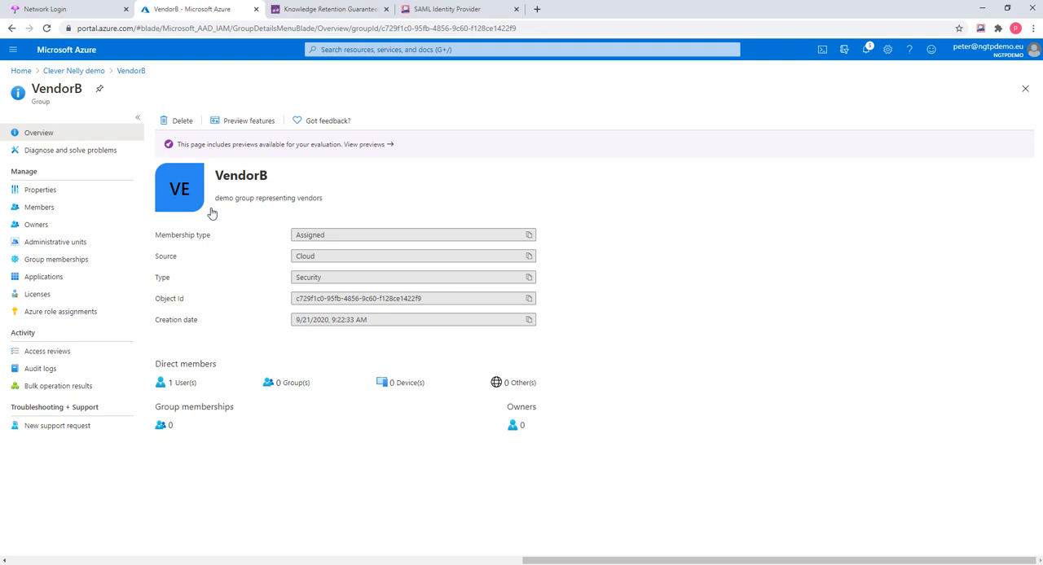
mouse_move(179, 383)
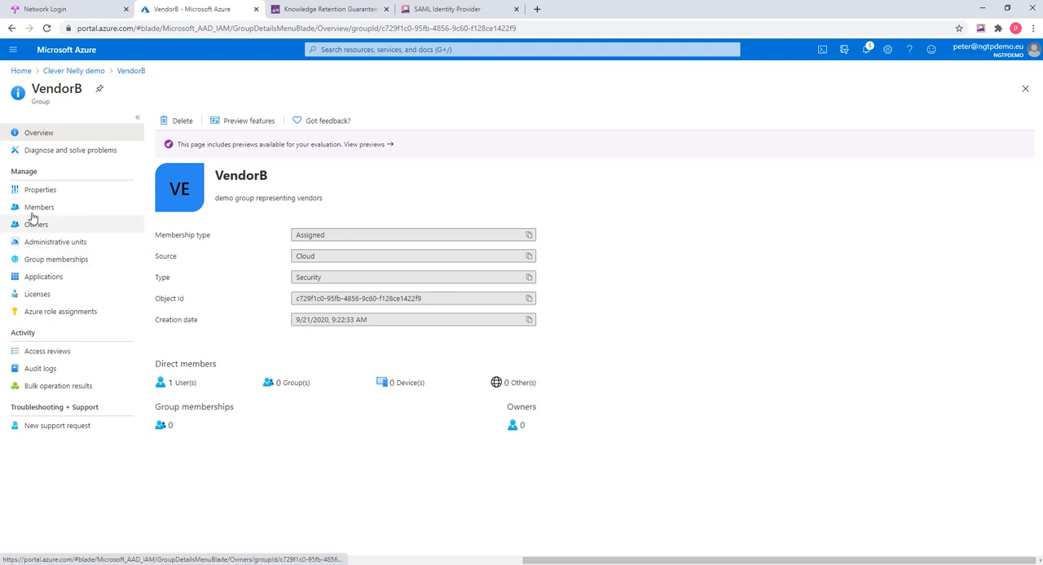
click(40, 207)
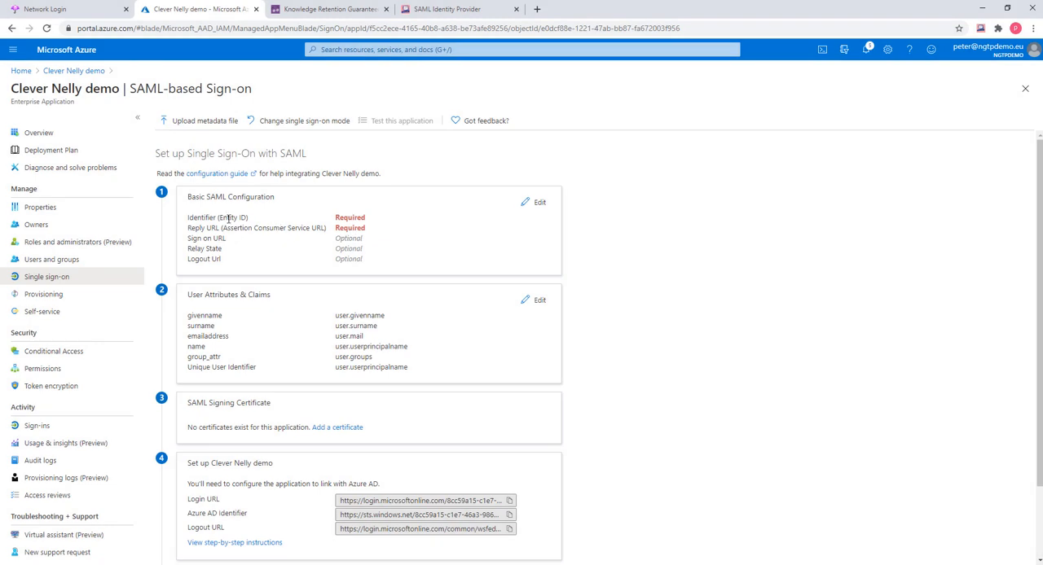
mouse_move(453, 231)
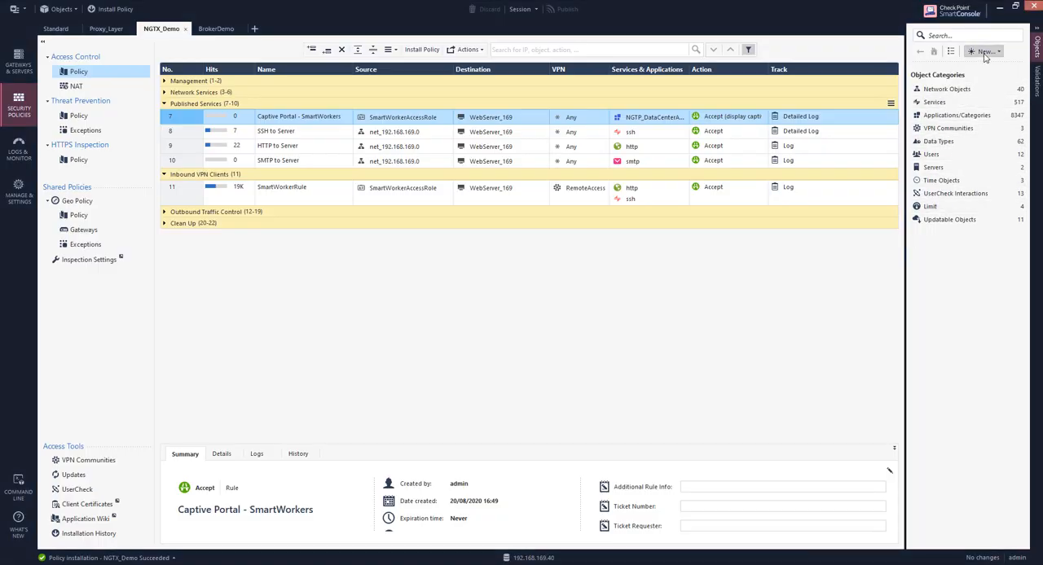
Step: Create a new SAML identity provider object with Identity Awareness as its service
click(984, 52)
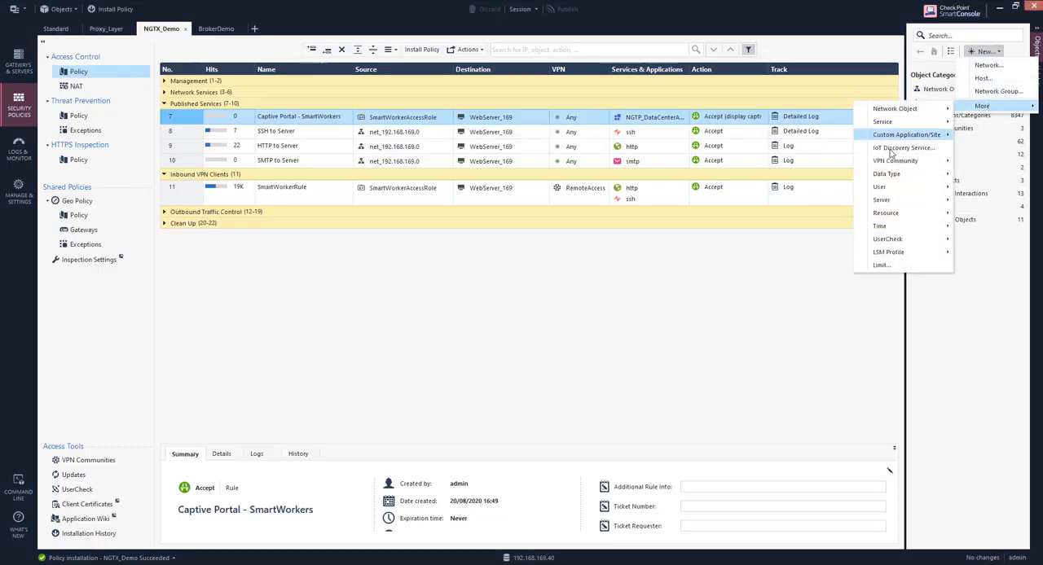
mouse_move(882, 198)
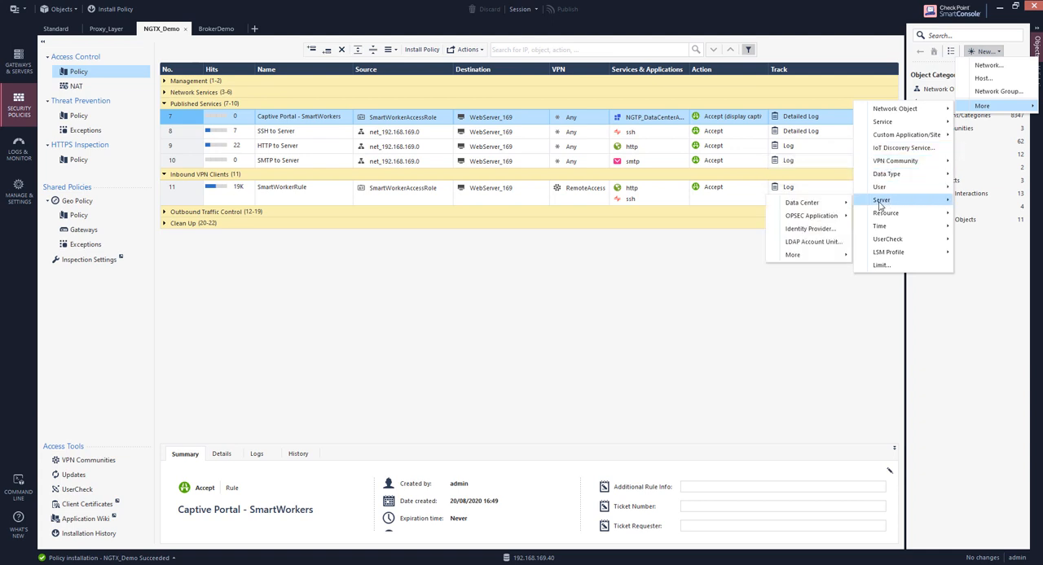
click(810, 237)
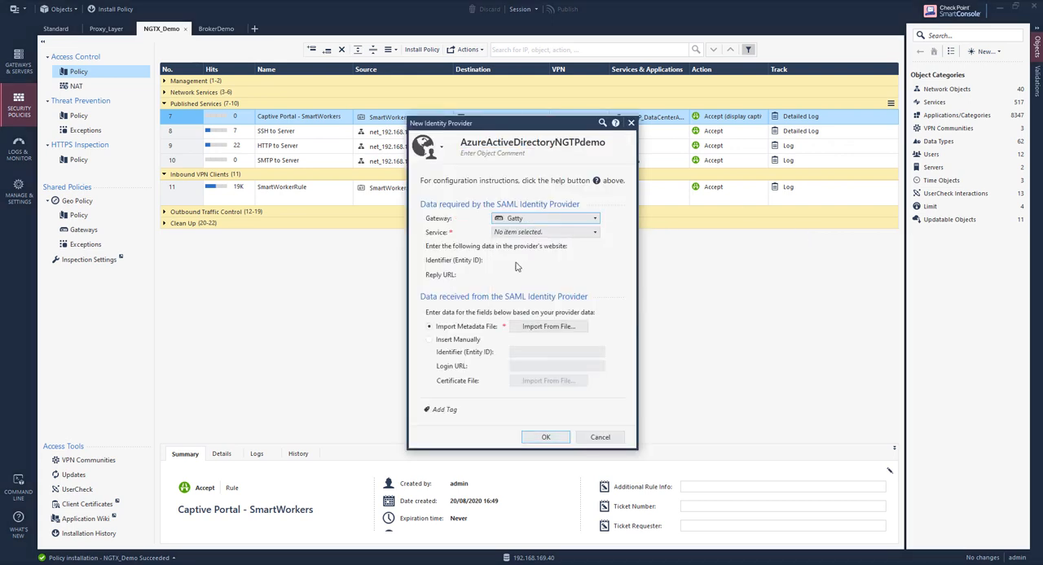
click(590, 231)
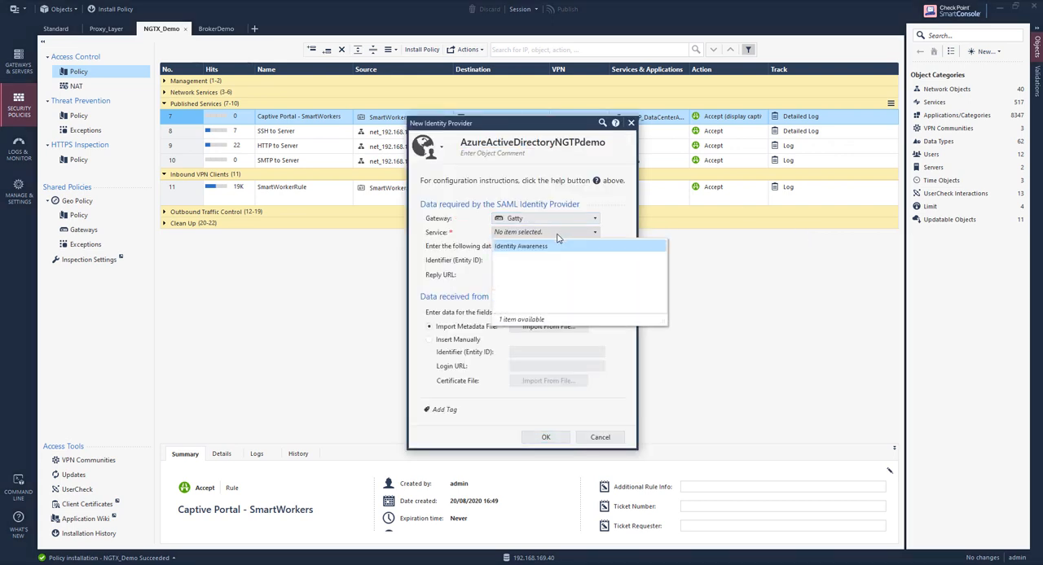
click(521, 246)
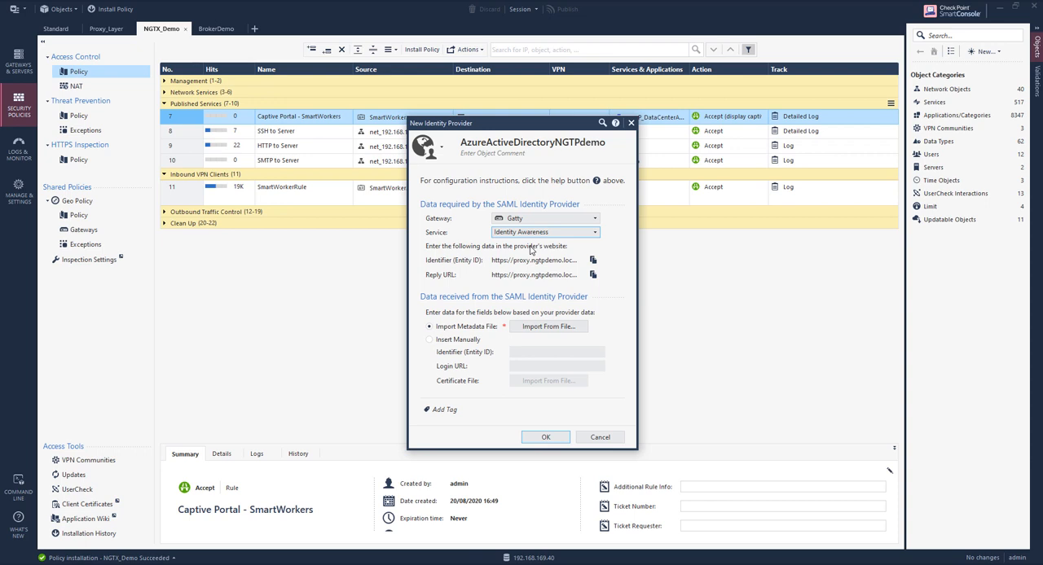
mouse_move(629, 264)
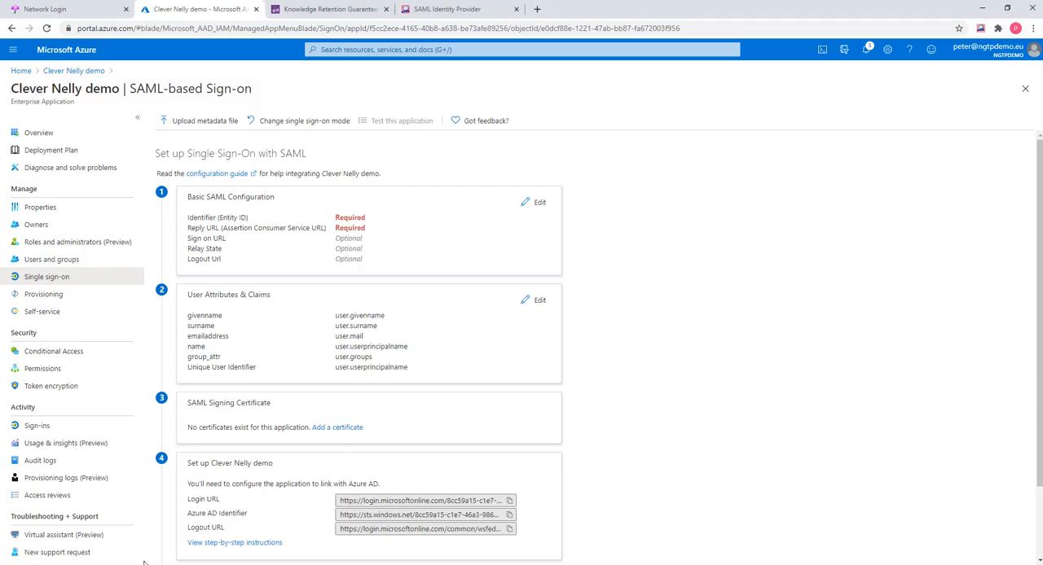
Step: Paste the SmartConsole entity ID and reply URL into the basic SAML configuration and save
click(539, 202)
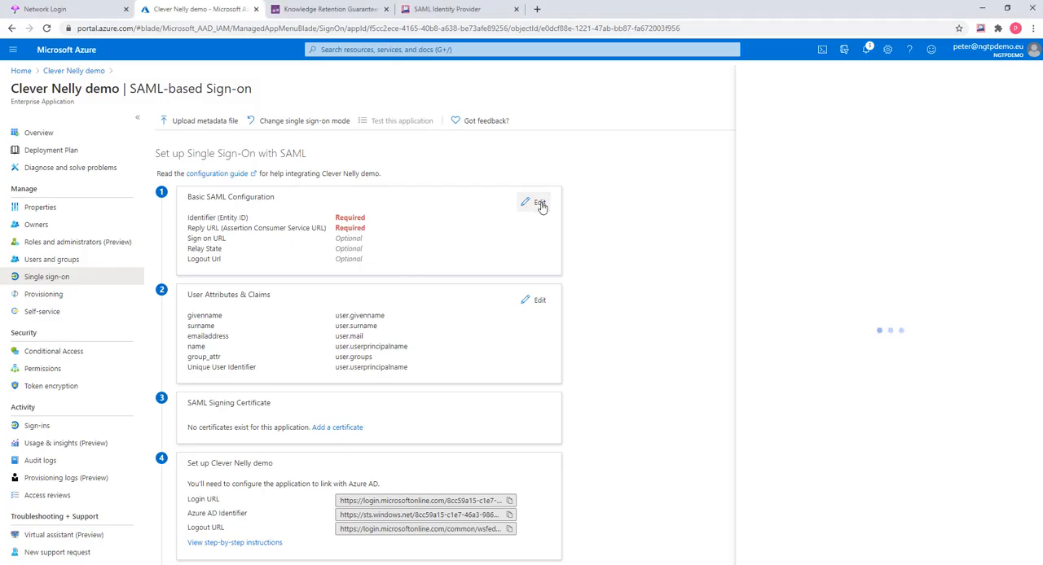
click(539, 202)
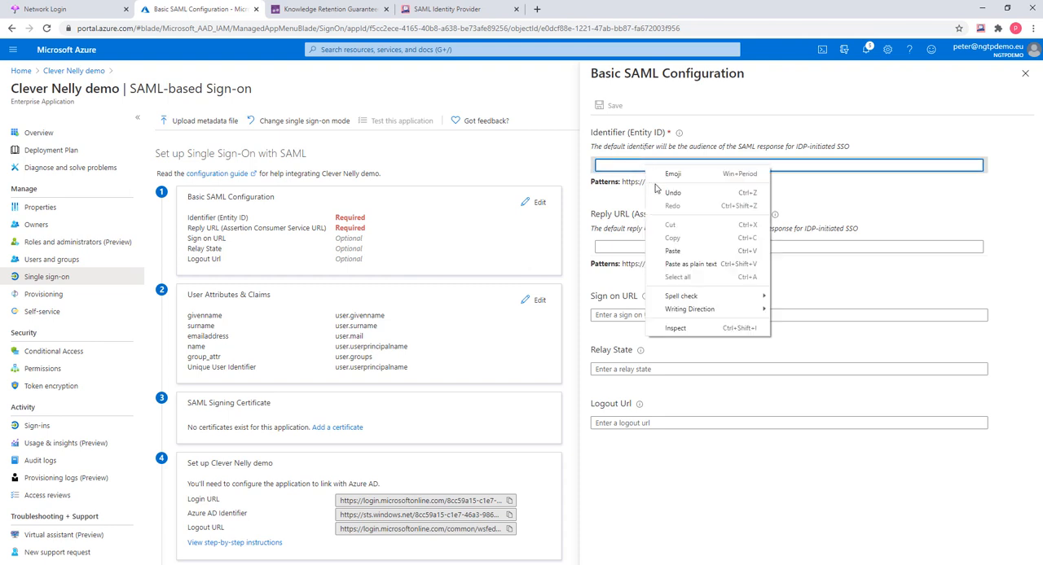
click(673, 251)
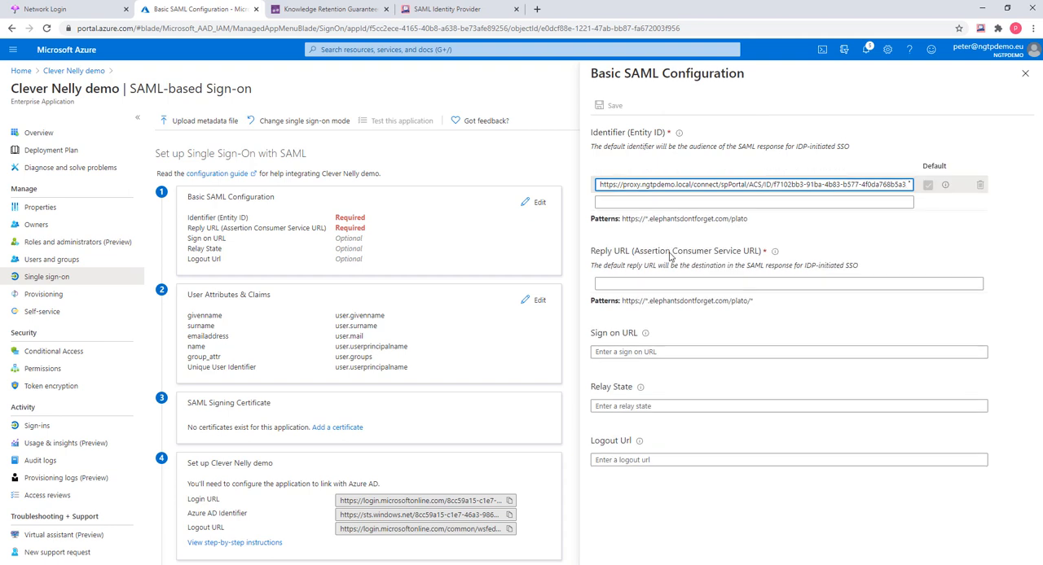
mouse_move(1017, 215)
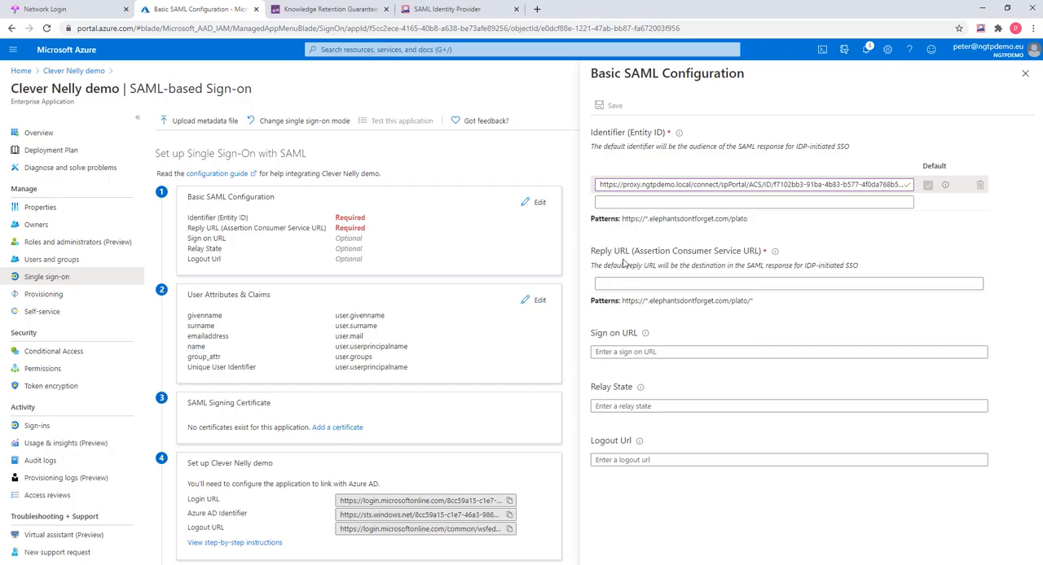
right_click(785, 283)
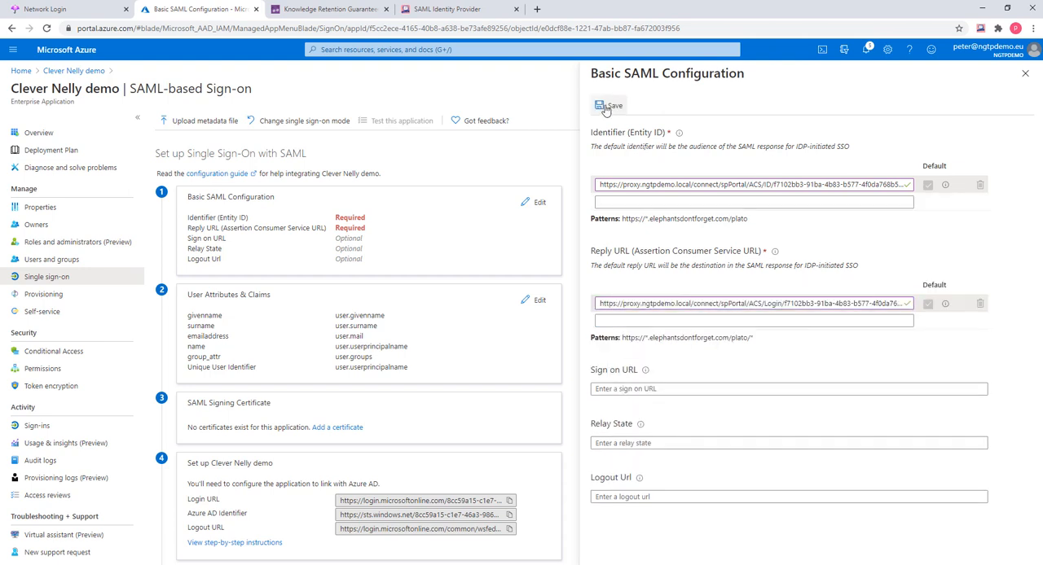
click(609, 106)
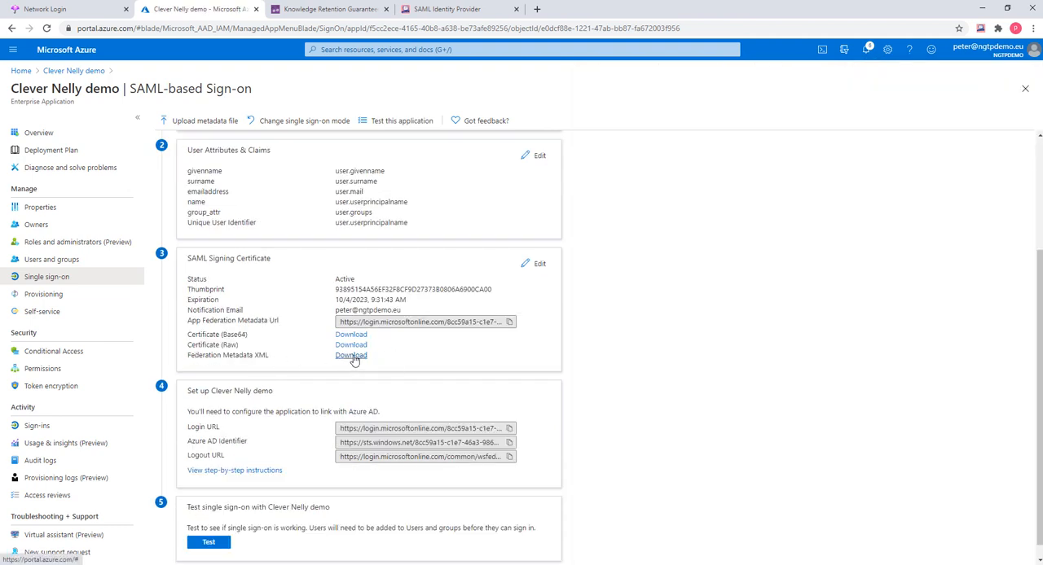
Step: Download the federation metadata XML and return to SmartConsole's identity provider window
click(352, 356)
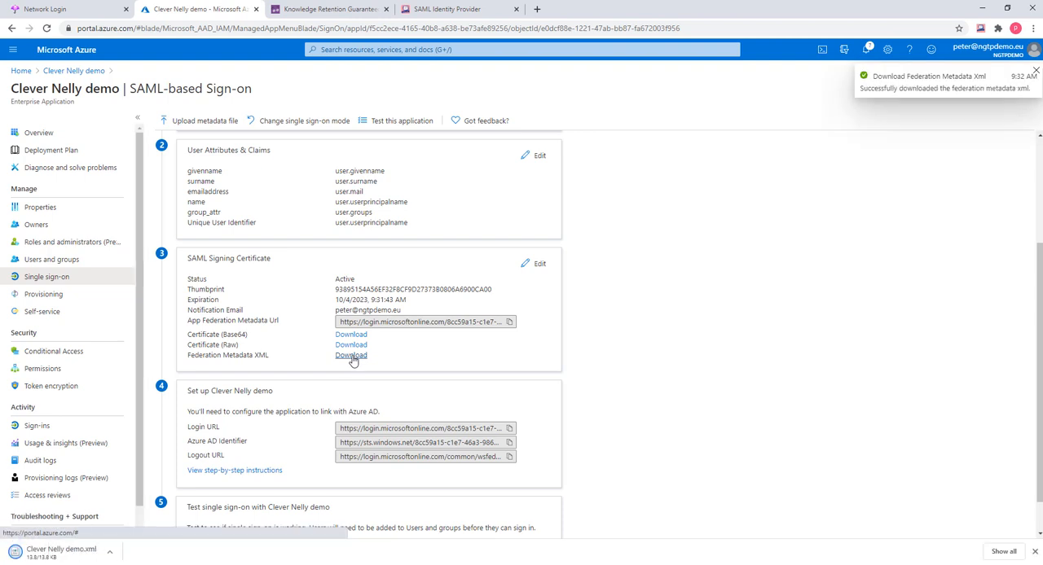
click(352, 355)
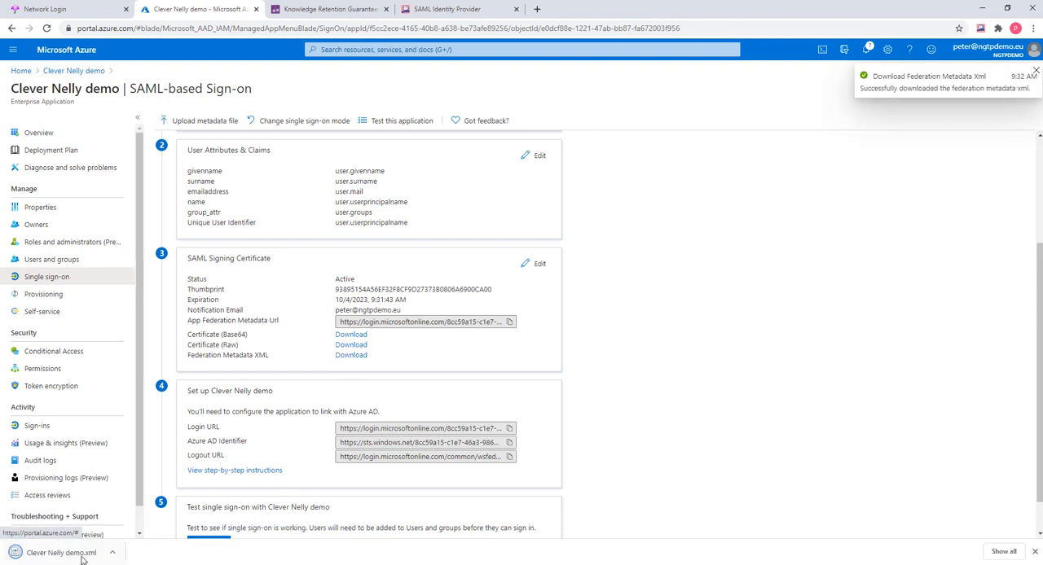
click(1036, 70)
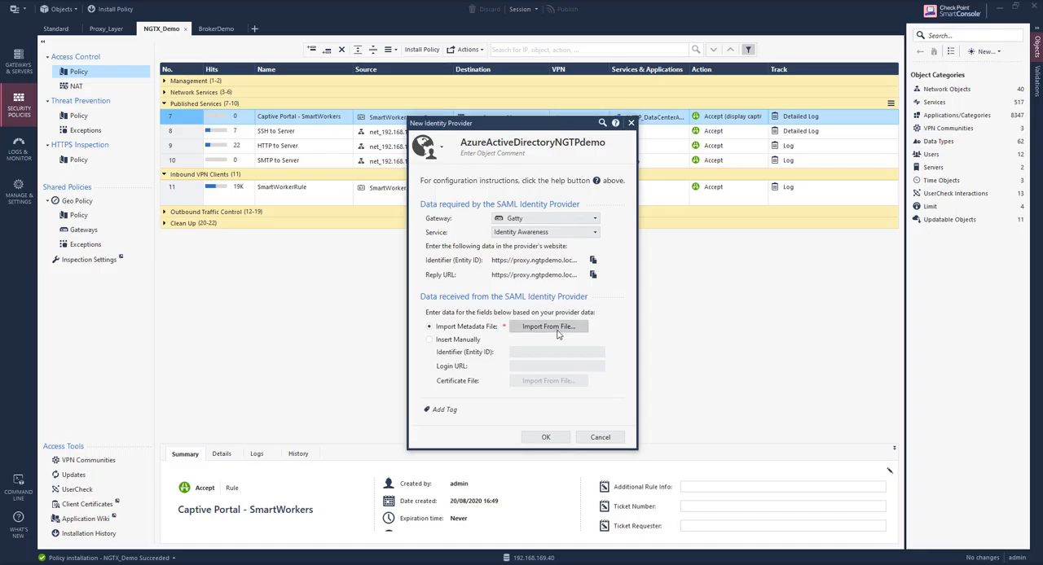
click(549, 326)
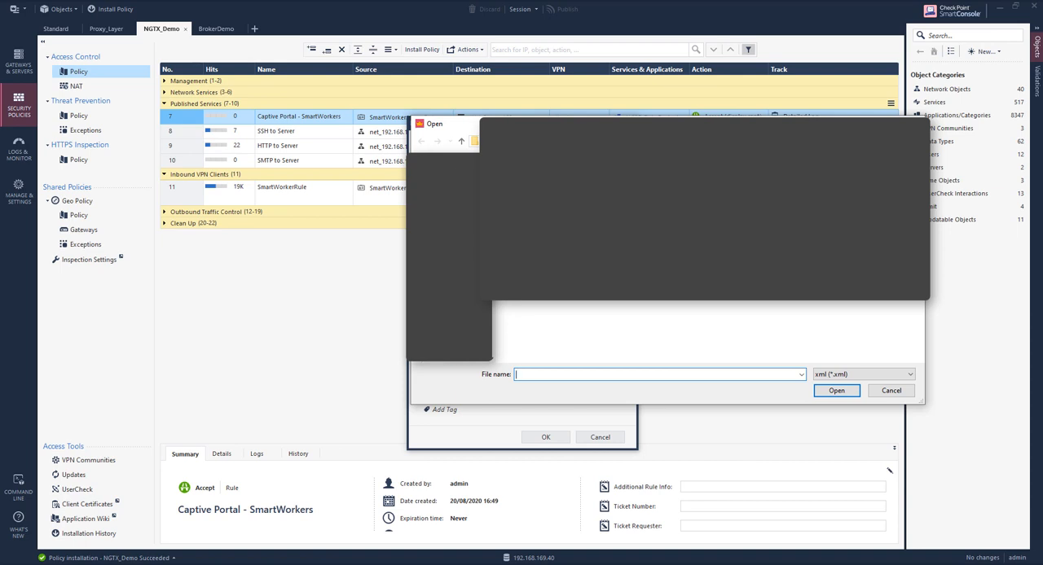
text(Clever Nelly demo)
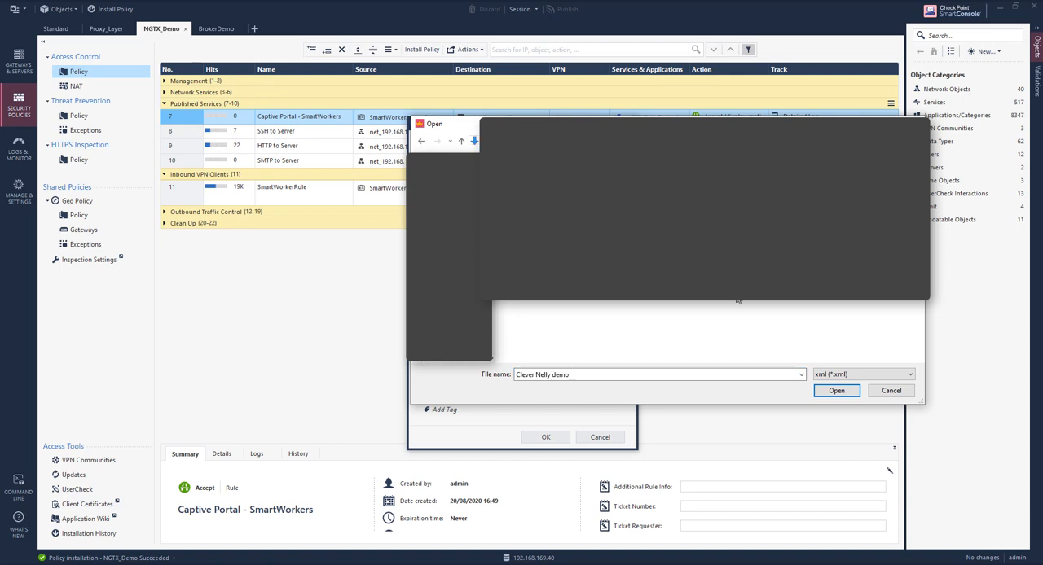
click(835, 391)
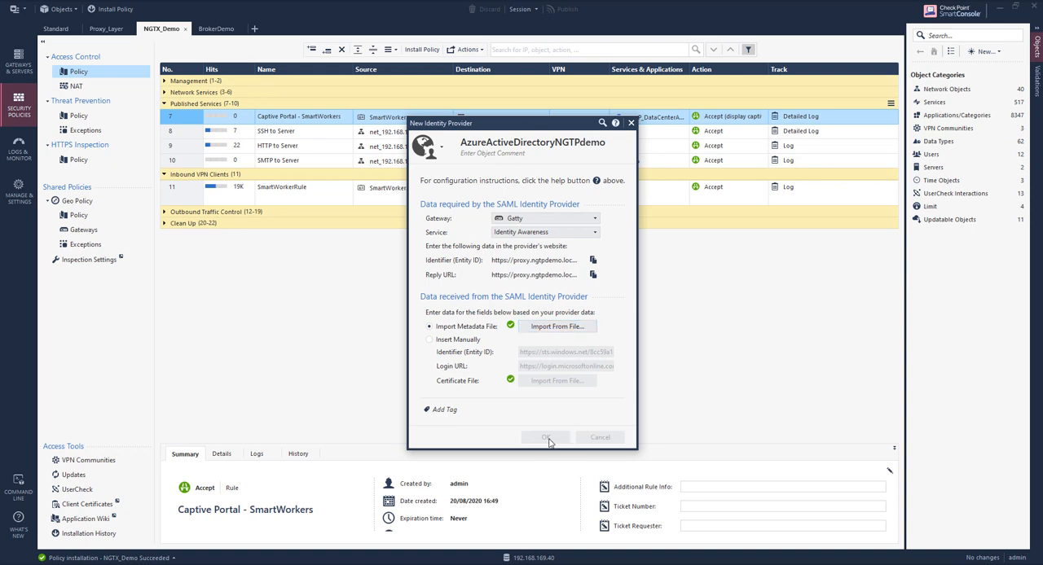
click(546, 436)
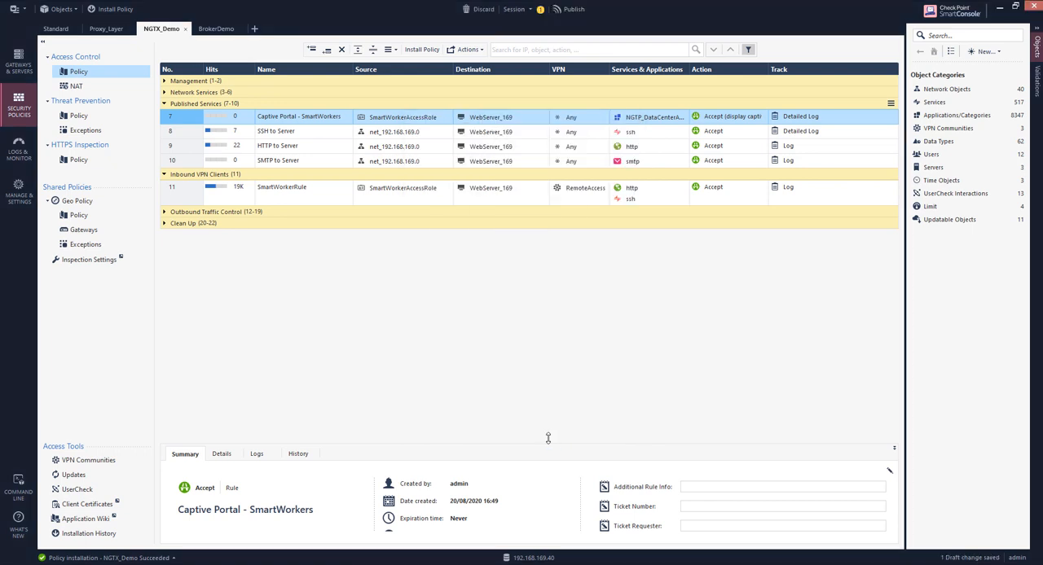
click(932, 166)
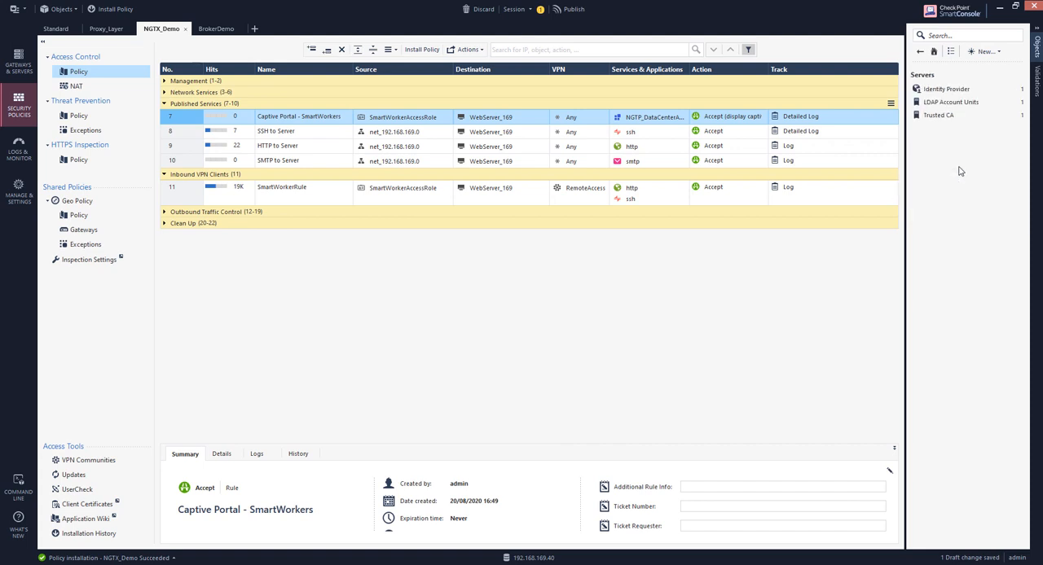
click(947, 88)
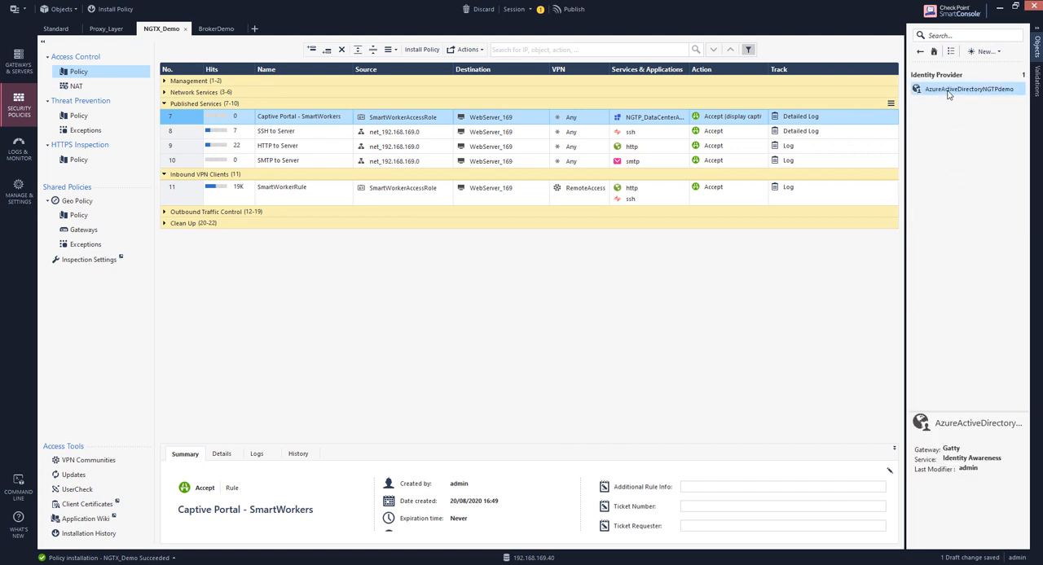
click(968, 88)
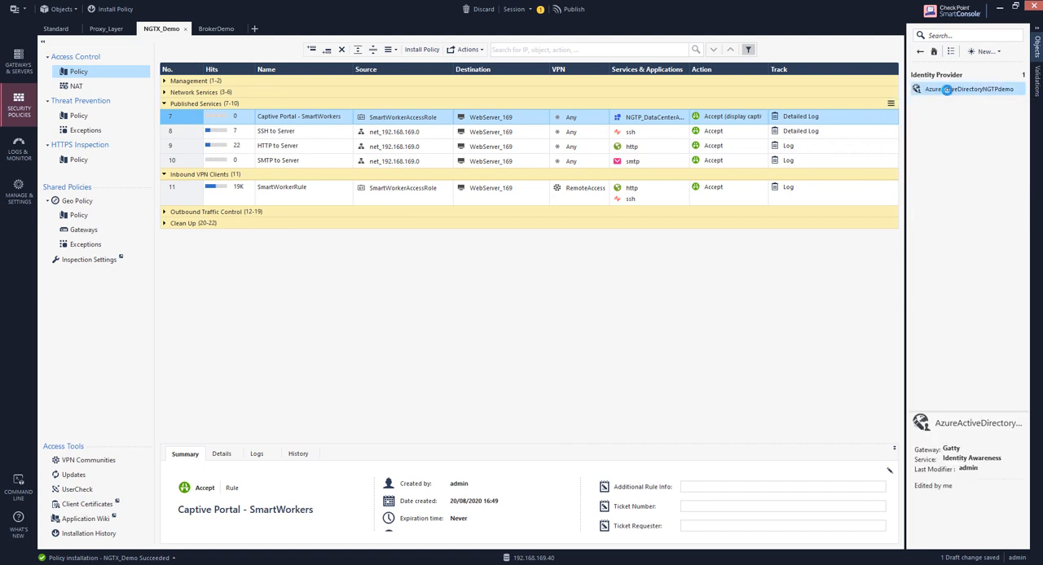
double_click(968, 88)
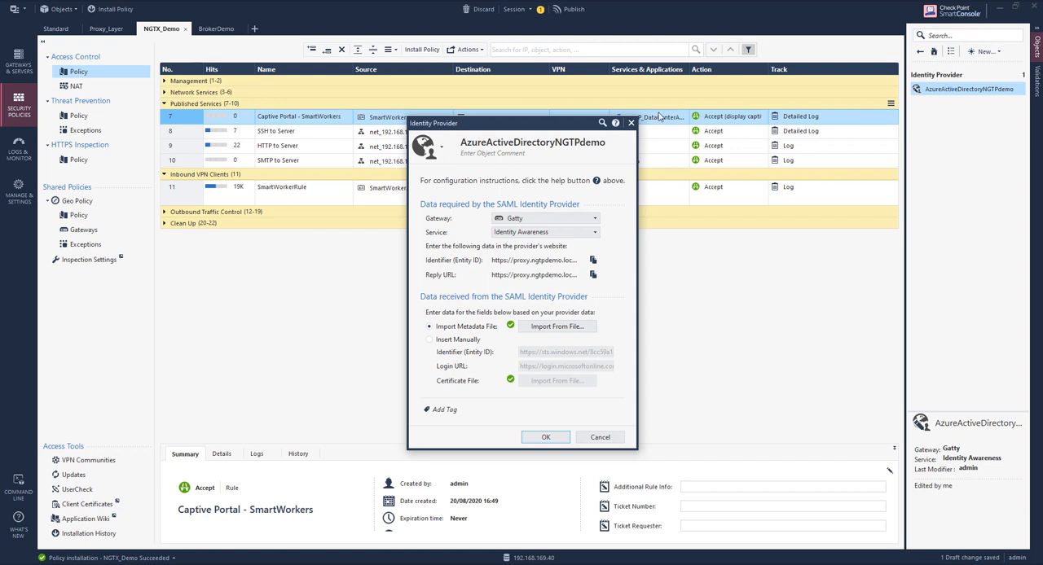
click(544, 437)
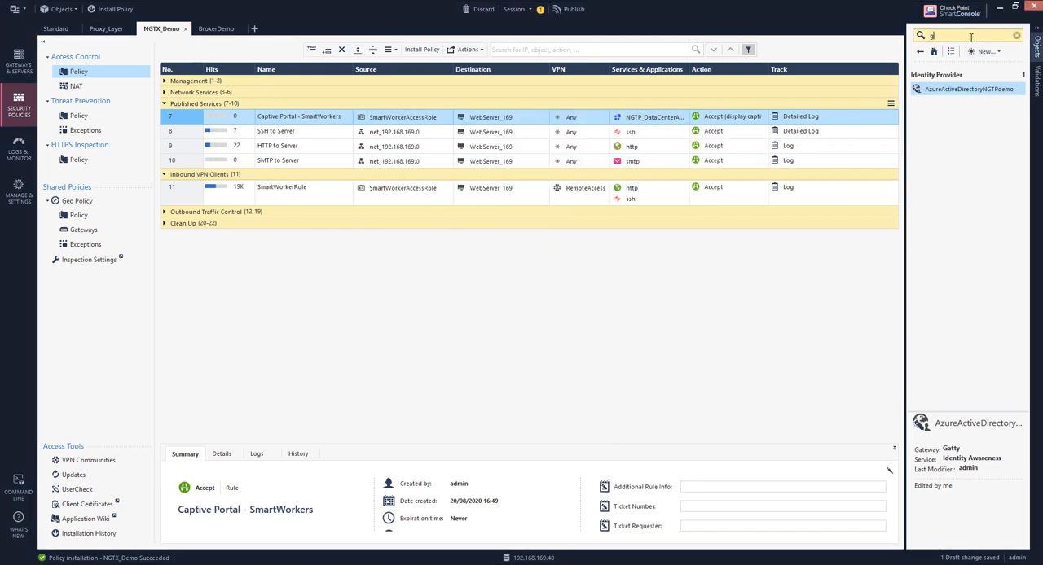
Step: Find the Gatty gateway and set its captive portal to authenticate via an identity provider
text(att)
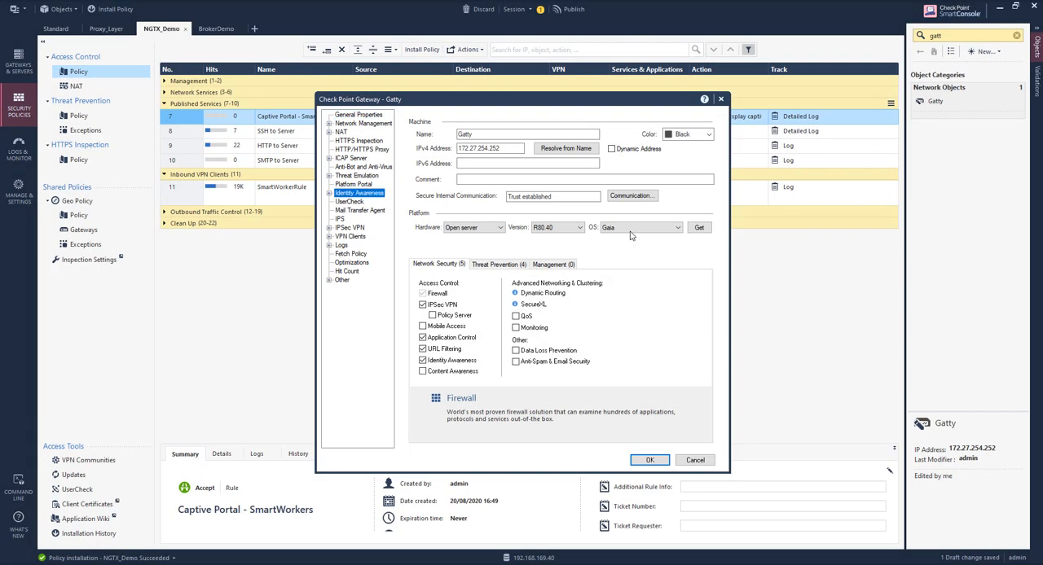
click(360, 192)
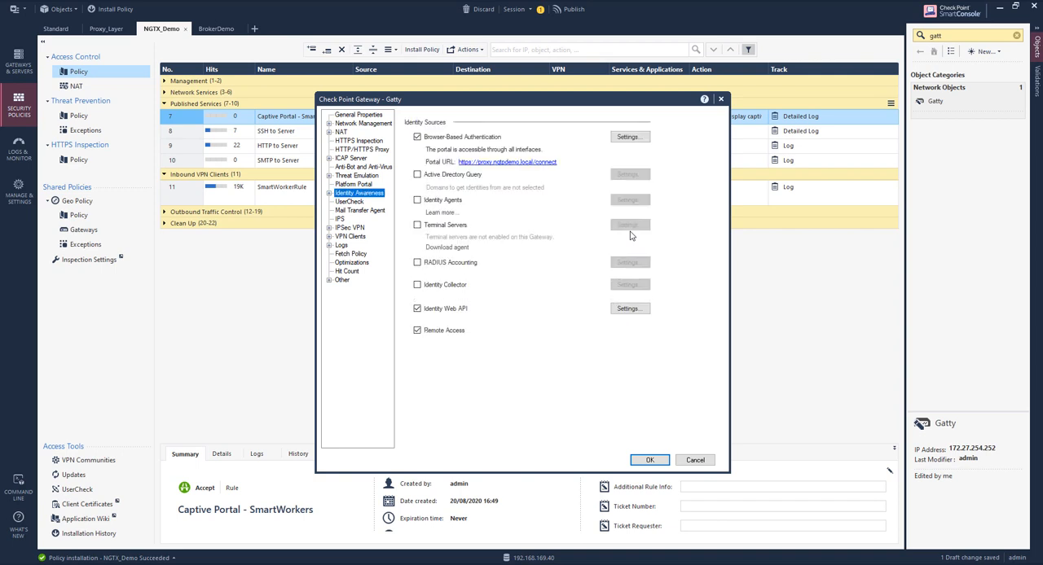
mouse_move(508, 161)
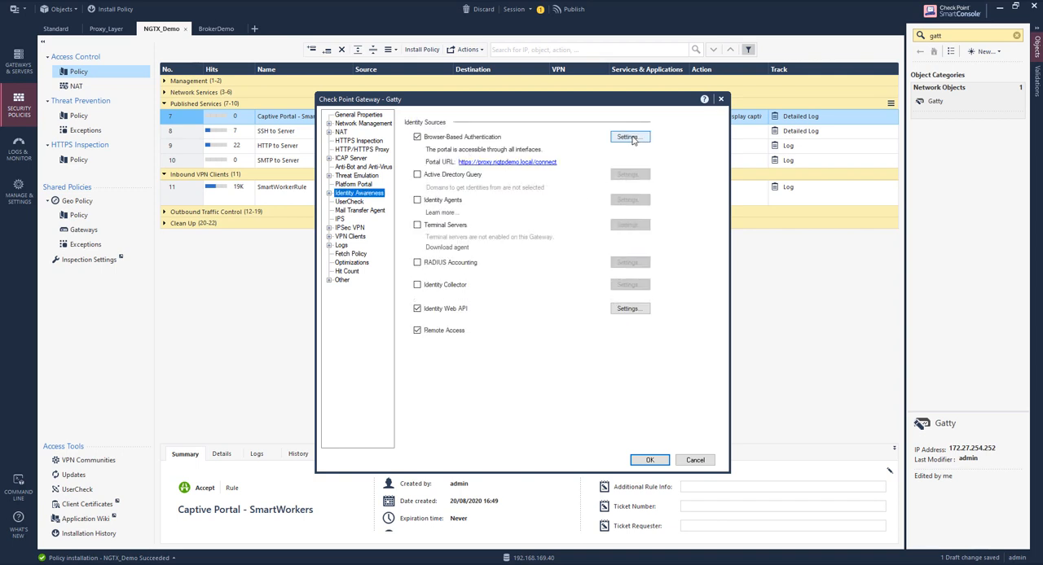
click(629, 137)
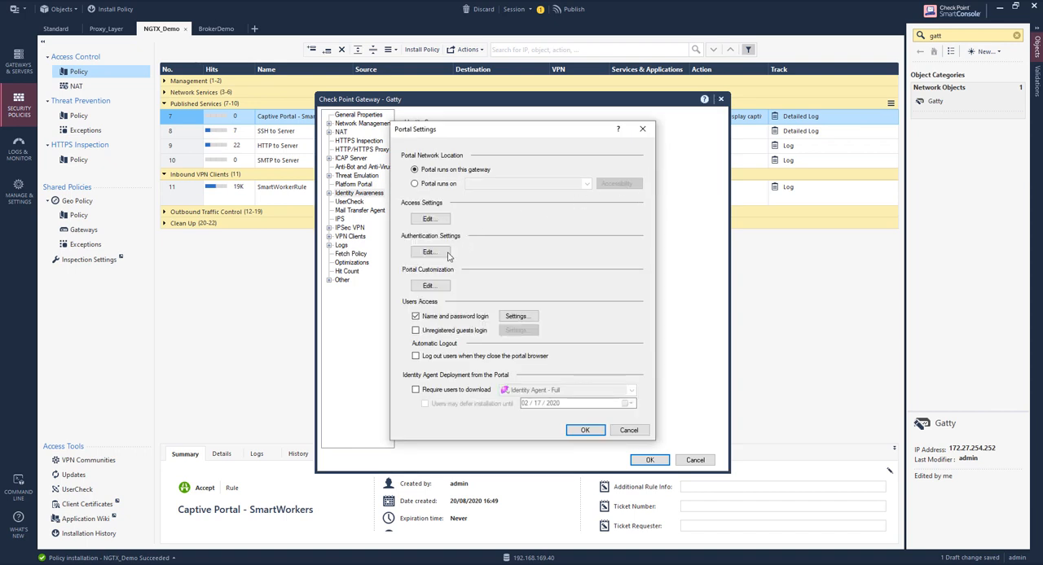
click(430, 250)
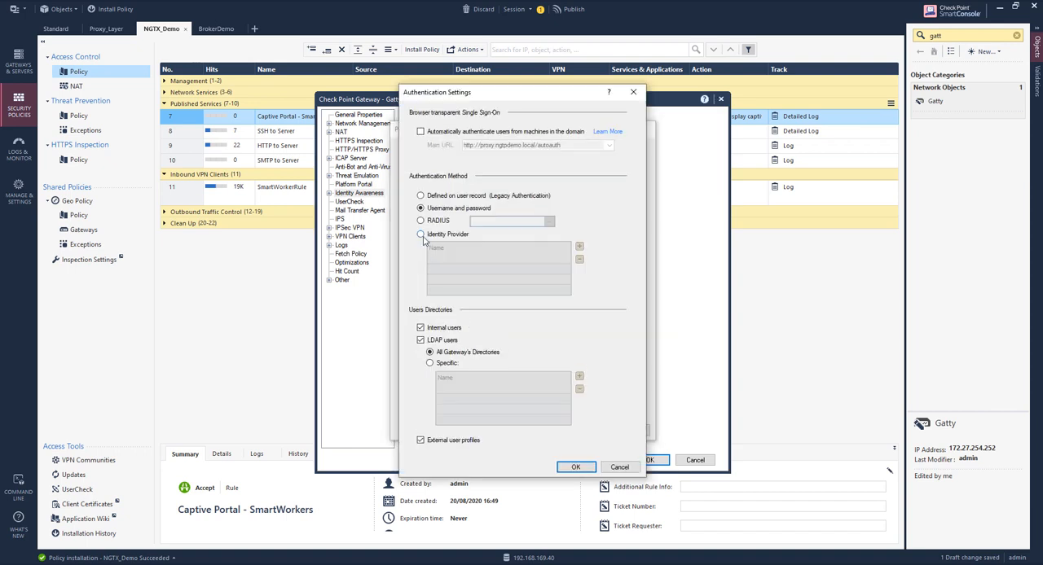
click(420, 234)
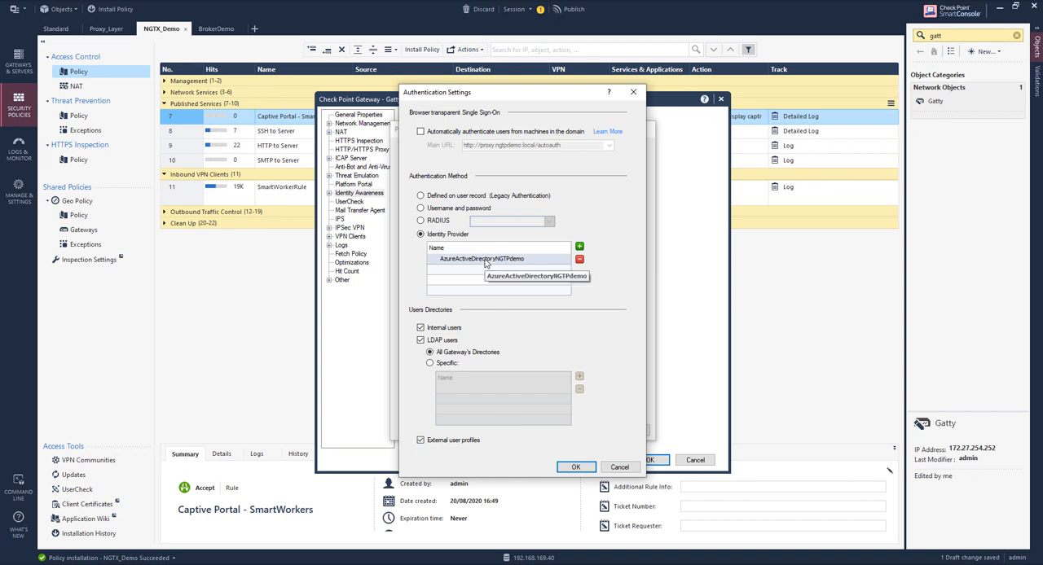
mouse_move(466, 348)
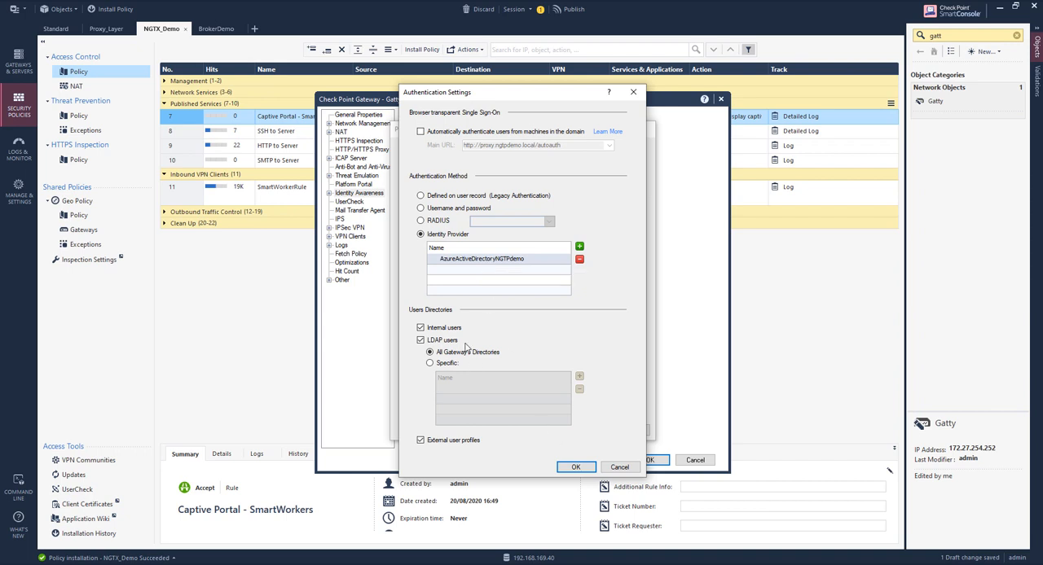
Step: Add AzureActiveDirectoryNGTPdemo as the provider and confirm the gateway's settings
click(430, 352)
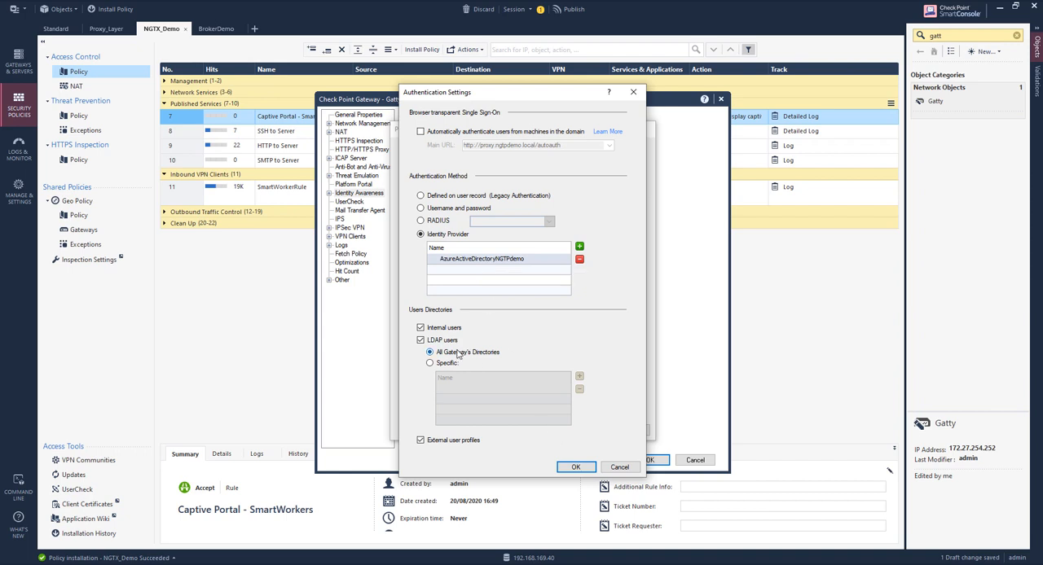
click(577, 466)
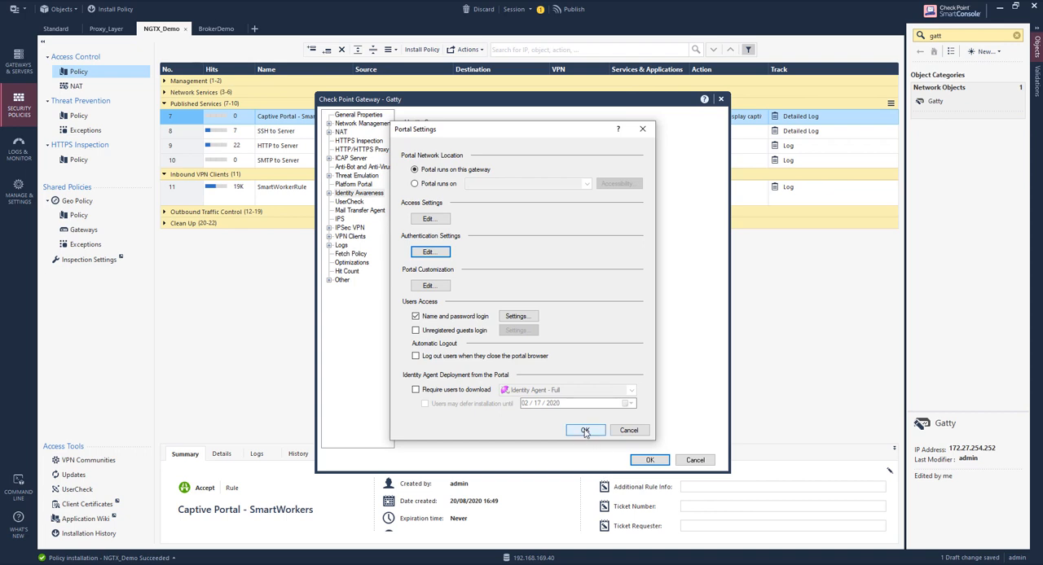
click(584, 430)
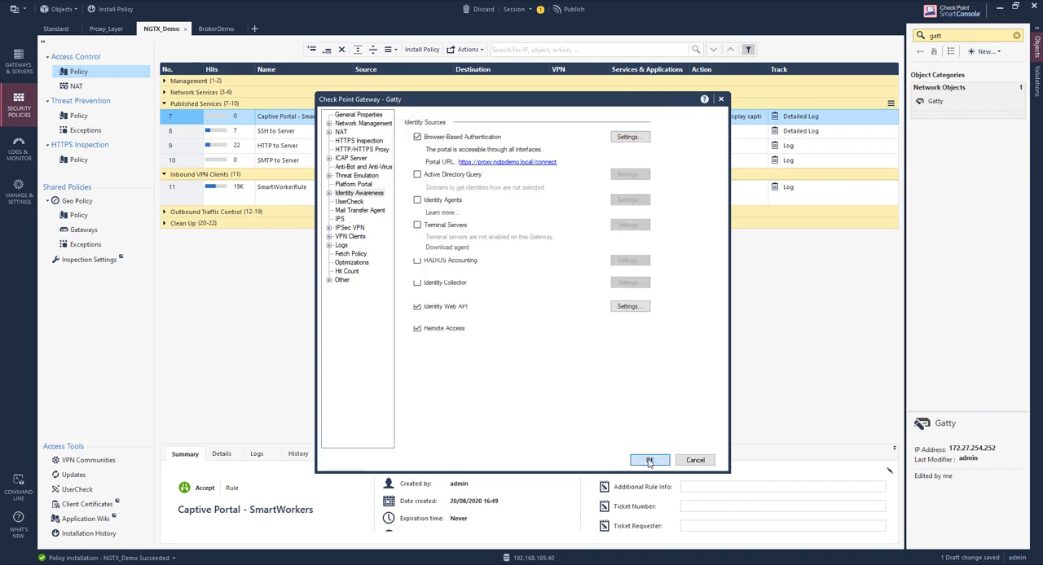
click(649, 459)
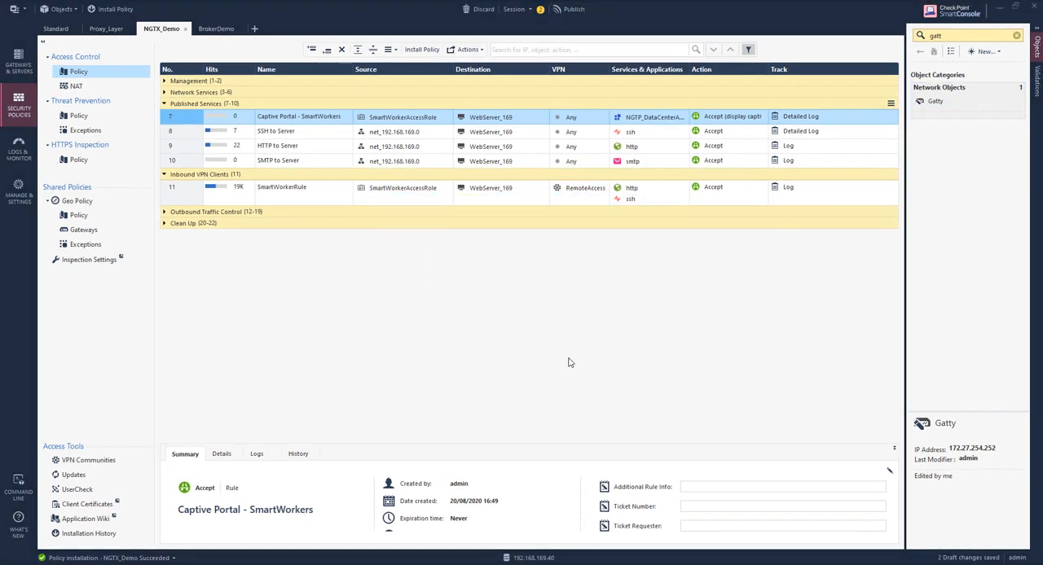
Step: Publish the session's changes and review the published revisions
click(599, 10)
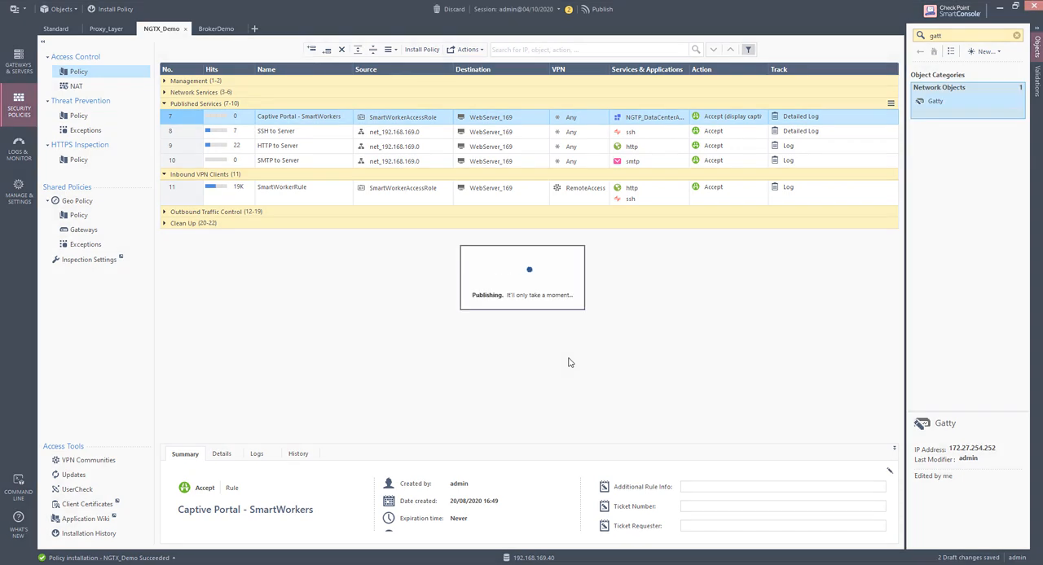
mouse_move(583, 361)
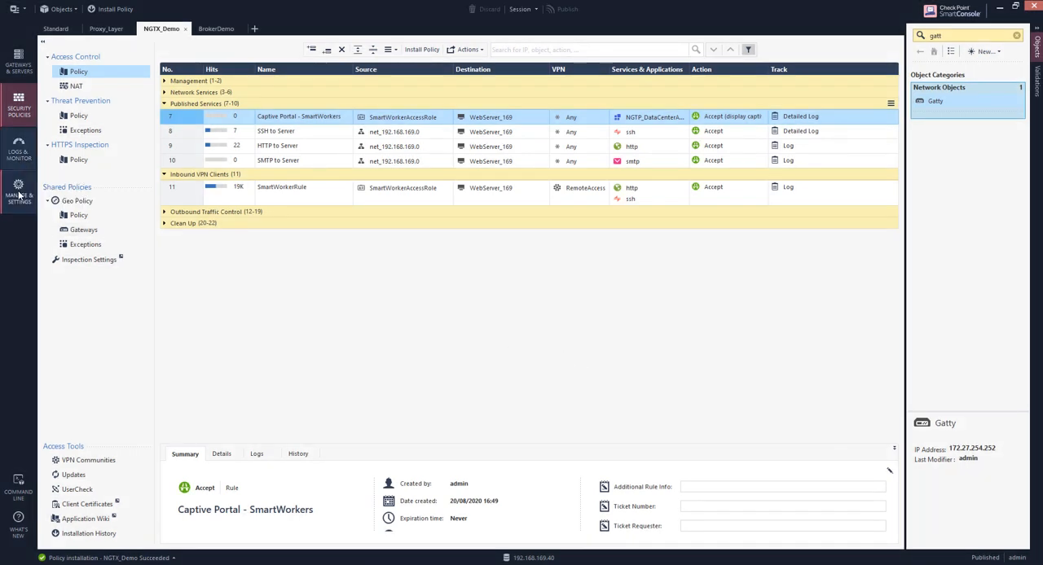
click(18, 194)
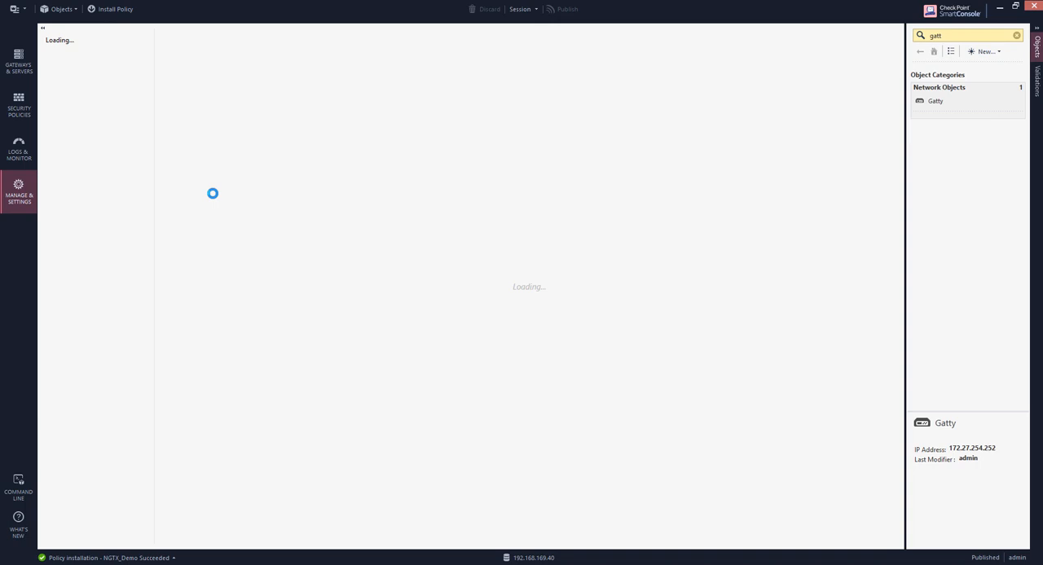
click(83, 101)
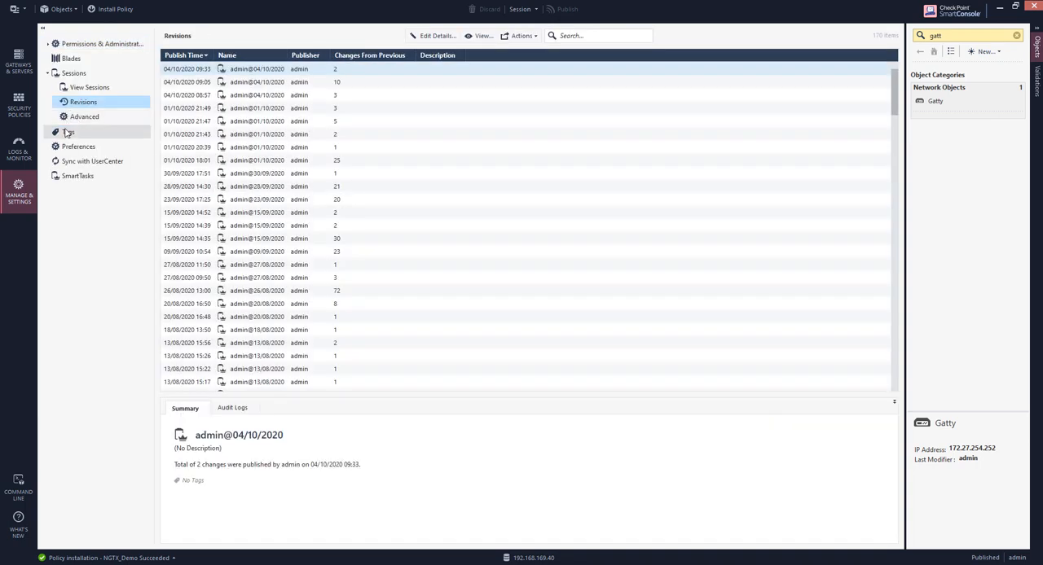
Step: From the Blades settings, launch the Mobile Access configuration in SmartDashboard
click(72, 59)
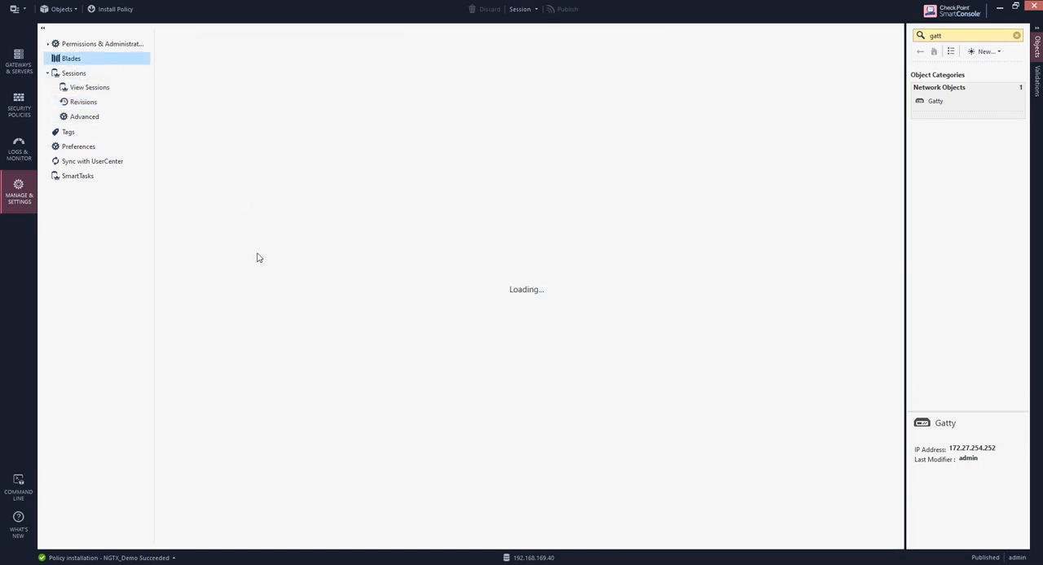
click(72, 58)
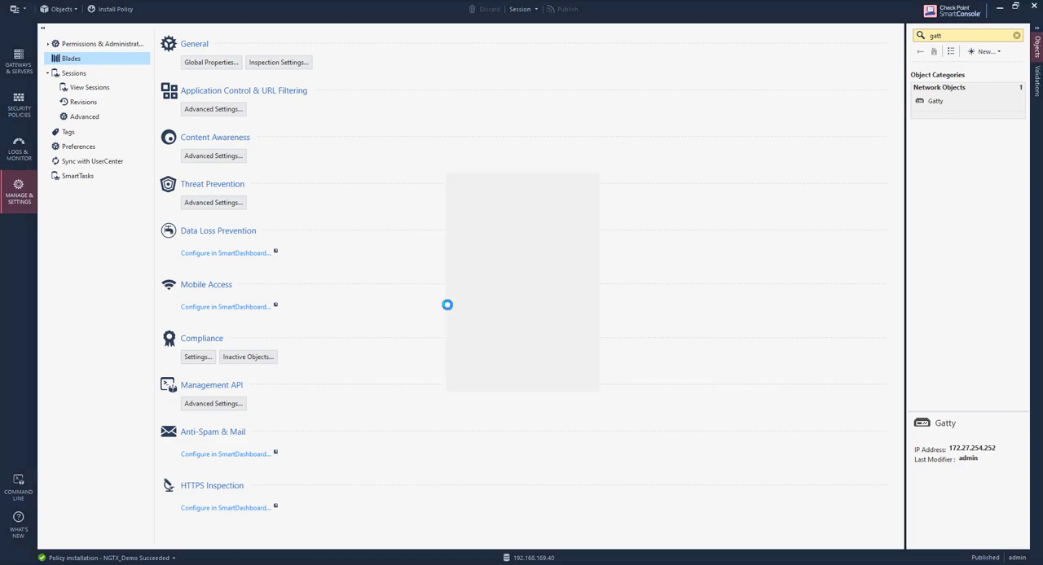
click(225, 306)
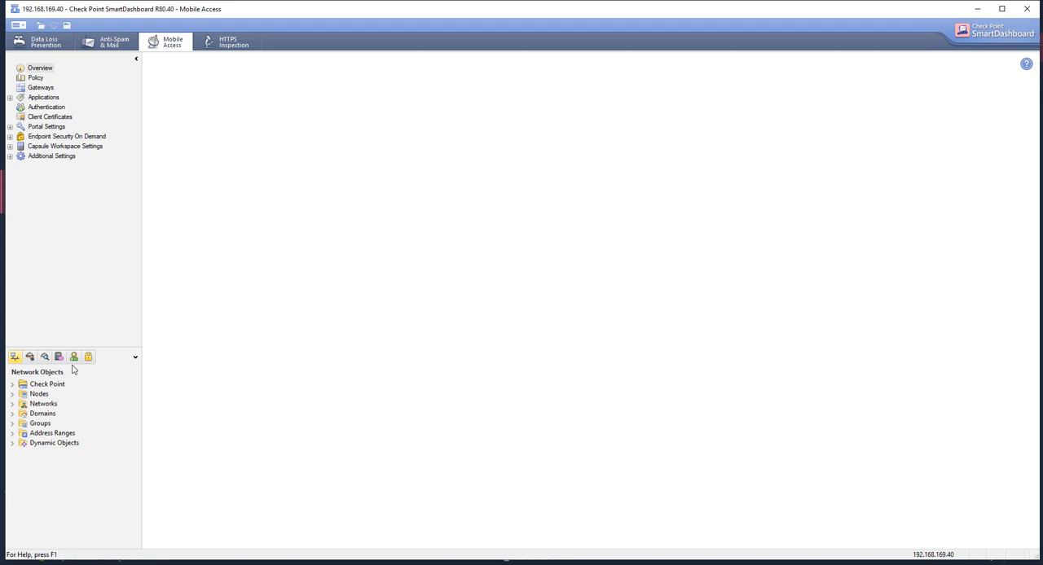
Step: Create the external user profile generic* matching users from any domain, and save it
click(74, 356)
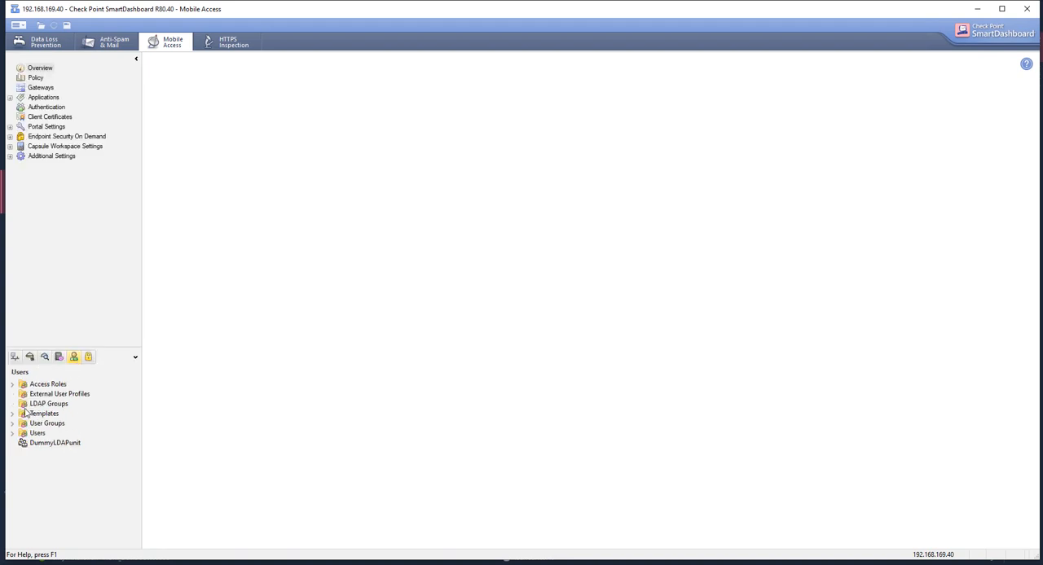
mouse_move(39, 397)
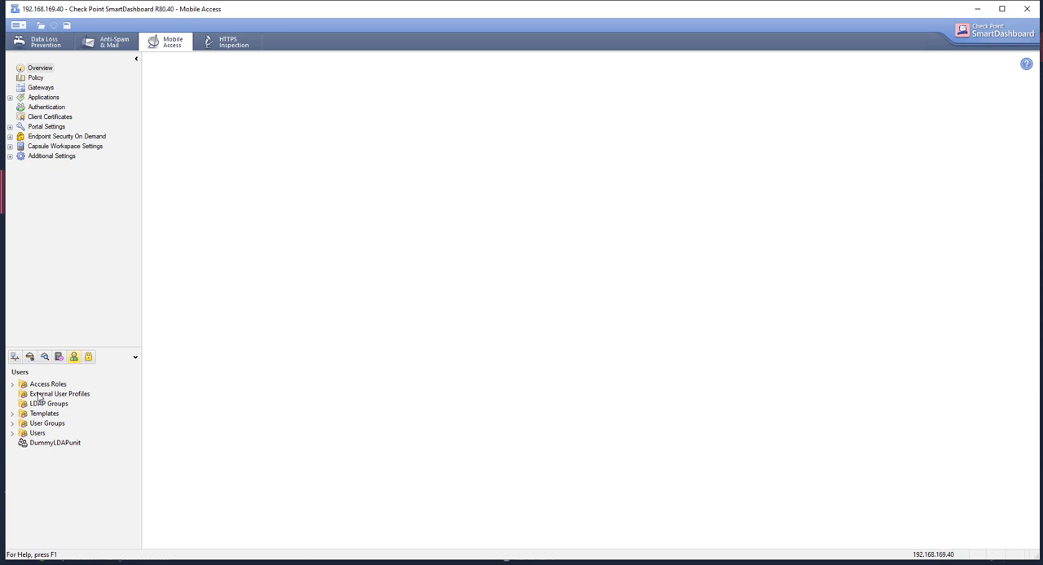
click(39, 68)
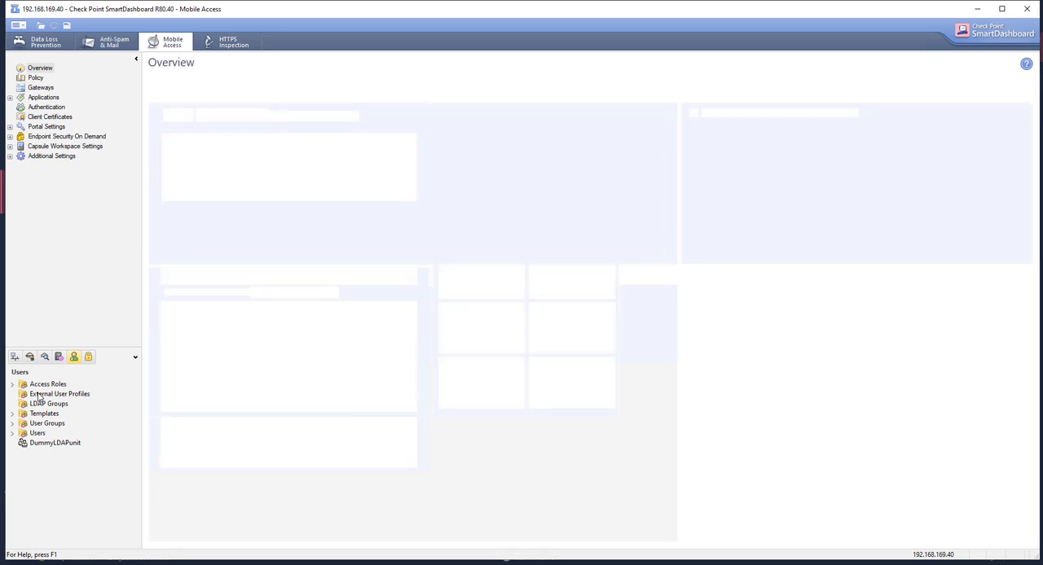
click(59, 395)
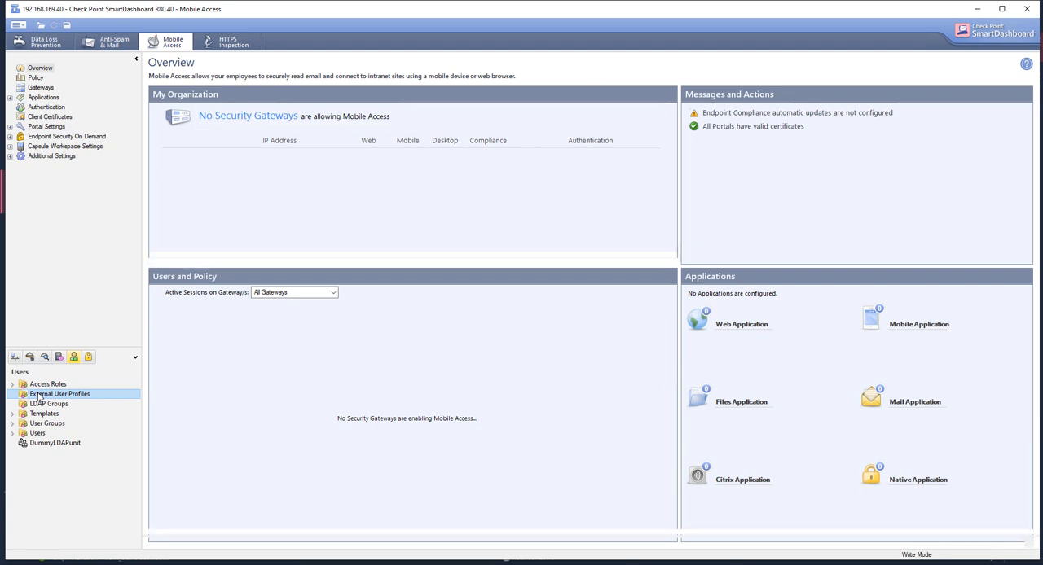
right_click(59, 394)
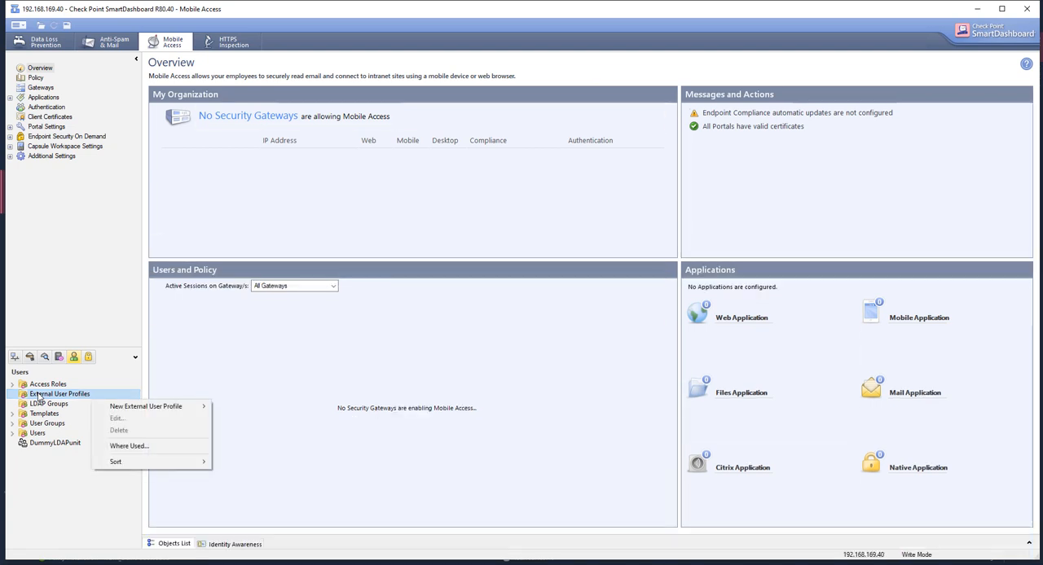
mouse_move(147, 406)
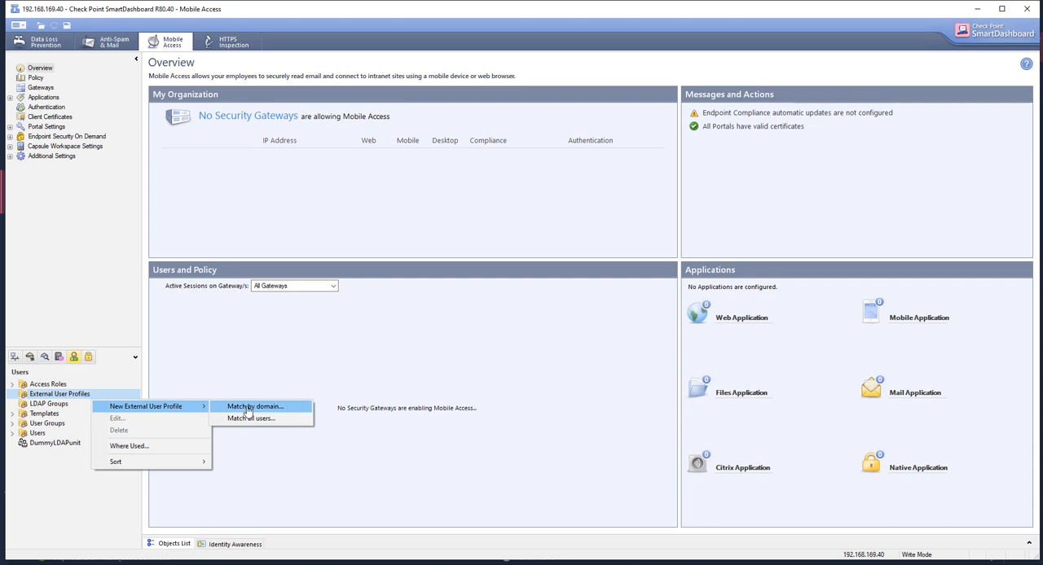
click(251, 417)
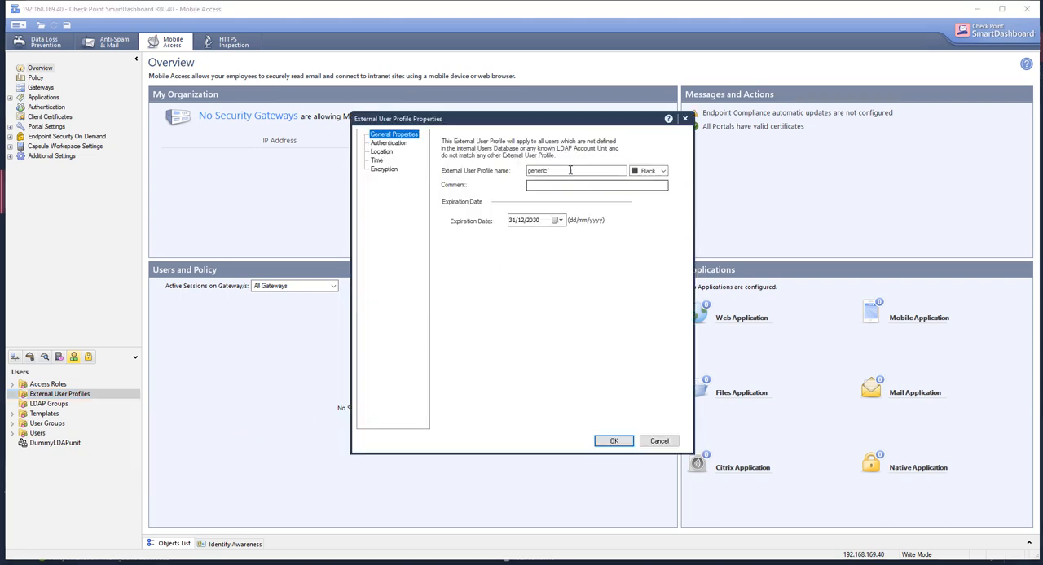
click(613, 440)
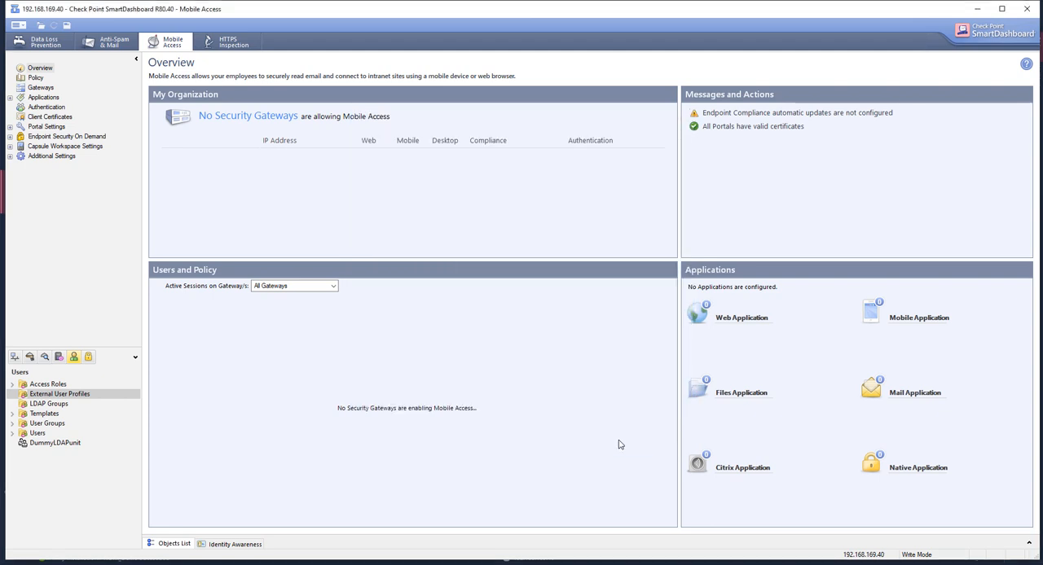
click(12, 394)
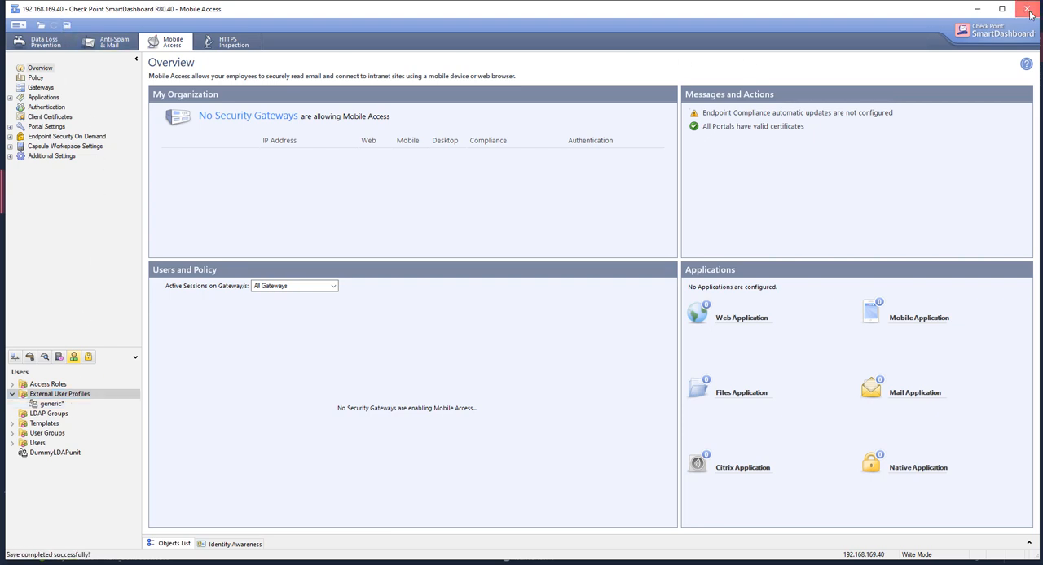
Step: Close the SmartDashboard window, returning to SmartConsole's Access Control policy
click(1027, 10)
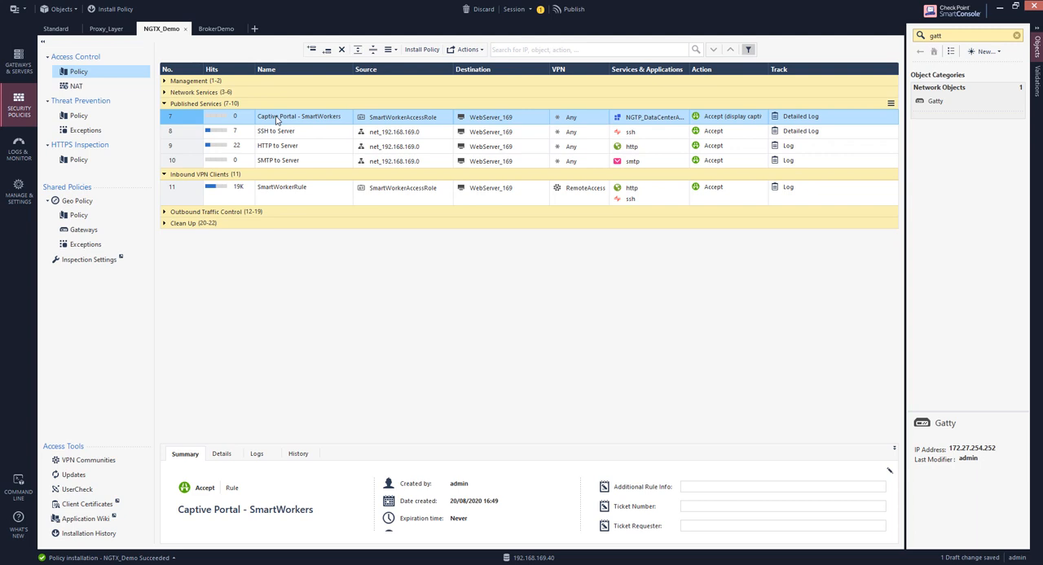
click(400, 117)
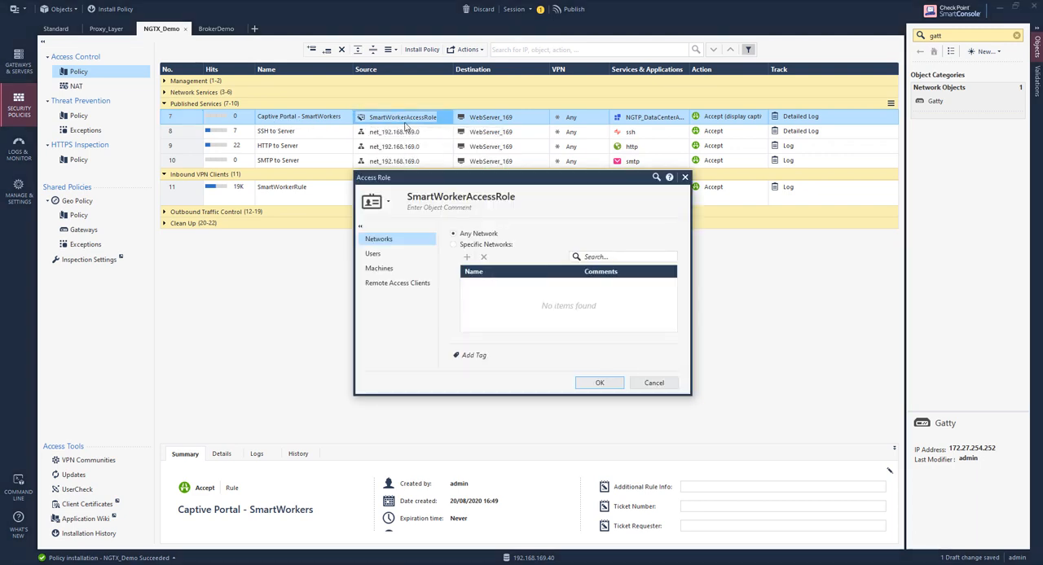
click(371, 254)
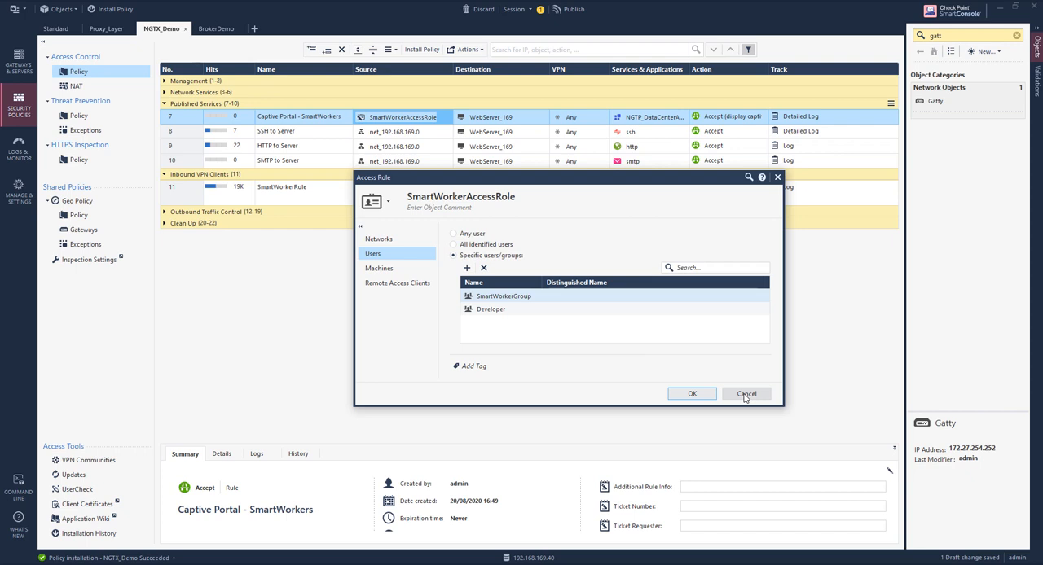
click(746, 394)
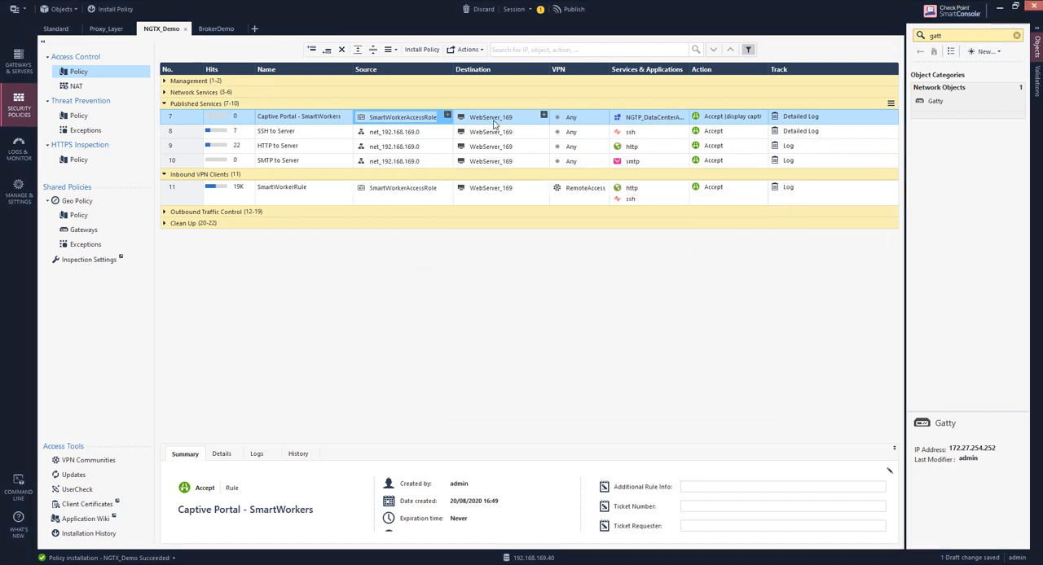
mouse_move(489, 117)
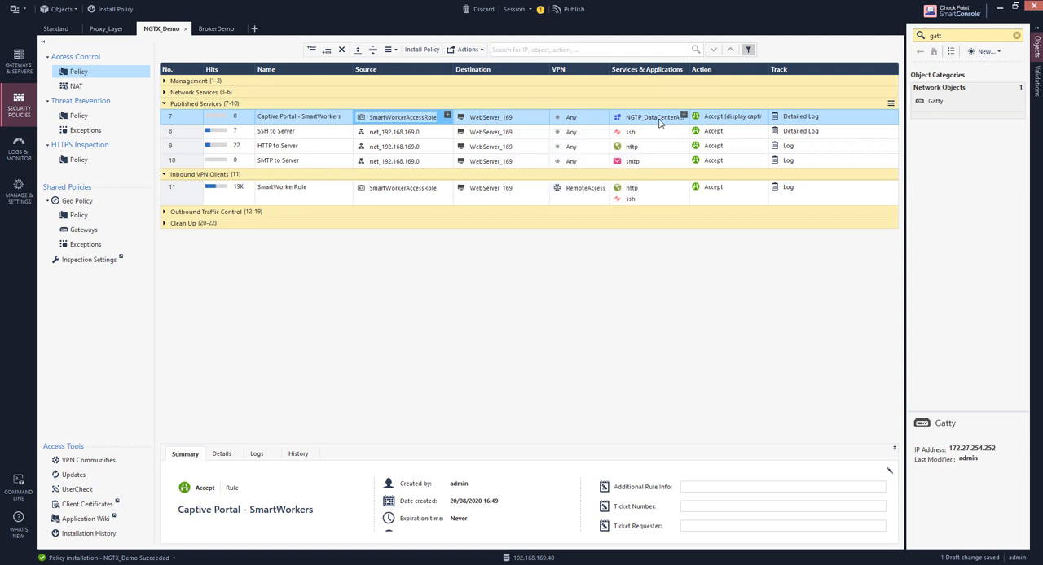
mouse_move(651, 118)
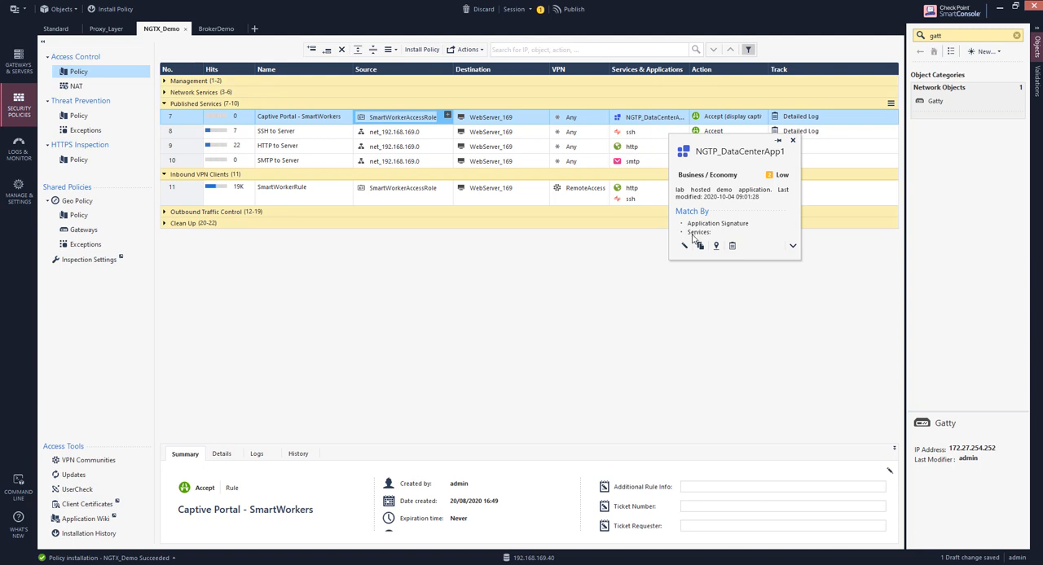
mouse_move(776, 251)
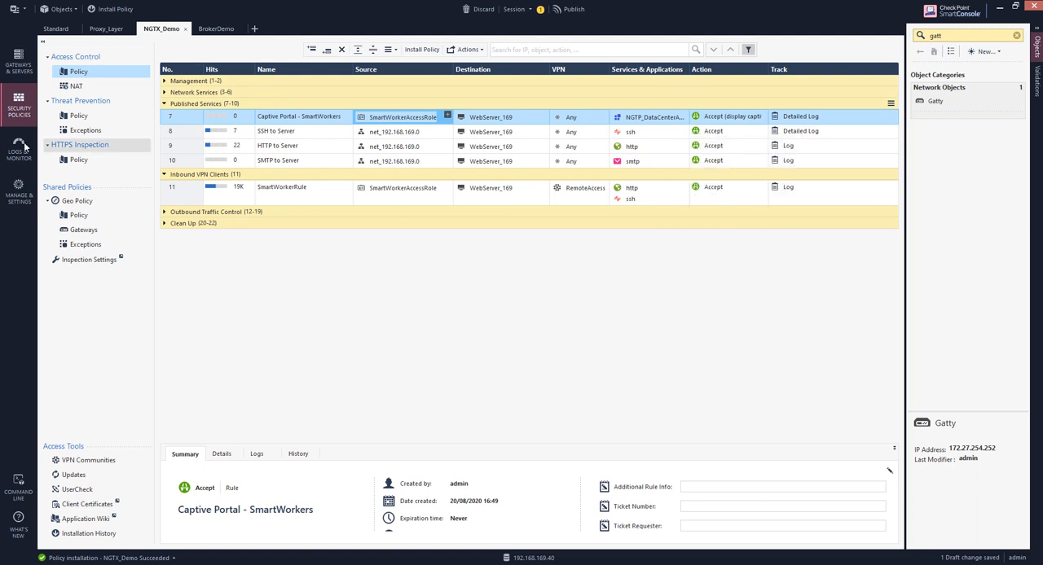
click(18, 193)
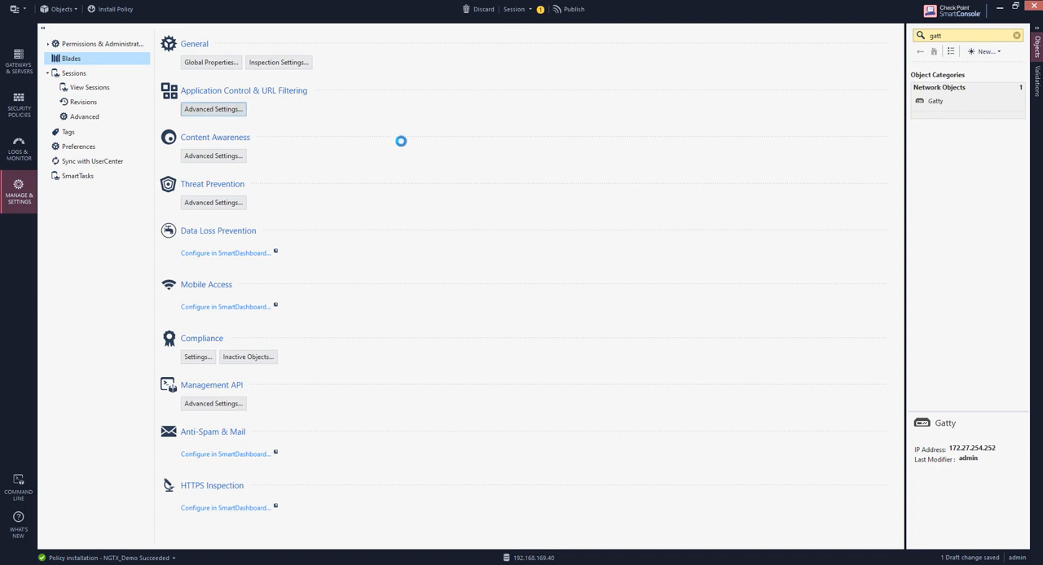
click(211, 108)
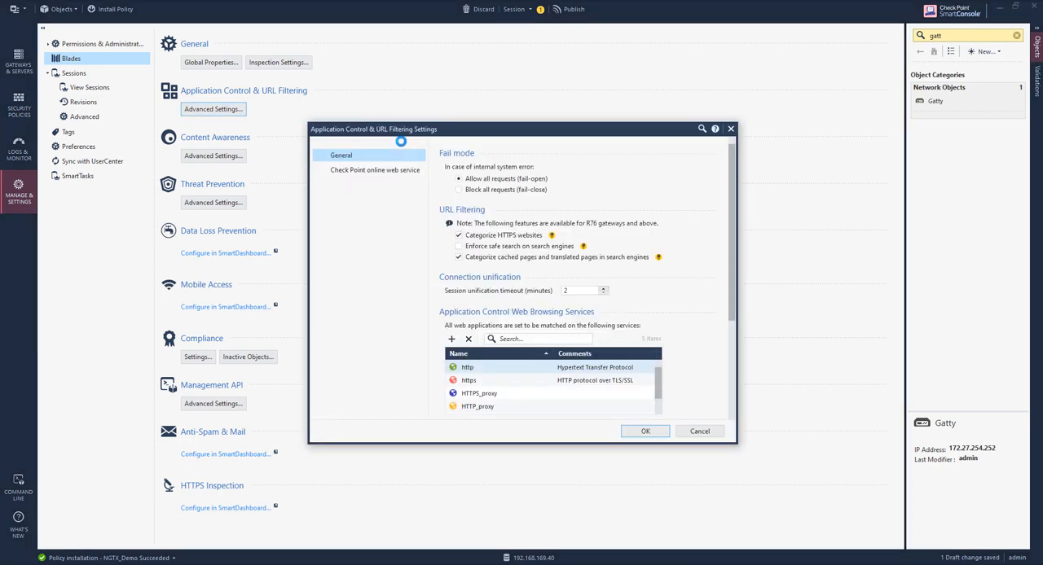
scroll(down, 3)
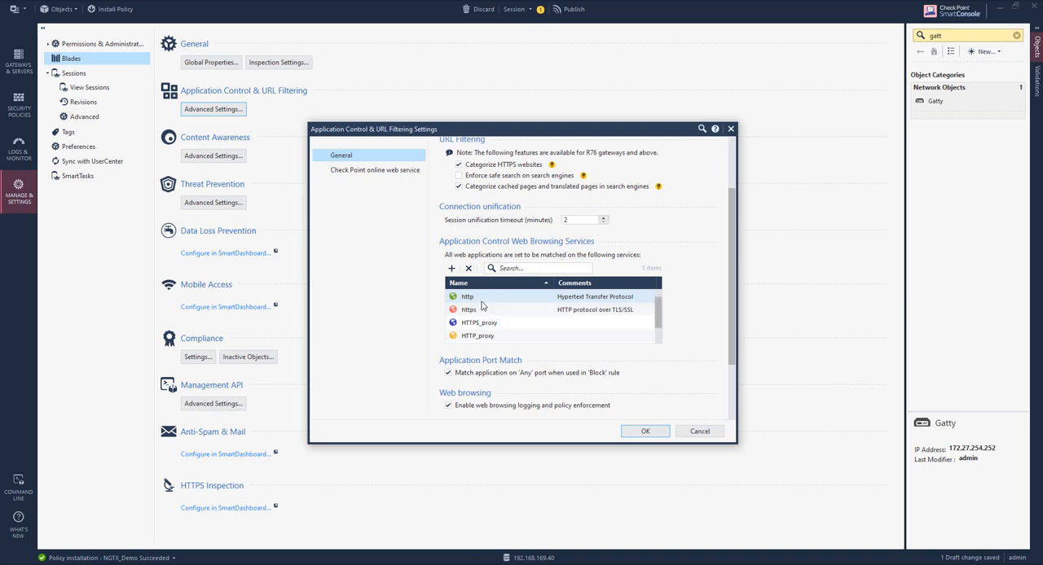
click(645, 430)
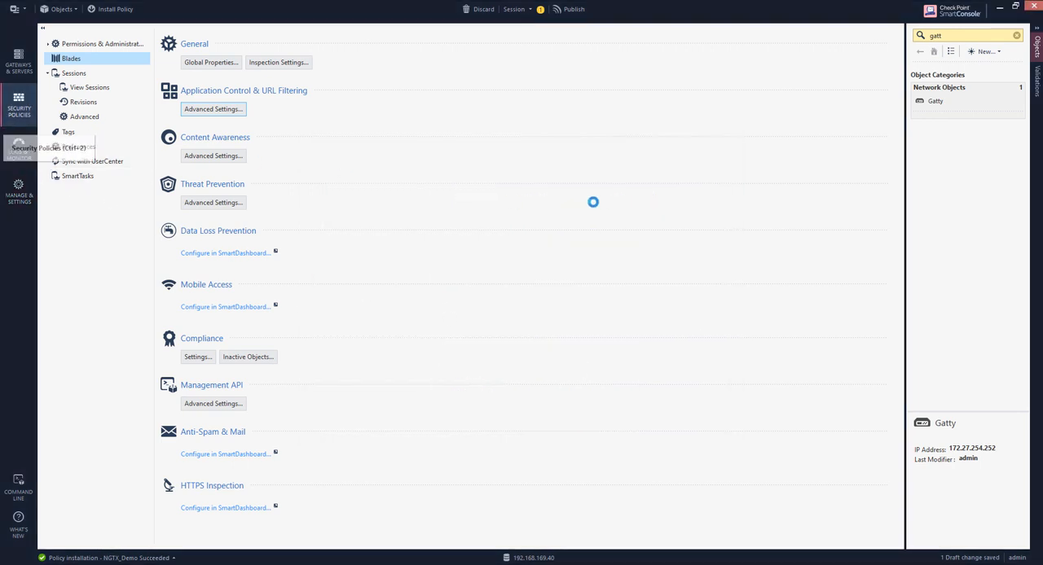
click(78, 71)
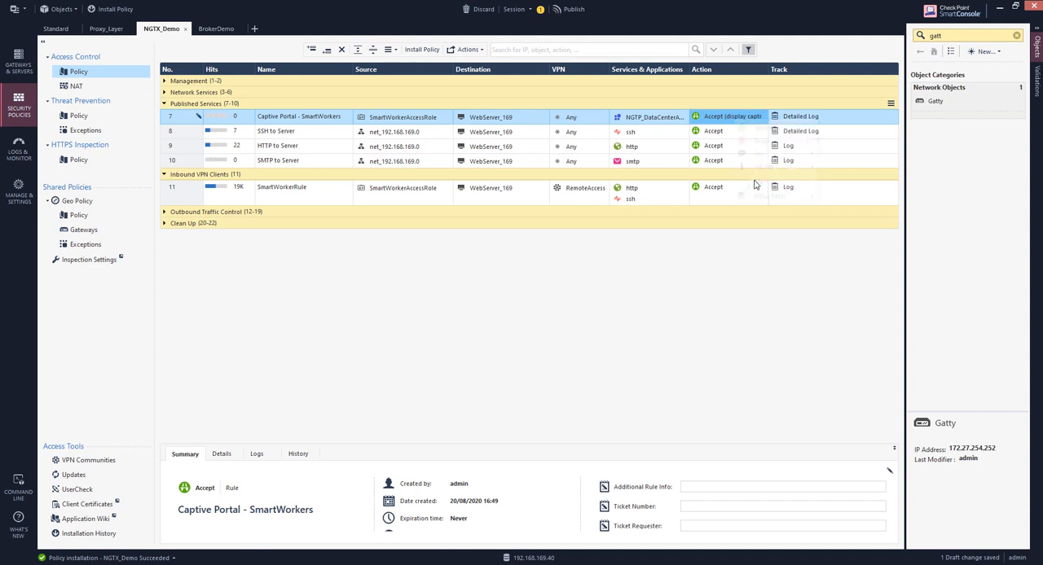
Step: Review the Users page of SmartWorkerAccessRole and cancel out without changes
click(732, 116)
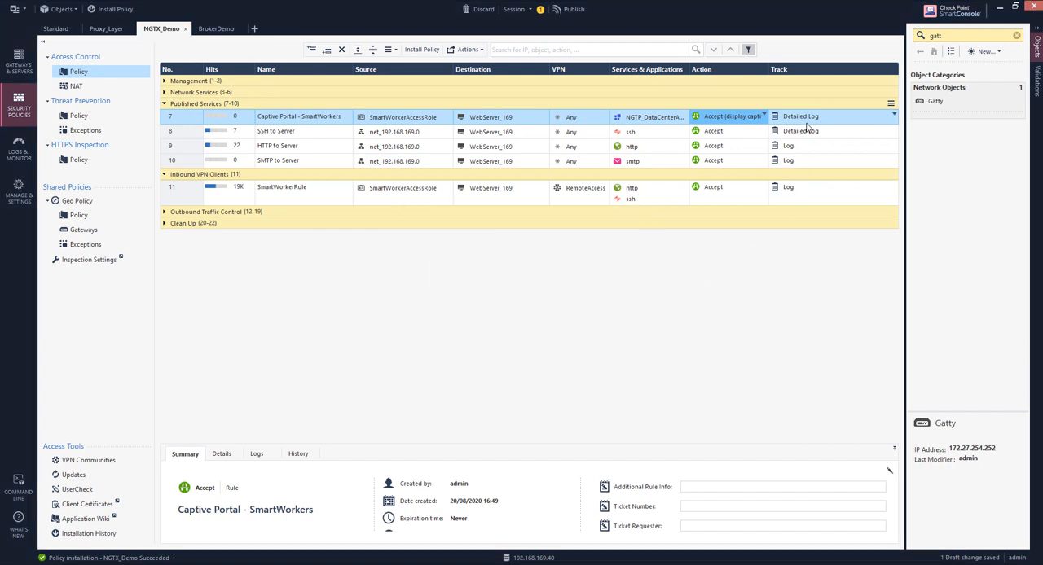
mouse_move(802, 116)
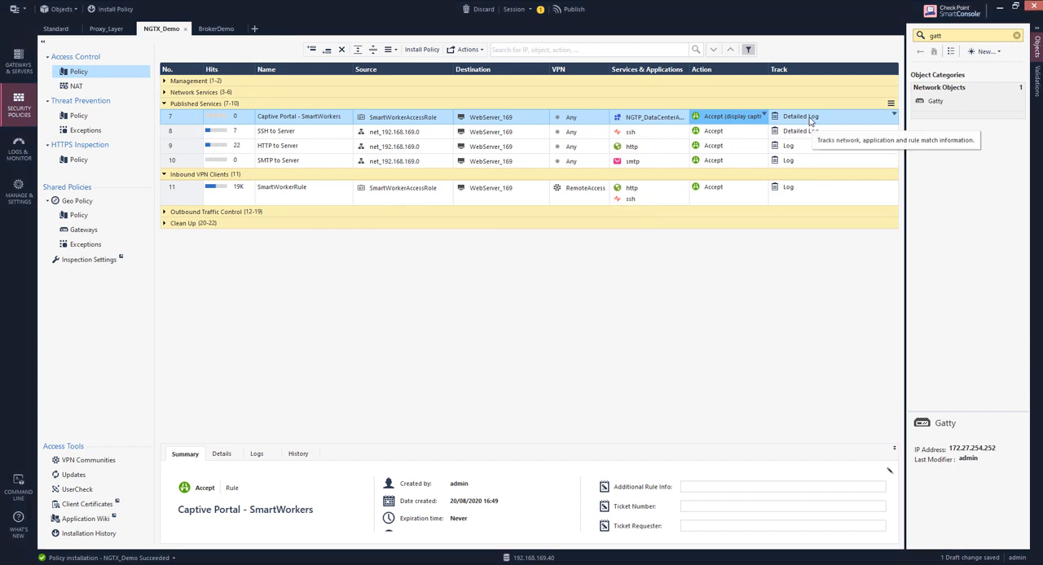
mouse_move(811, 117)
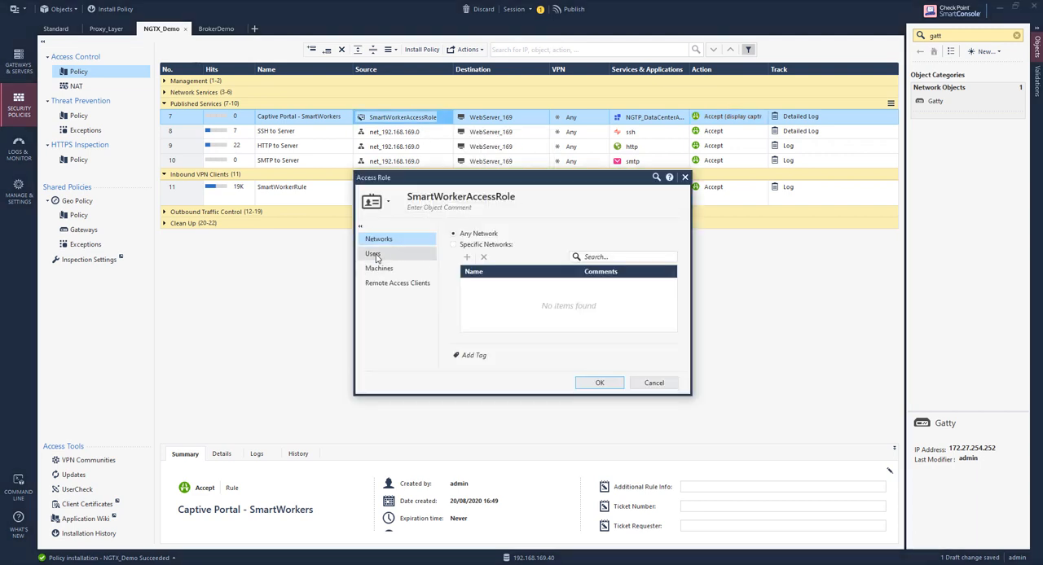
click(373, 254)
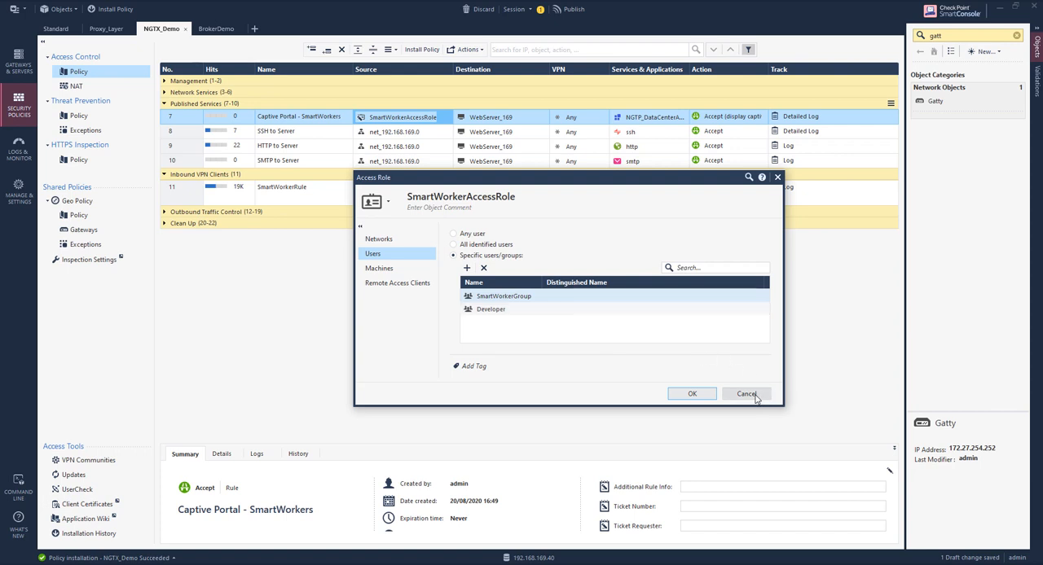
click(746, 394)
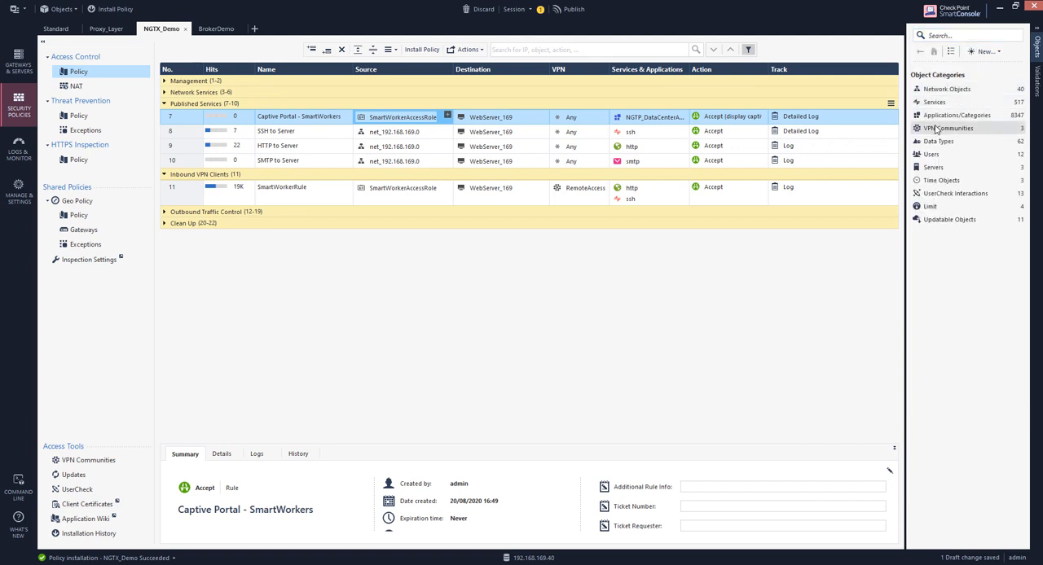
Step: List User Groups and view SmartWorkerGroup's single member
click(931, 153)
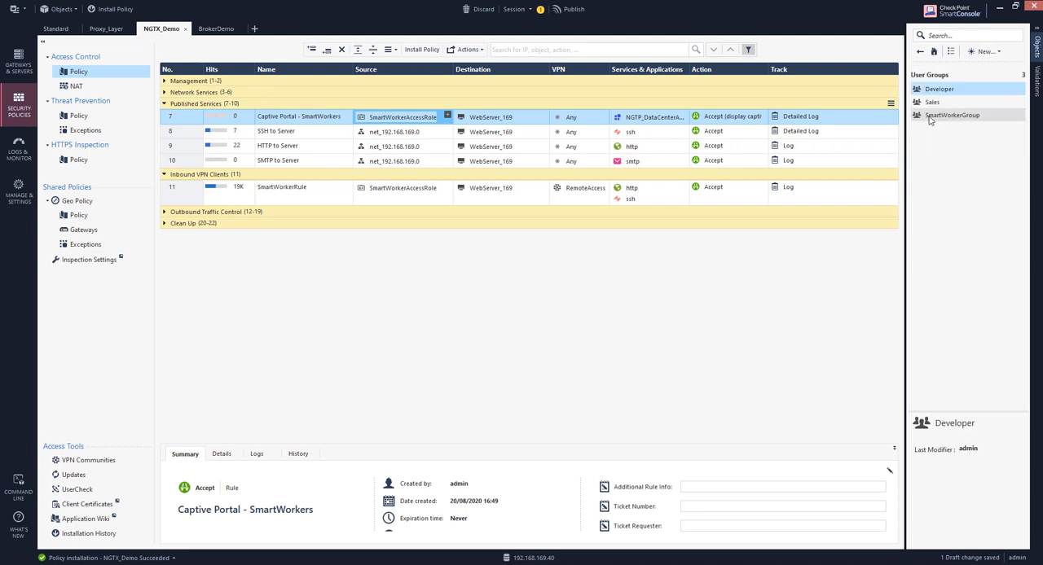
click(940, 88)
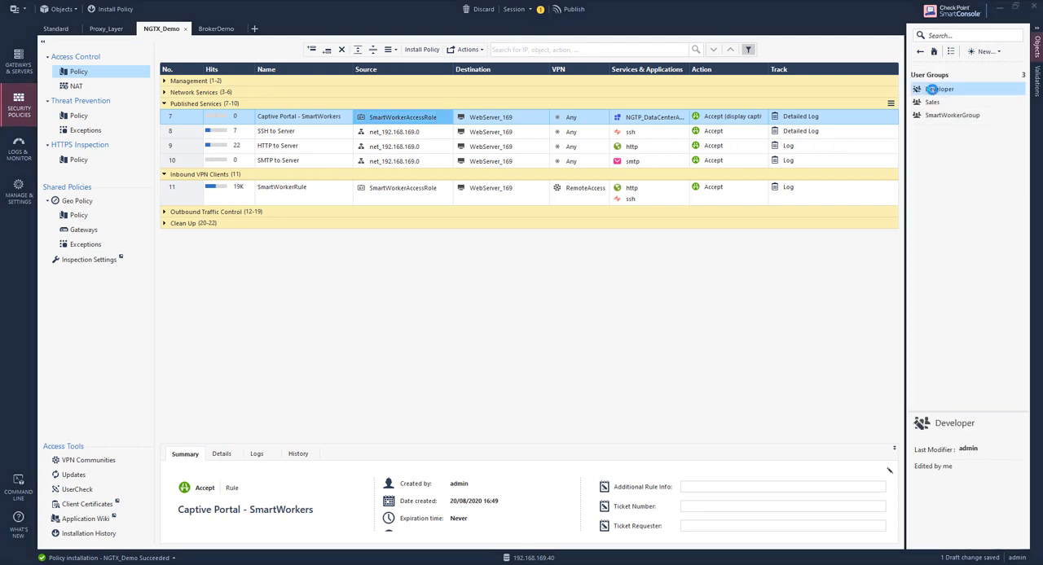
double_click(941, 88)
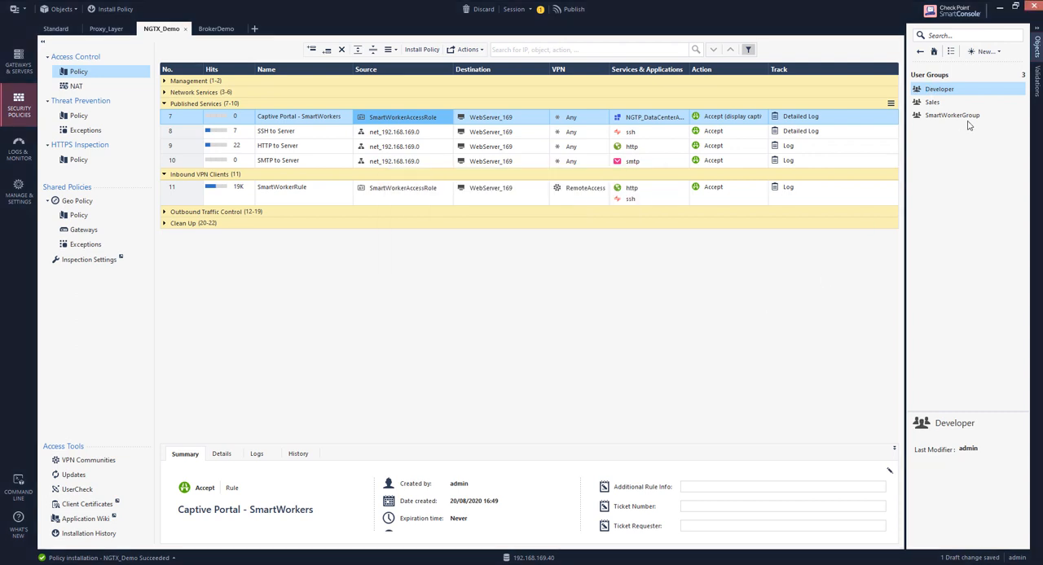
double_click(951, 114)
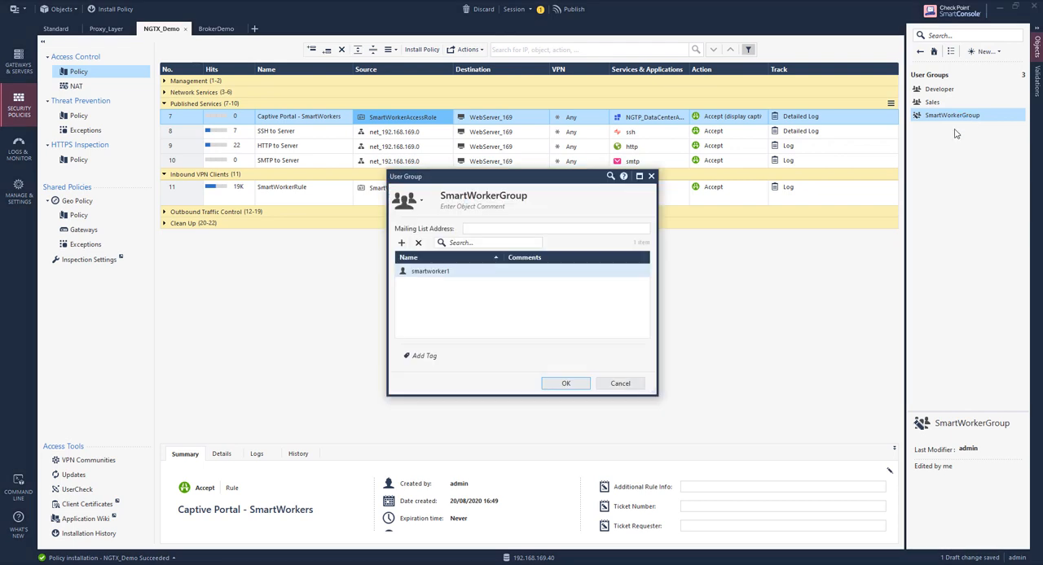
mouse_move(440, 275)
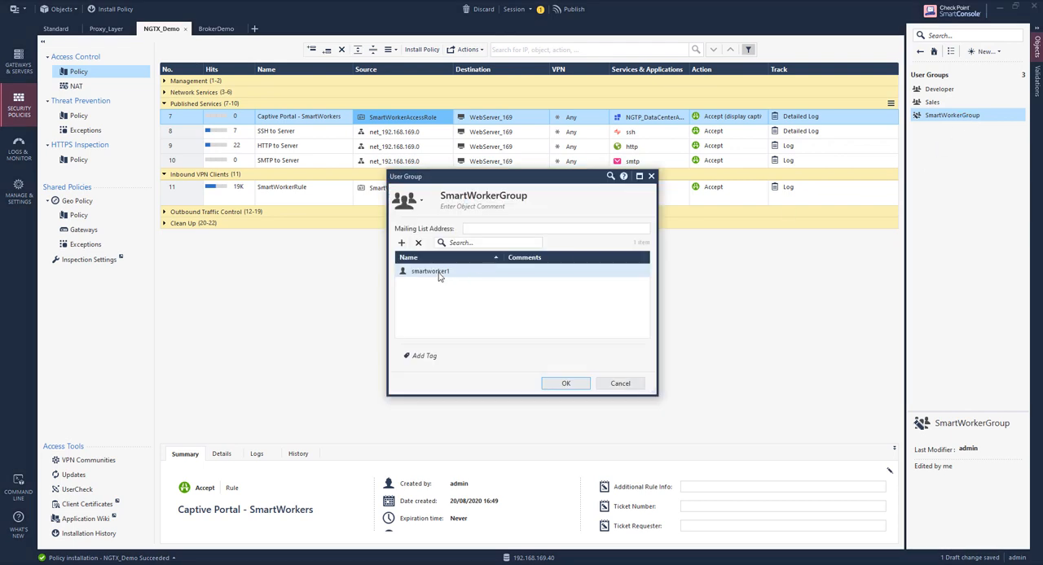
click(566, 382)
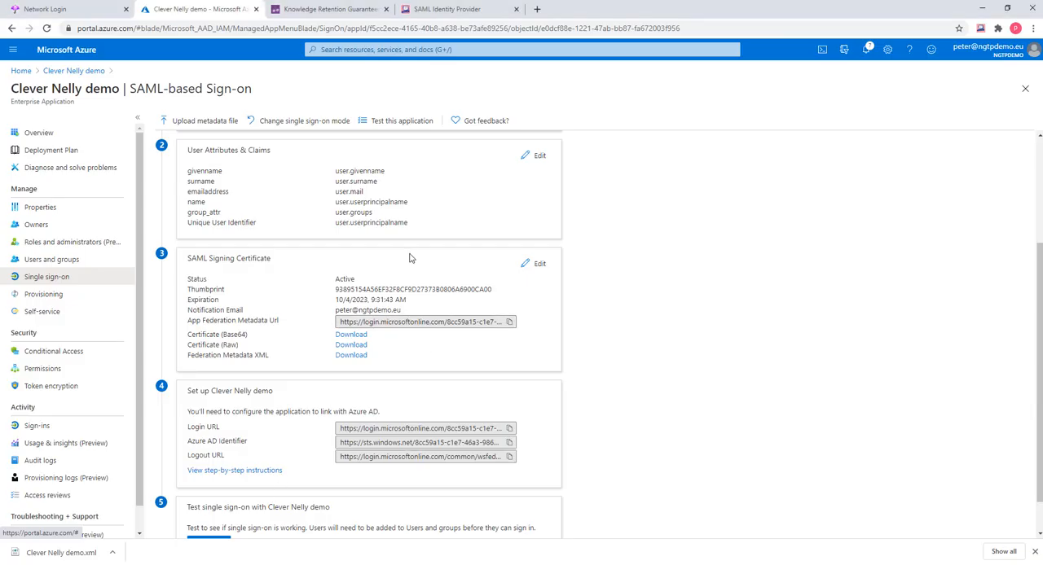
mouse_move(73, 72)
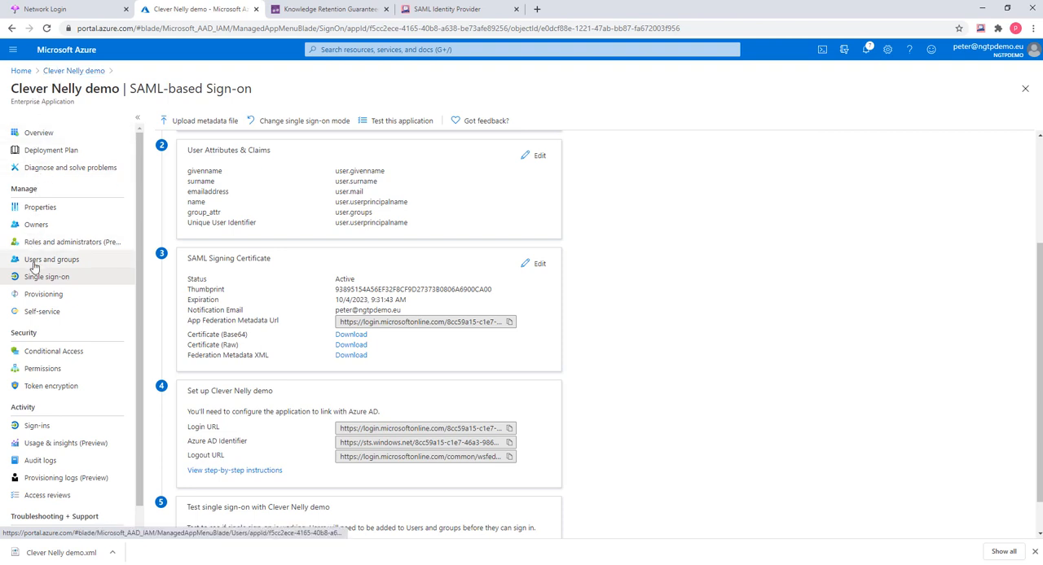
Step: From the app's Users and groups, copy the VendorB group's Object ID
click(52, 259)
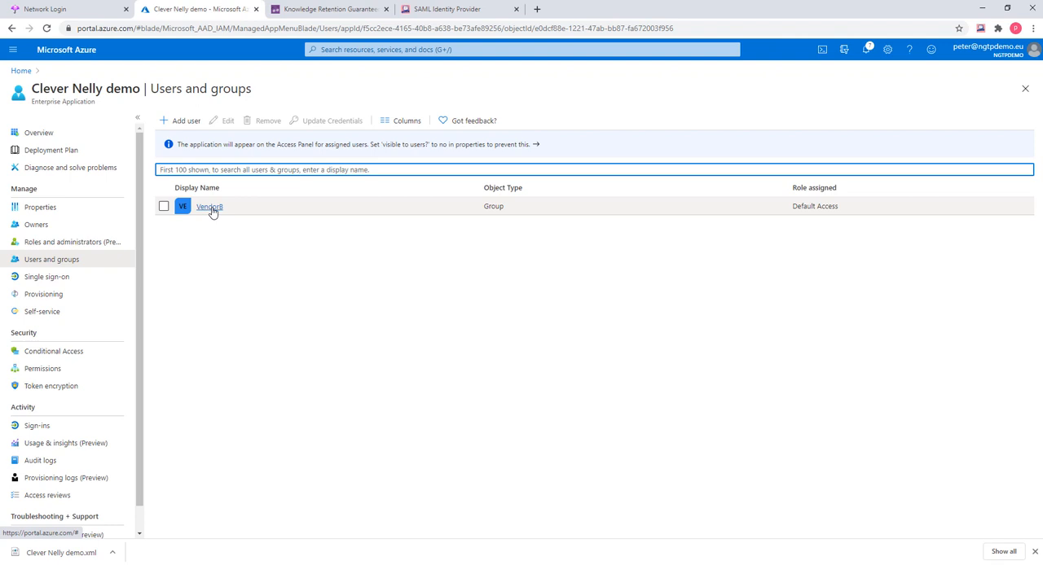
click(208, 205)
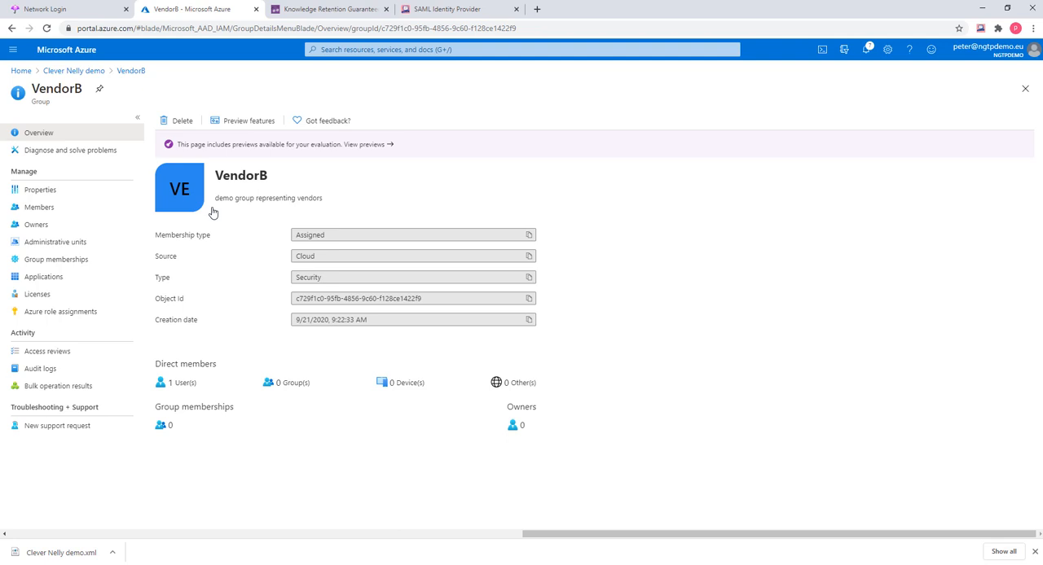
mouse_move(406, 296)
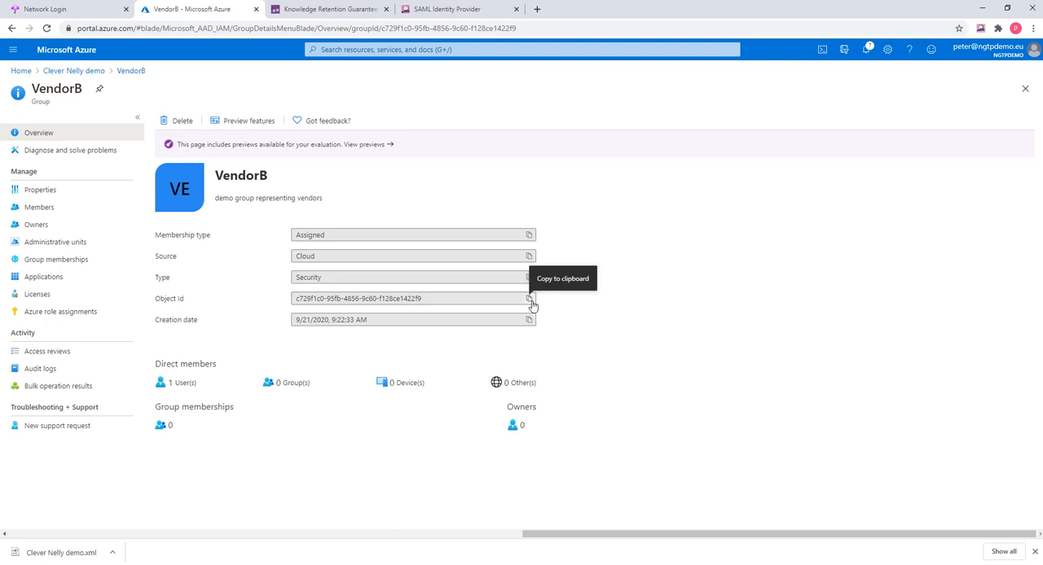
click(528, 298)
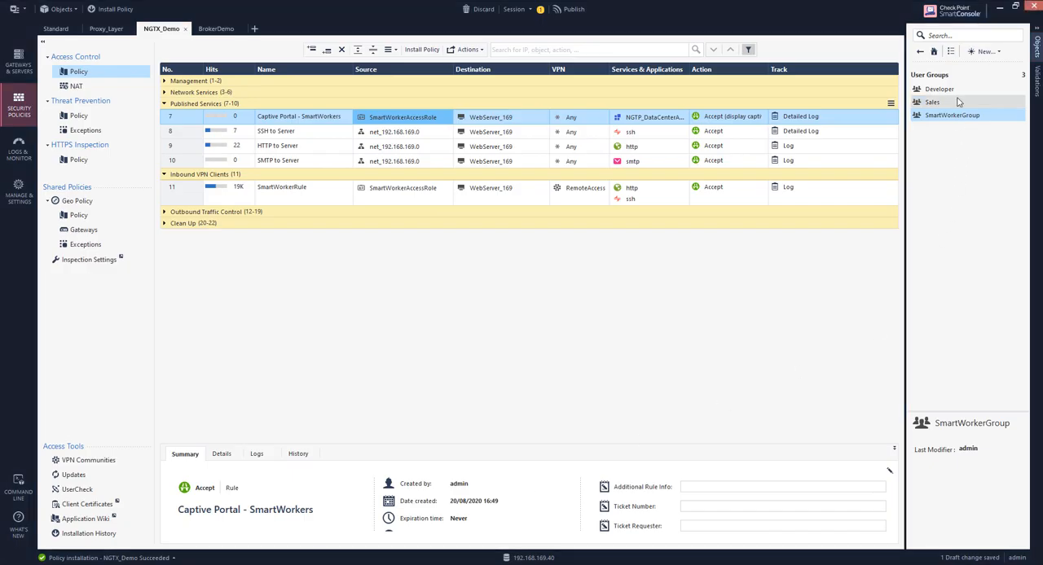
Step: Start a new Identity Tag object from the New > More object types menu
click(984, 52)
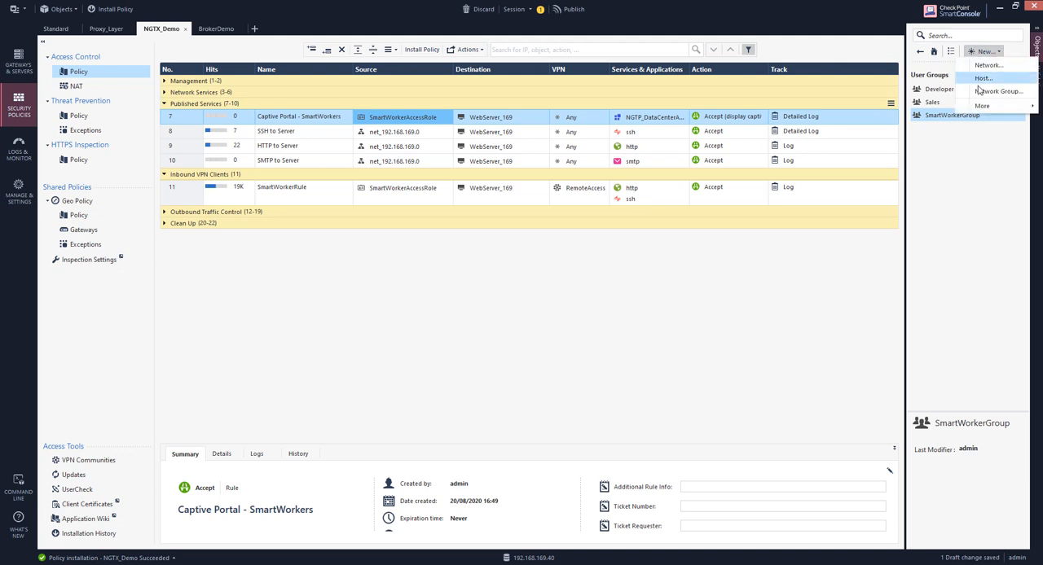
click(982, 106)
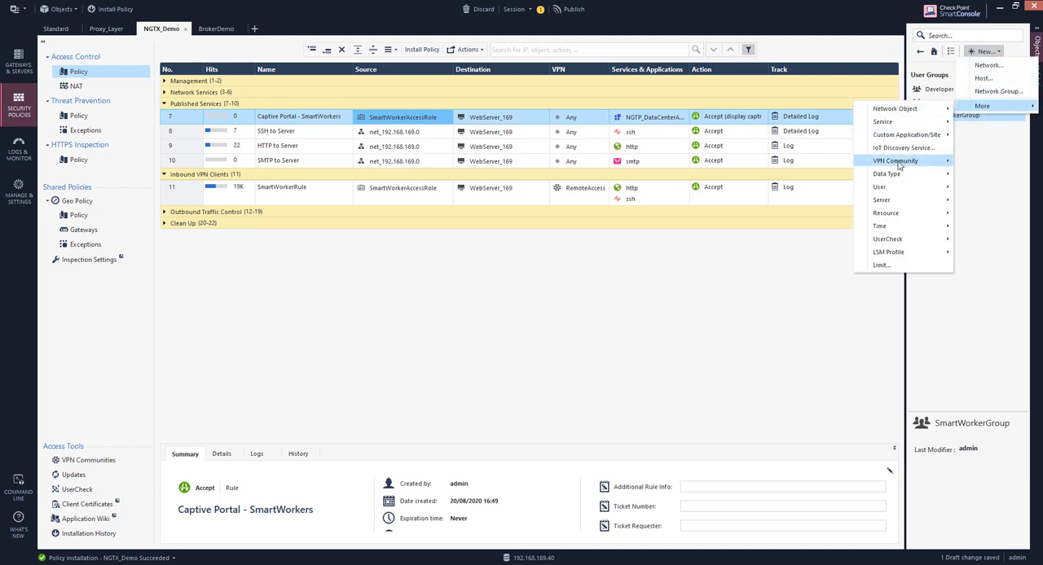
mouse_move(880, 186)
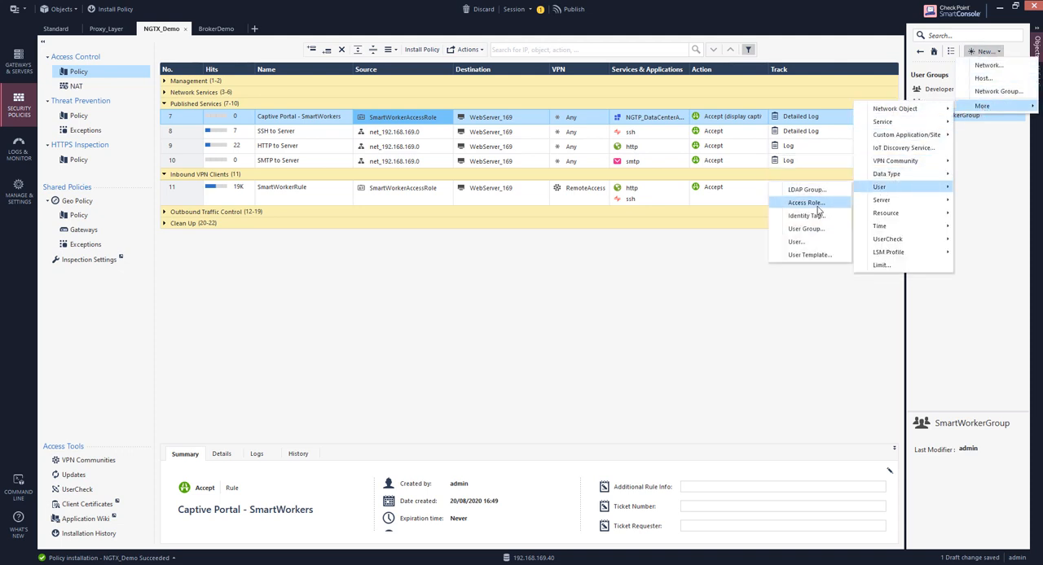
click(805, 215)
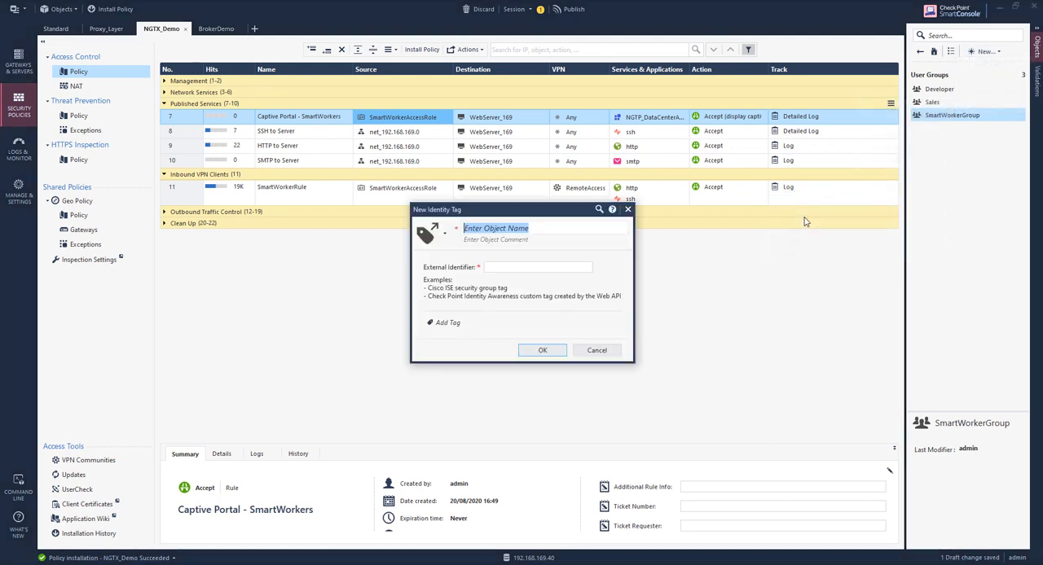
Step: Name it Azure_Group_VendorB with external identifier 729f1c0-9ffb-4856-9c60-f128ce1422f9 and confirm
text(Azure_Group)
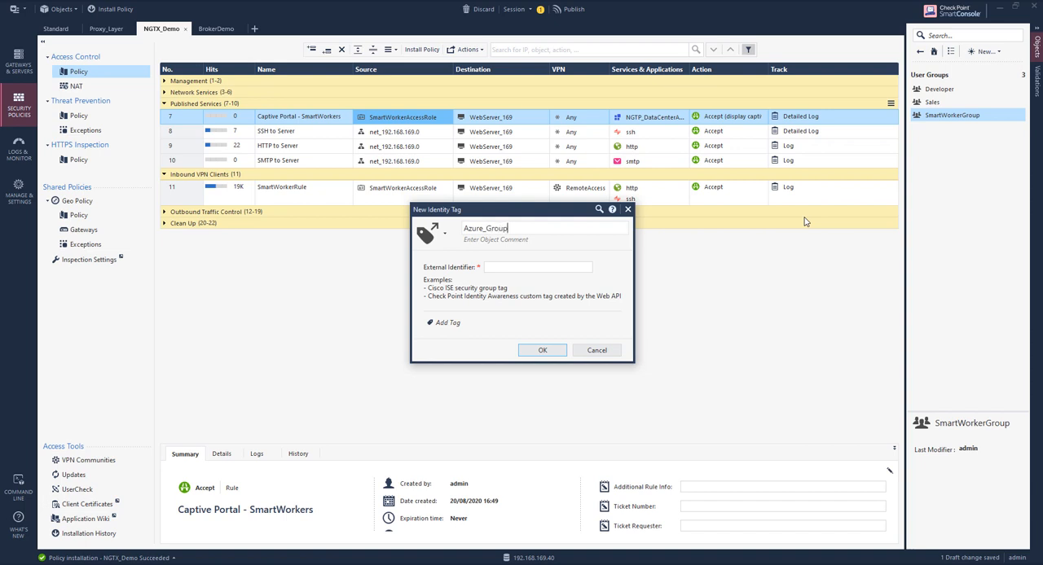
text(Ven)
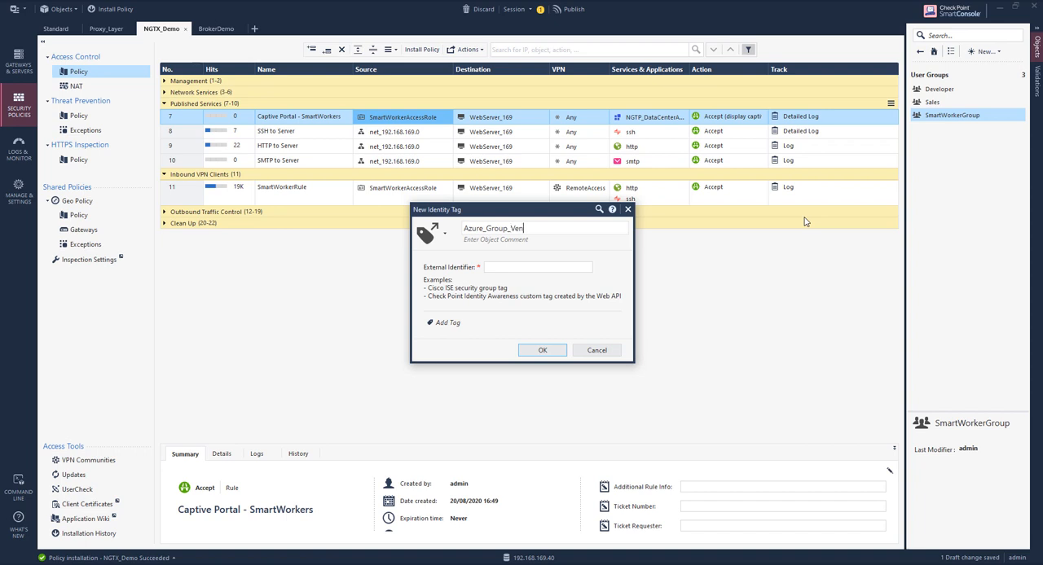
text(do)
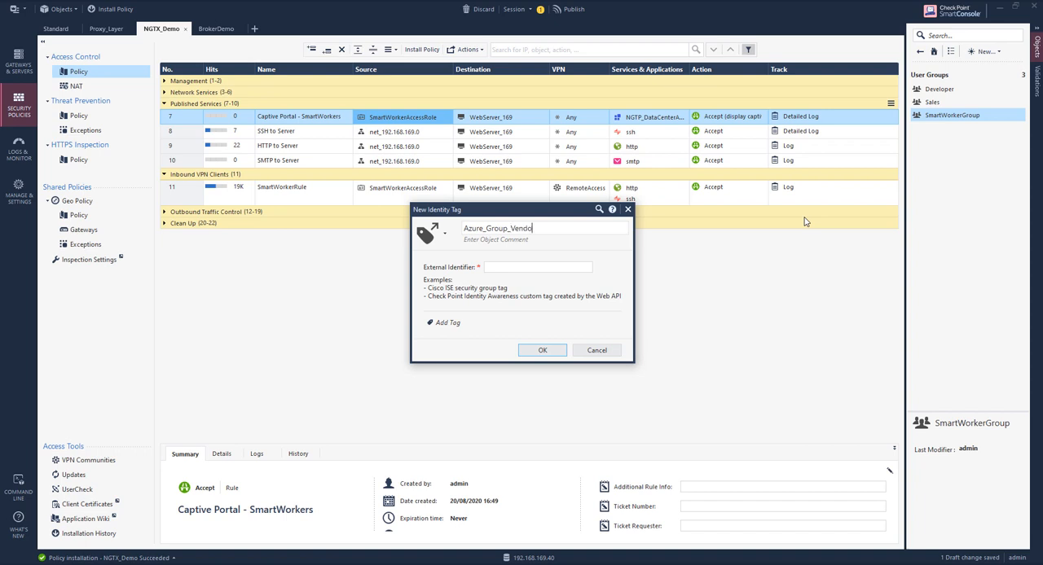
text(rB)
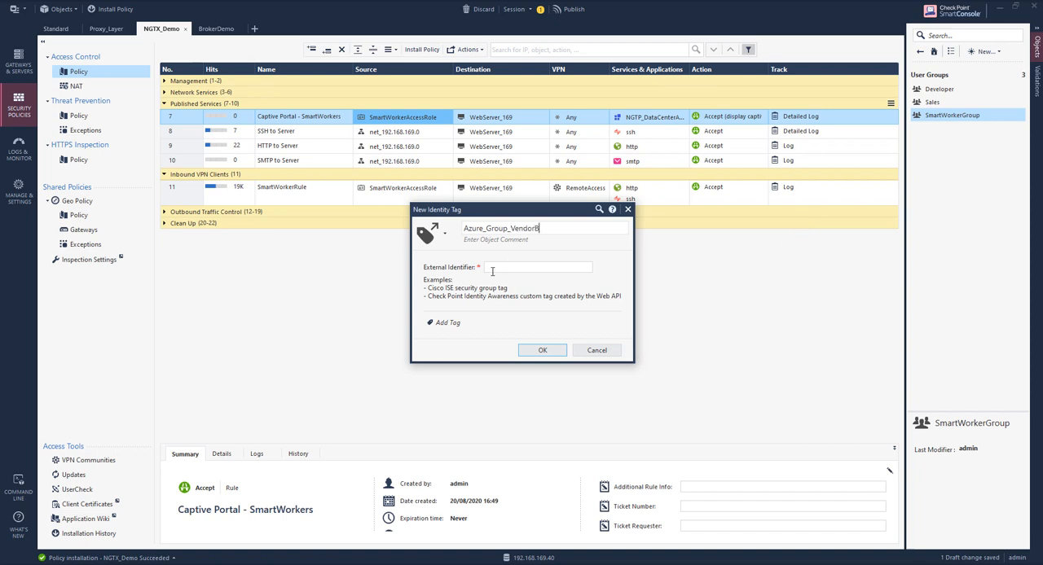
text(729f1c0-9ffb-4856-9c60-f128ce1422f9)
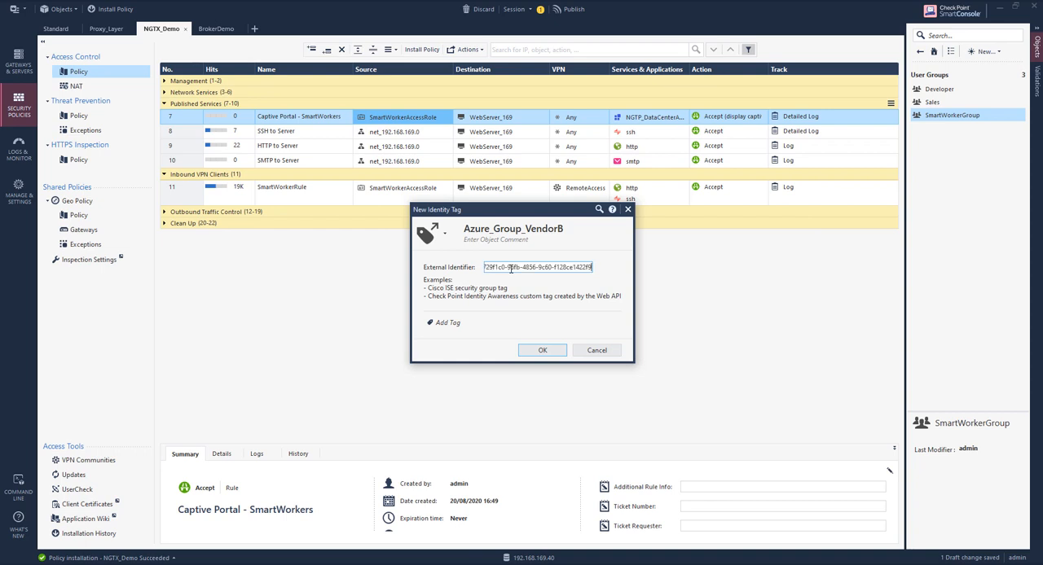
click(540, 349)
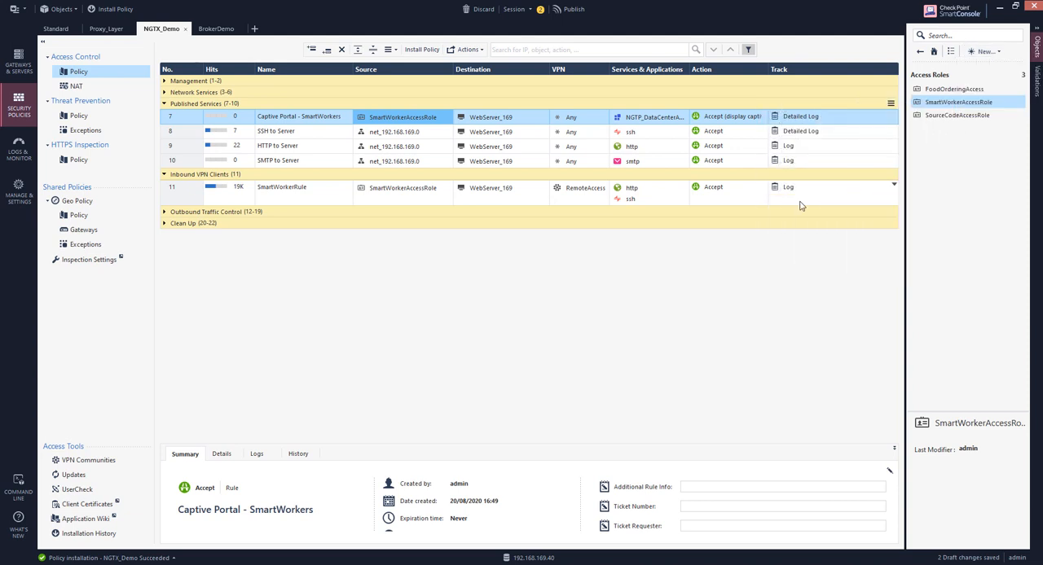
Step: Create access role Azure_UsersRole limited to the identity tag Azure_Group_VendorB
click(977, 52)
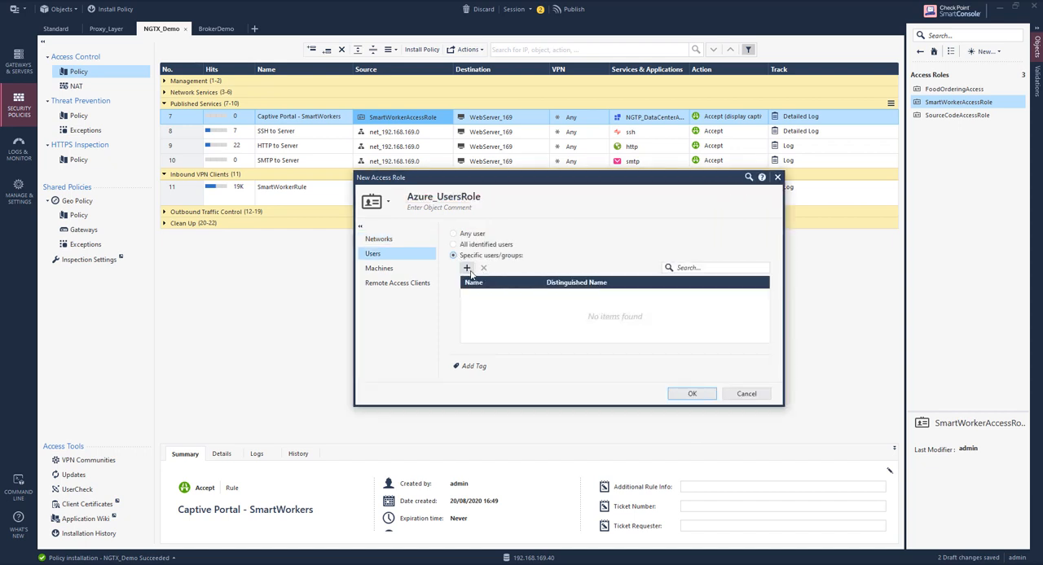
click(466, 267)
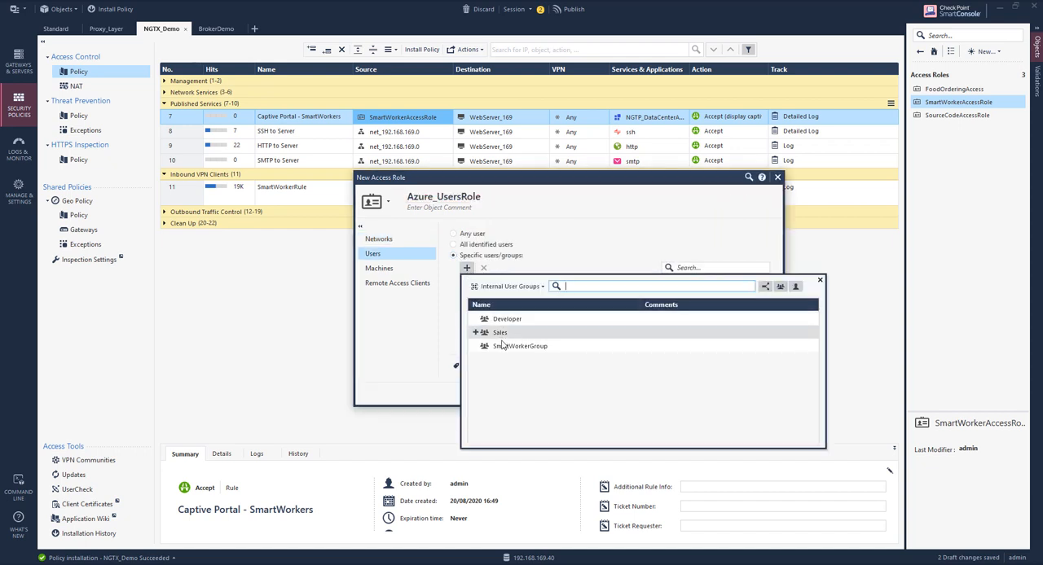
click(507, 287)
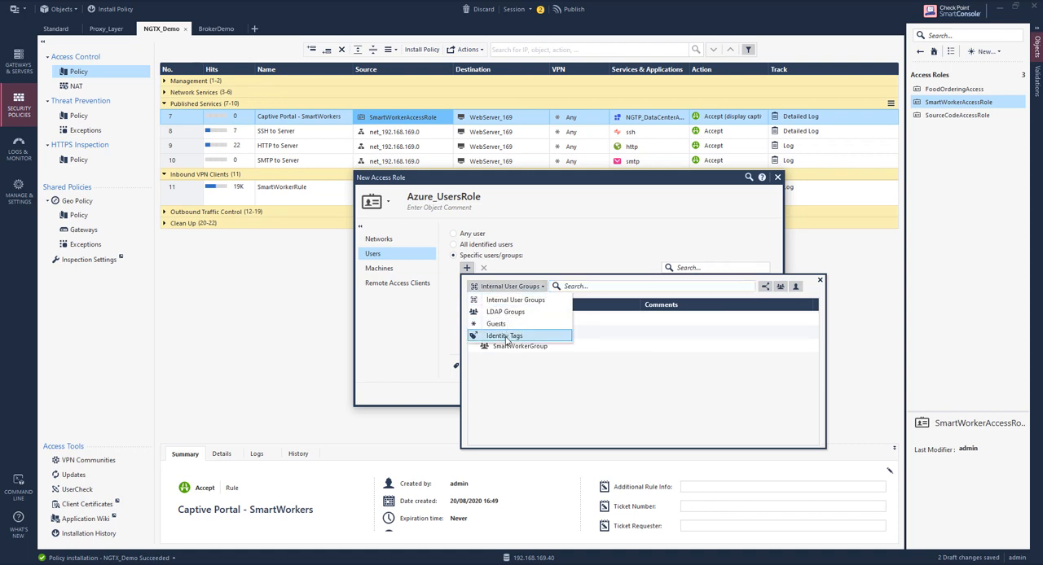
click(505, 336)
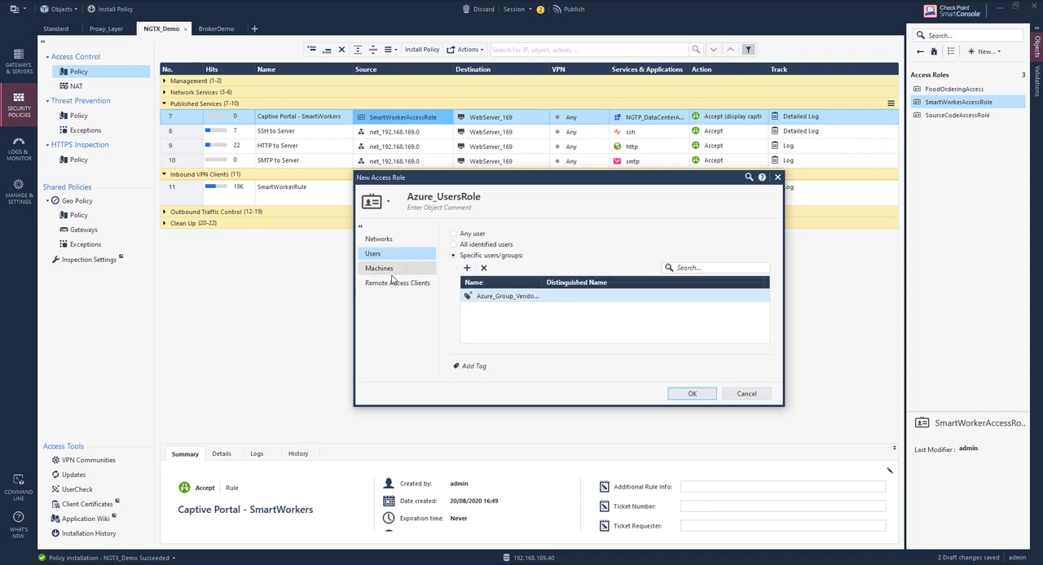
click(378, 267)
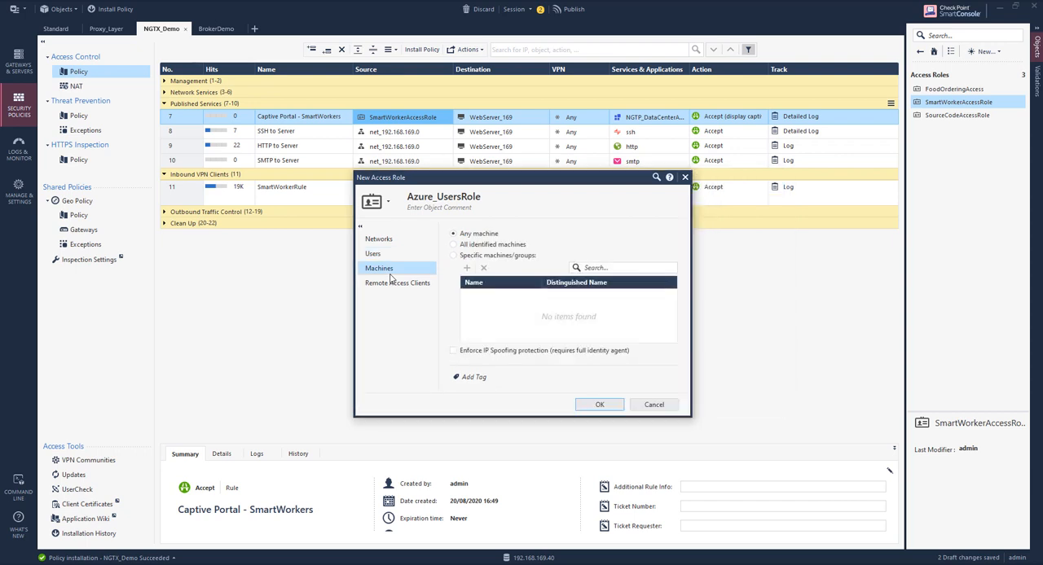
click(398, 283)
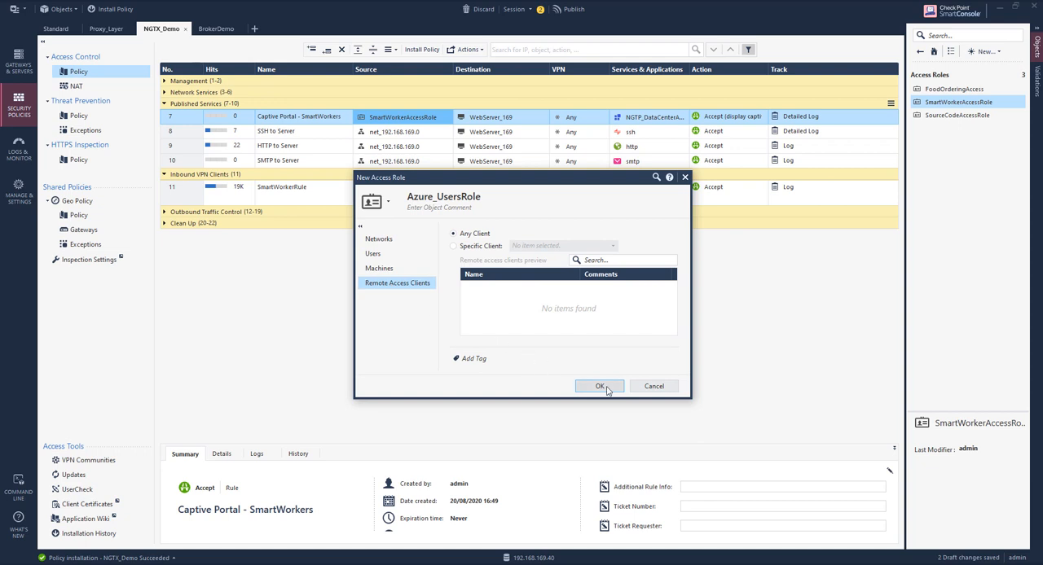
click(599, 386)
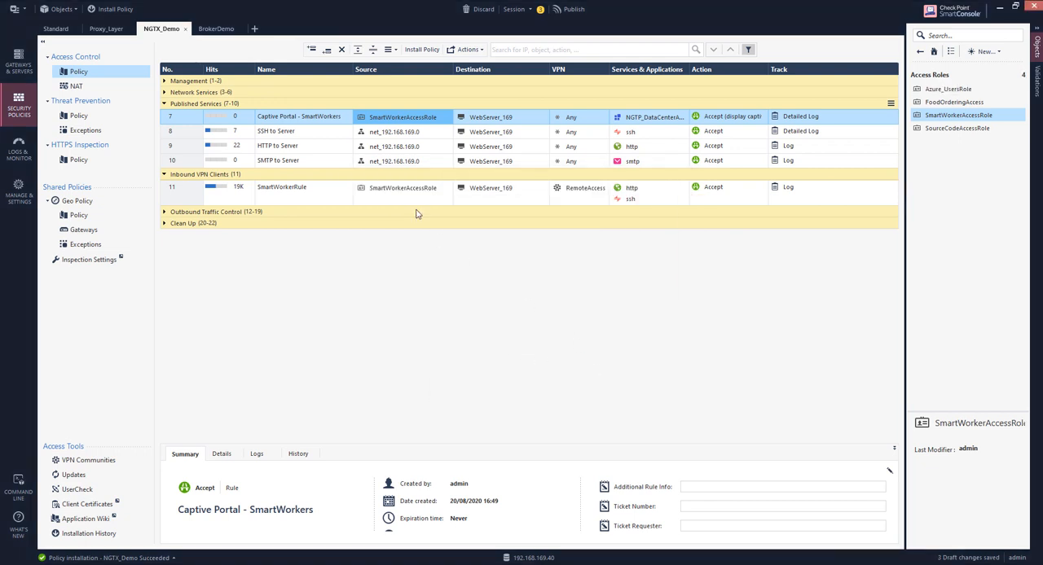
Step: Replace the Captive Portal rule's source with Azure_UsersRole
click(254, 453)
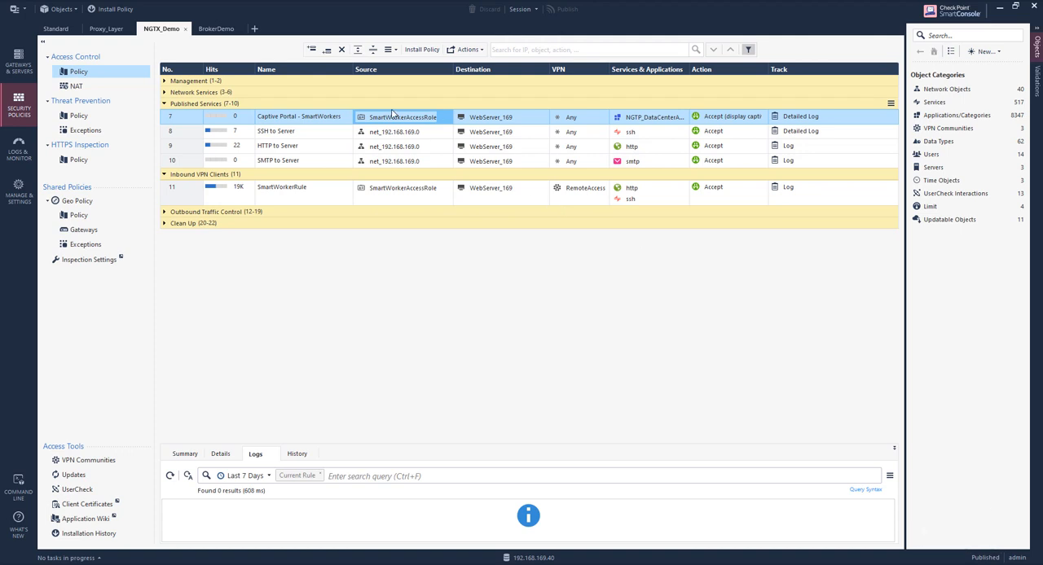
right_click(401, 117)
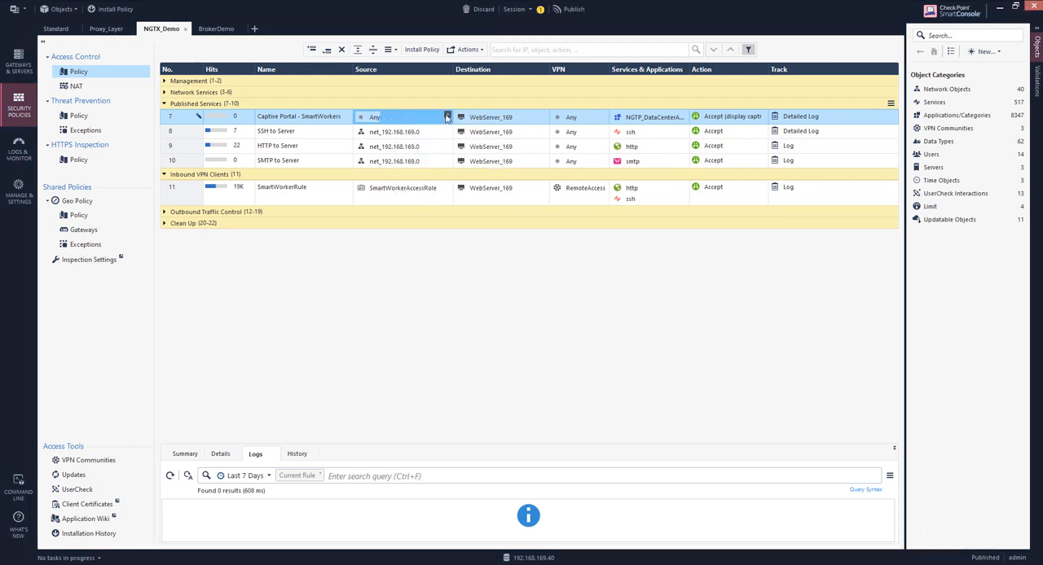
click(447, 118)
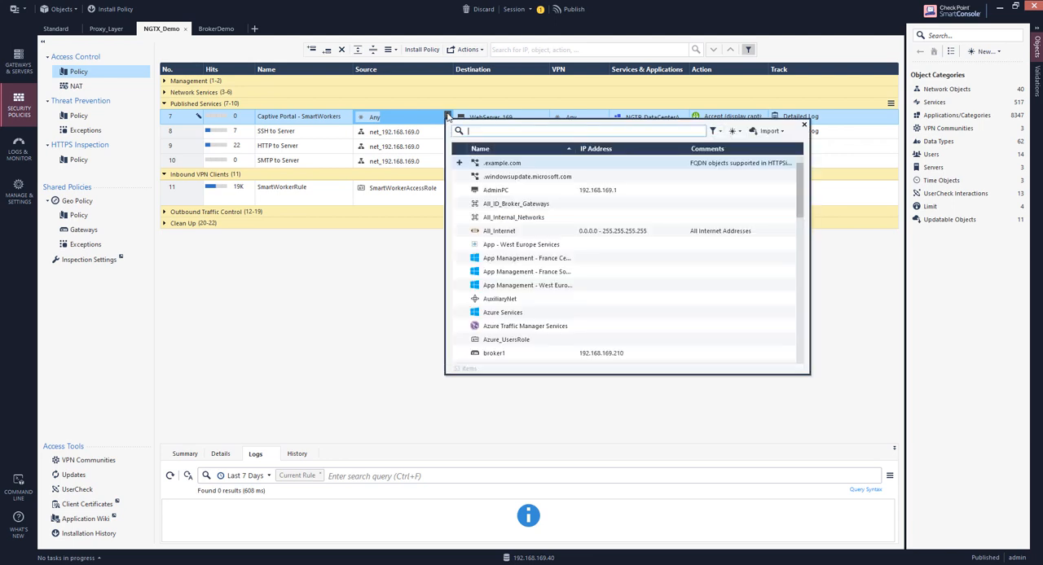
text(az)
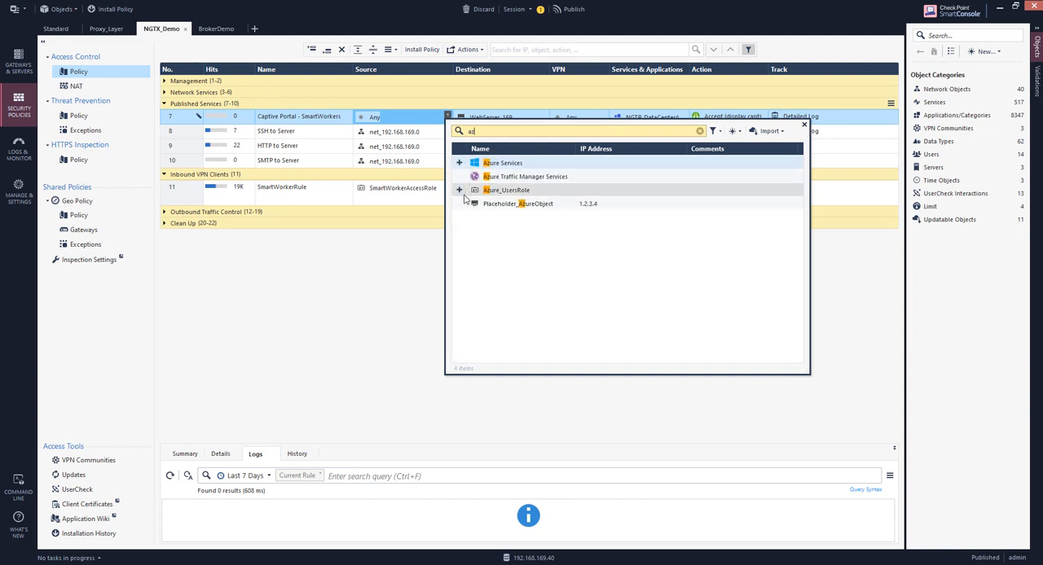
double_click(505, 189)
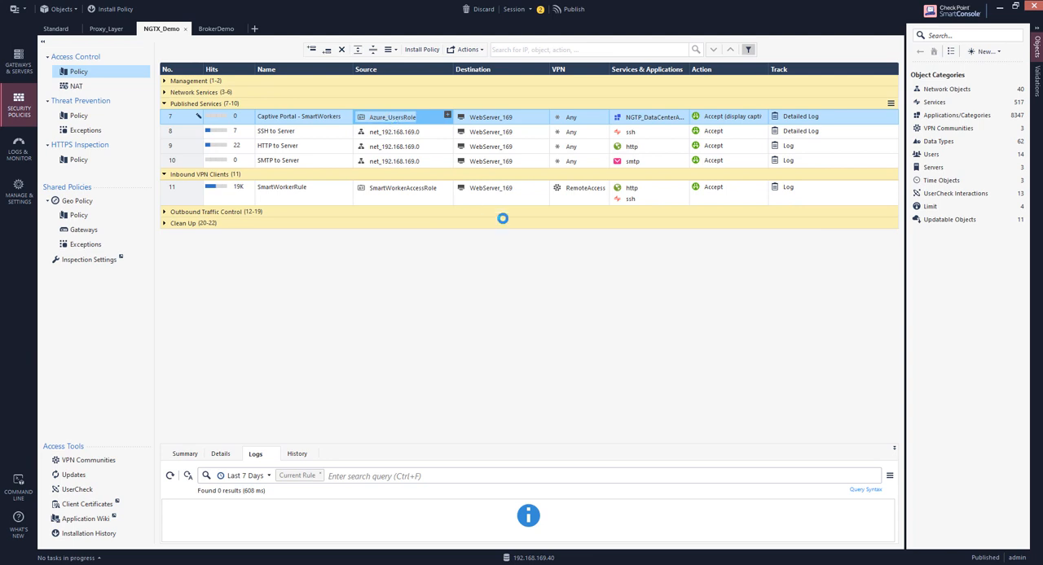
Step: Review Azure_UsersRole's Users page from the rule and cancel without changes
double_click(391, 117)
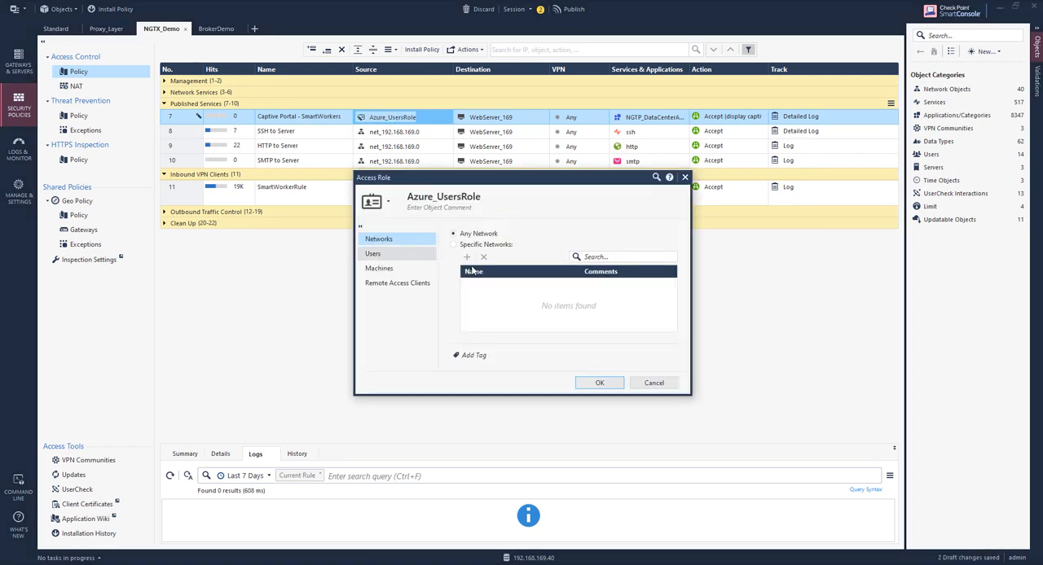
click(371, 254)
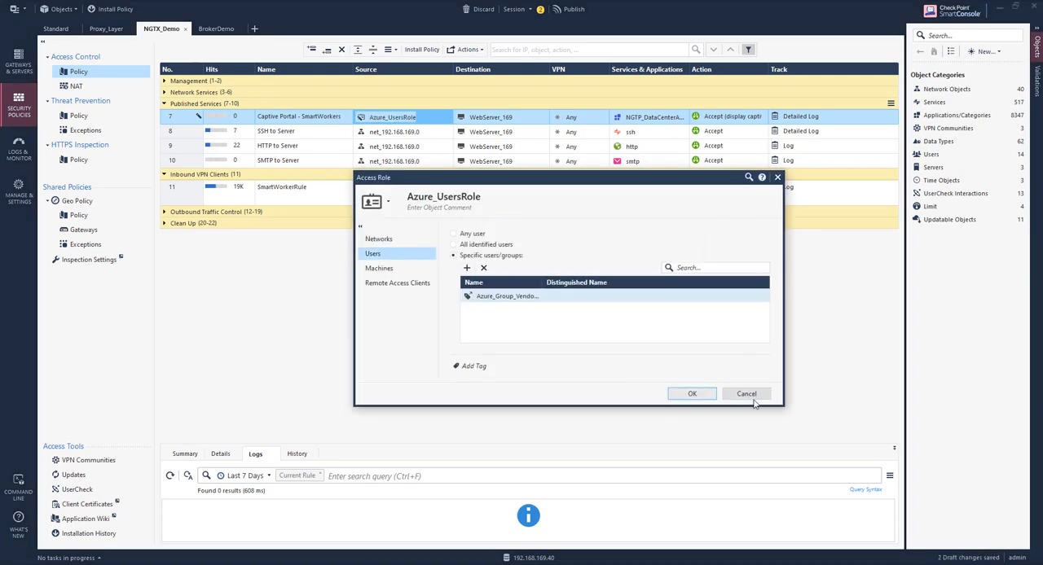
click(690, 394)
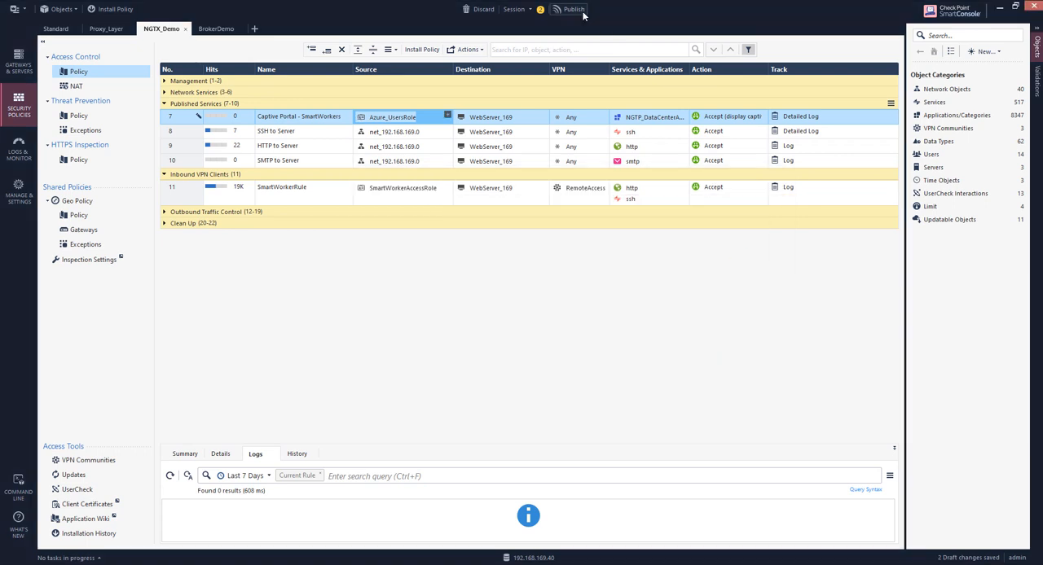
mouse_move(573, 10)
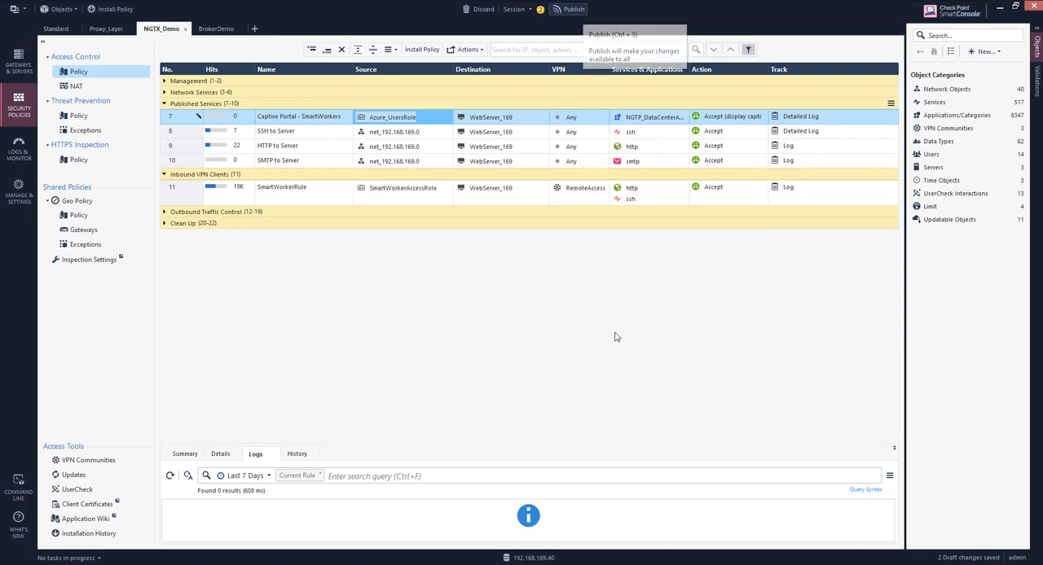
mouse_move(579, 365)
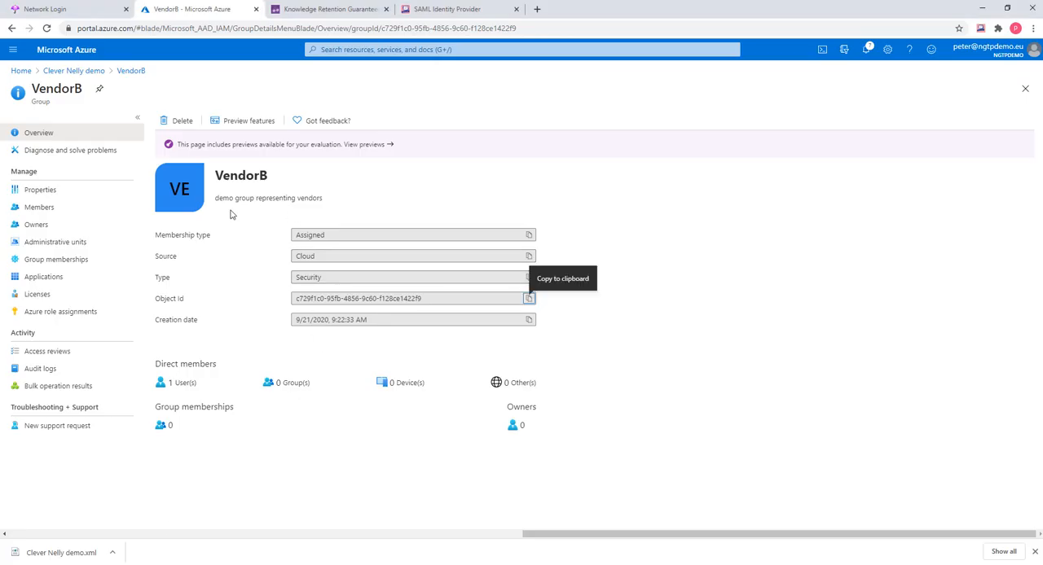
mouse_move(39, 207)
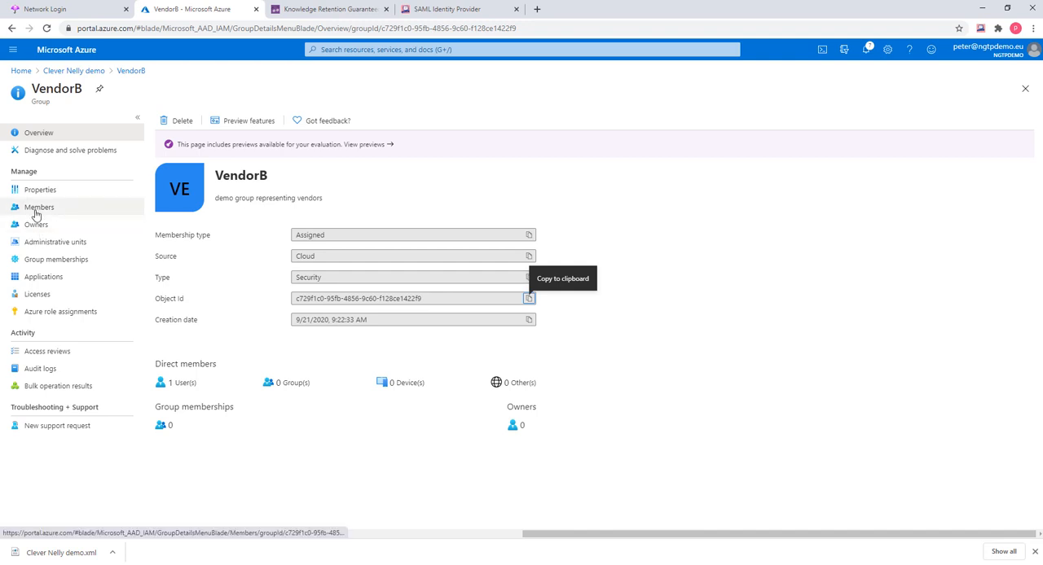
click(39, 207)
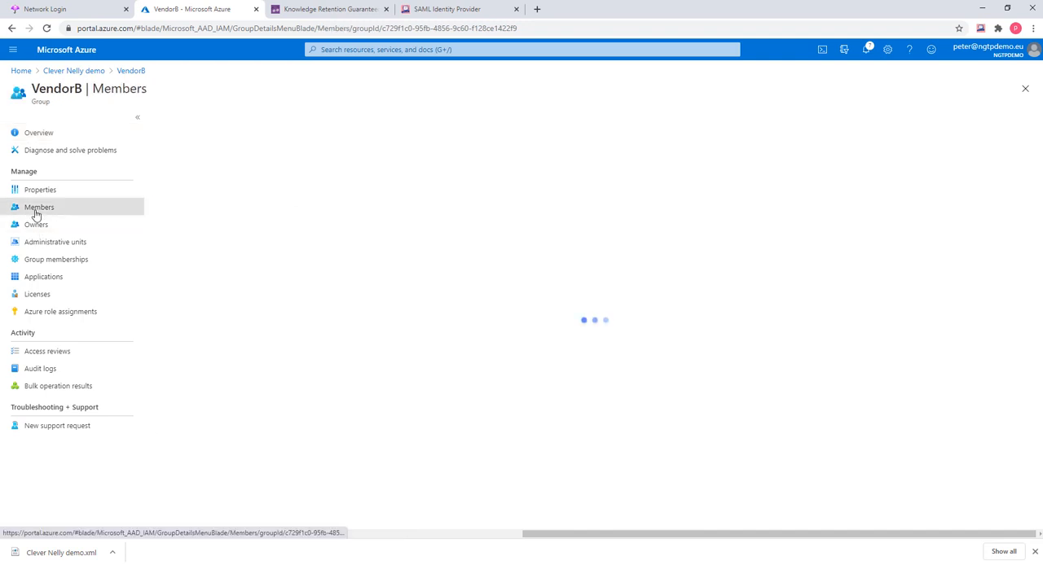
click(39, 207)
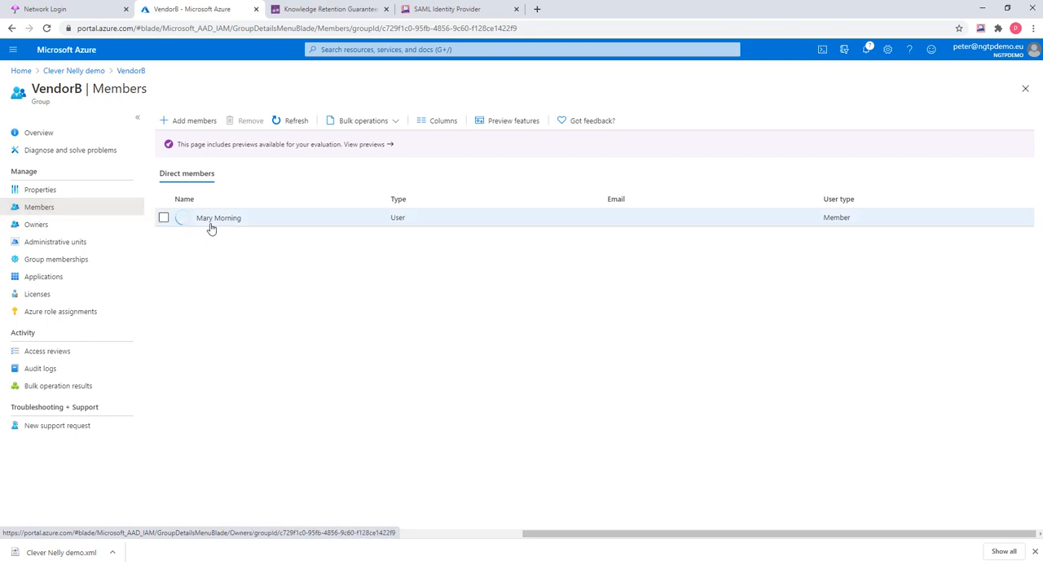
click(218, 219)
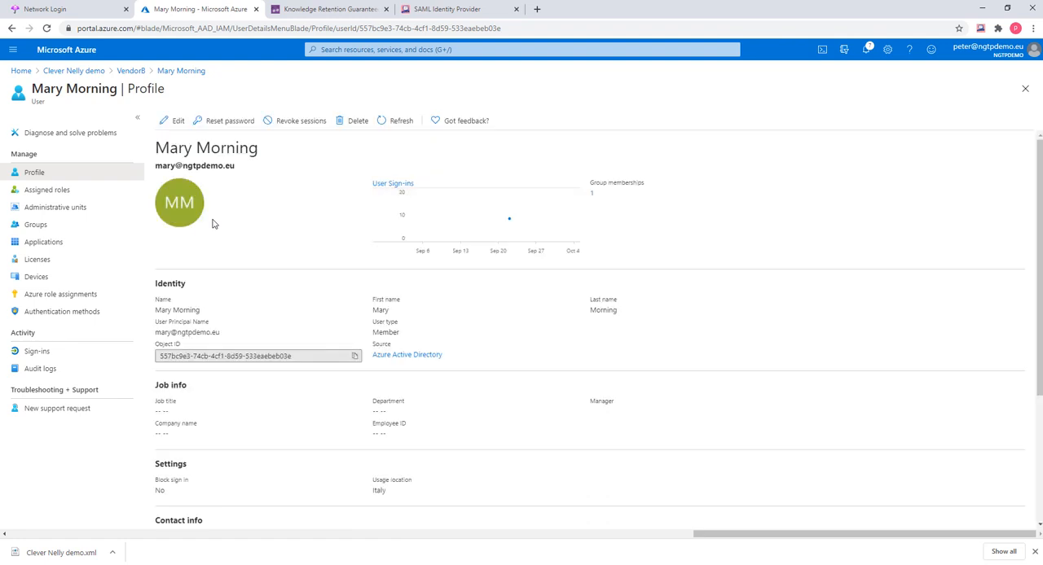
mouse_move(159, 176)
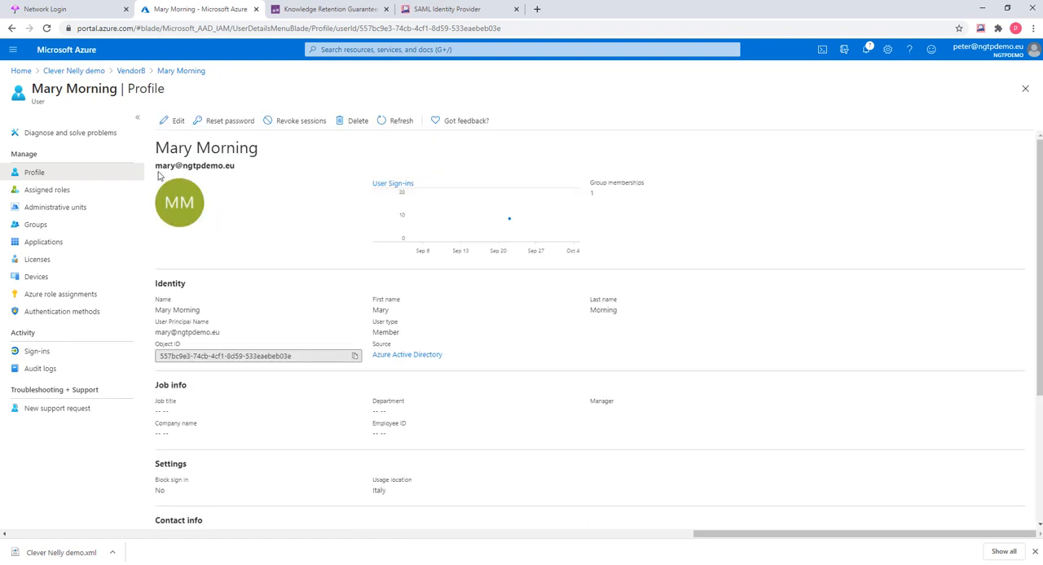
mouse_move(248, 178)
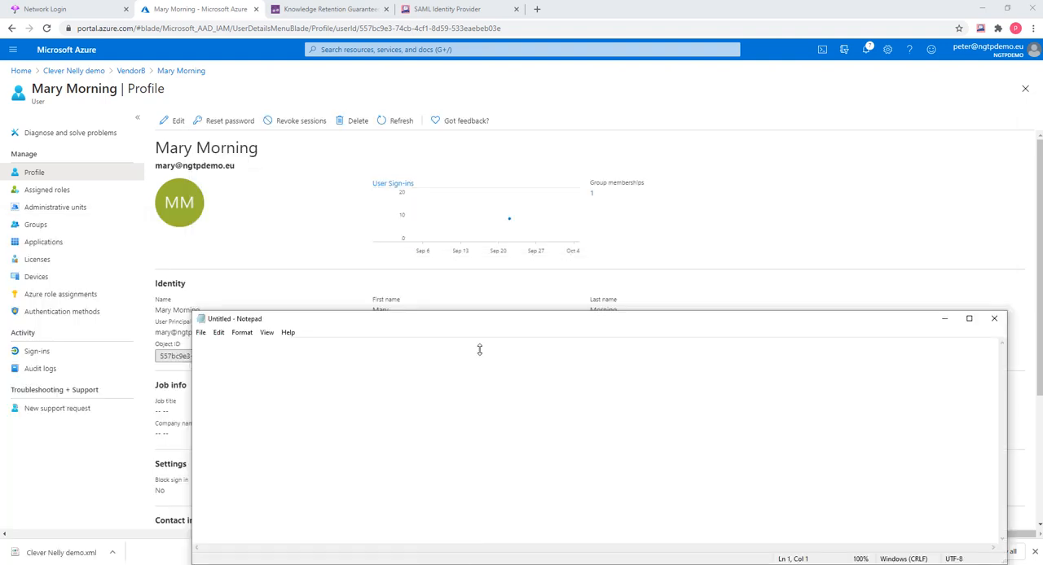
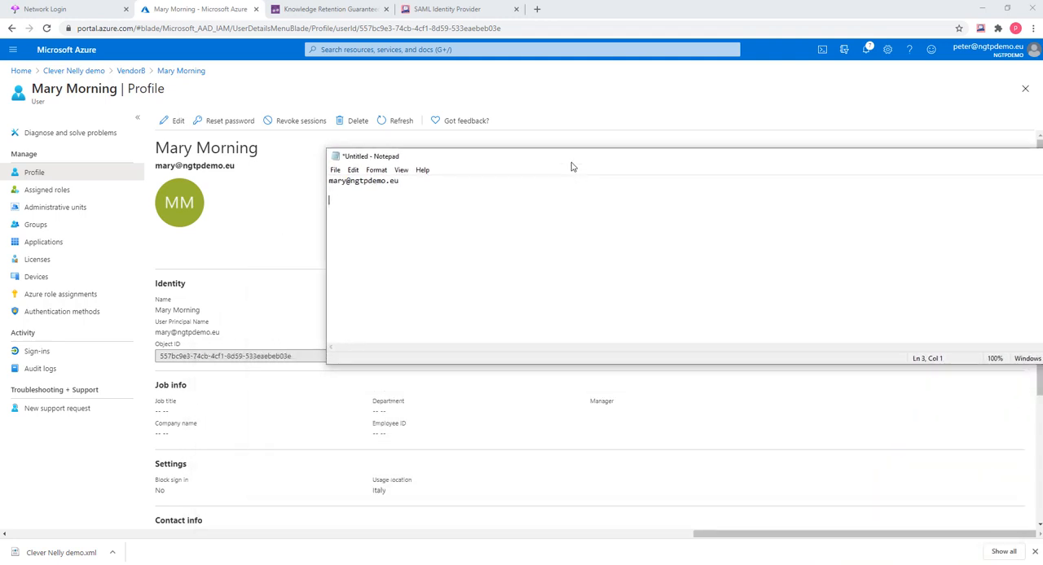
mouse_move(256, 209)
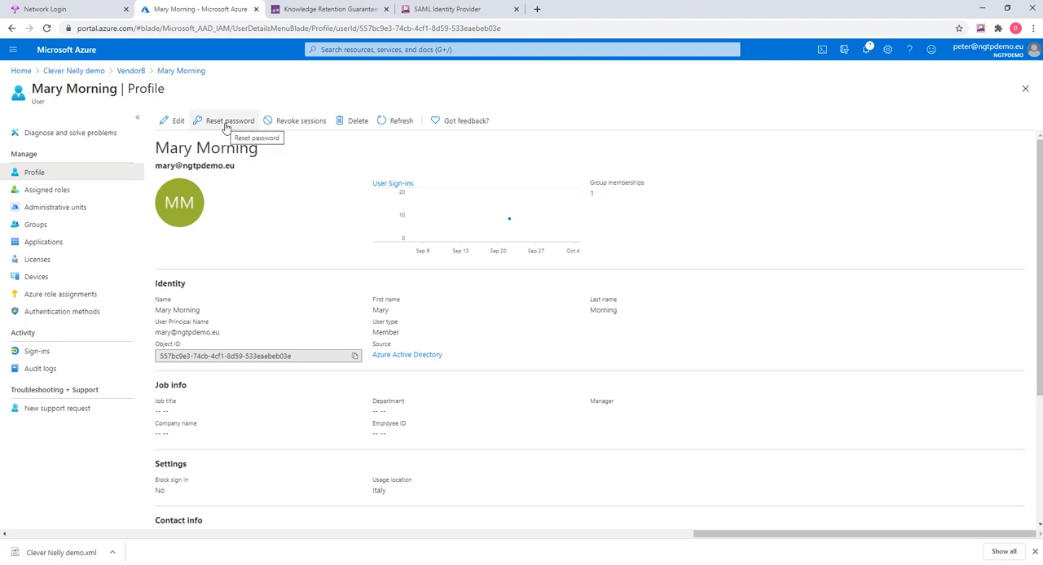
click(228, 120)
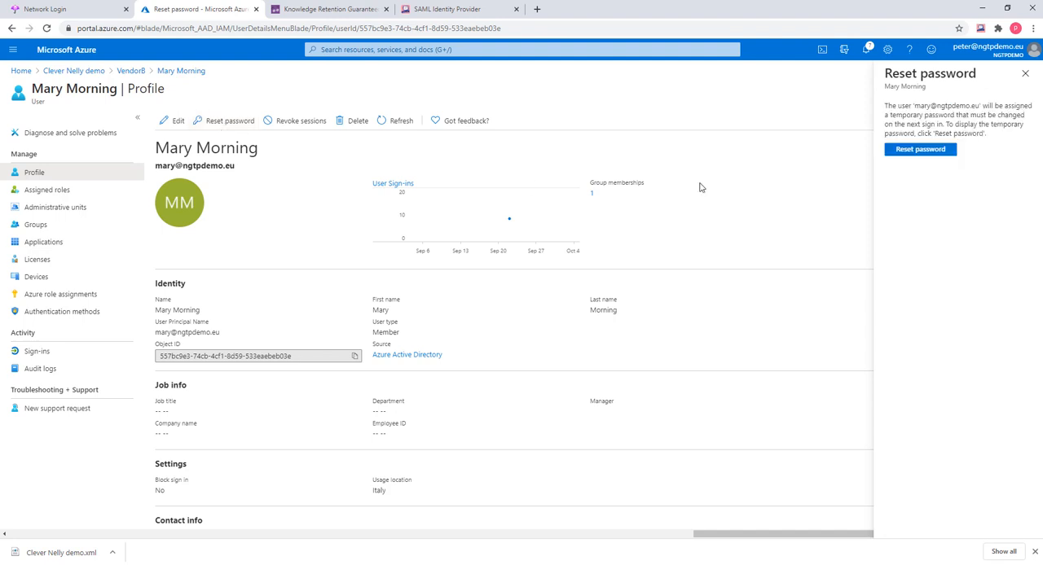
click(919, 150)
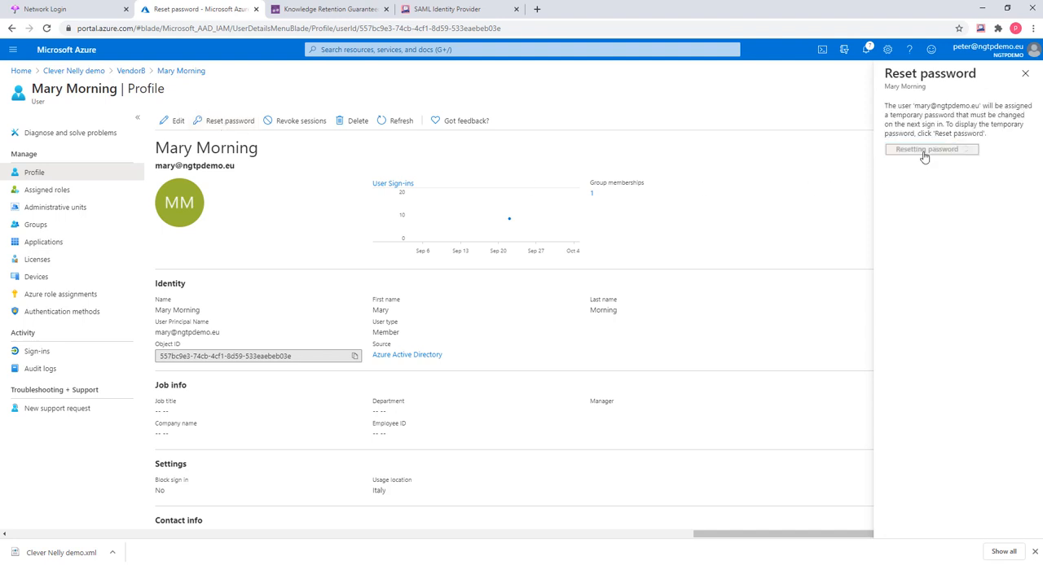
click(930, 150)
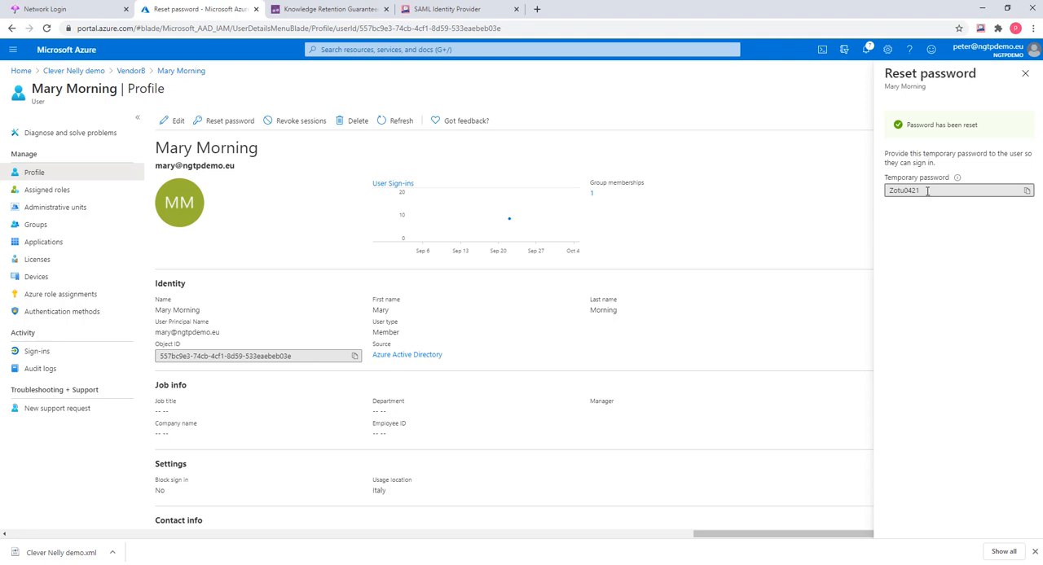
double_click(905, 189)
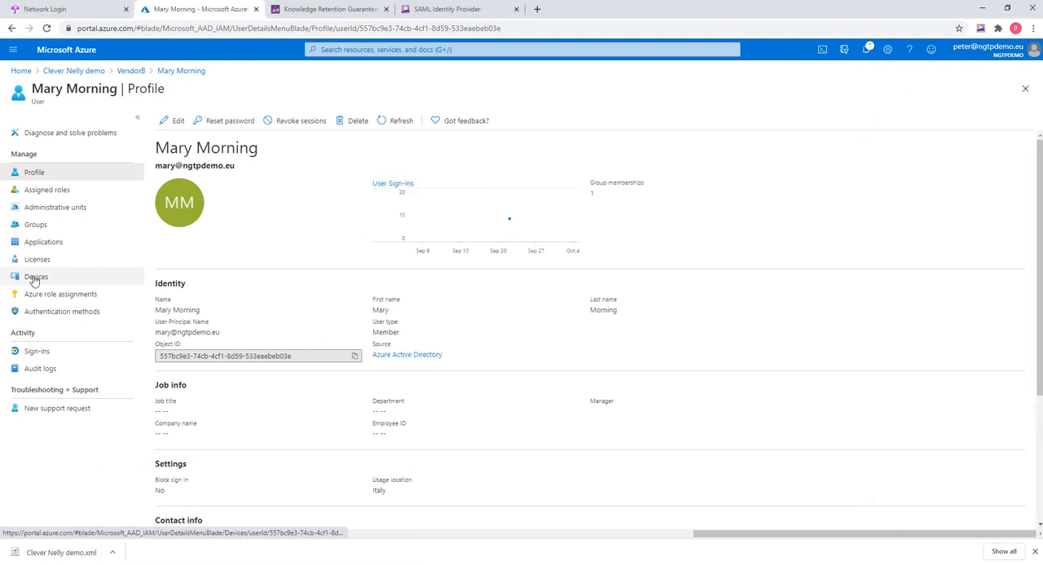
click(36, 277)
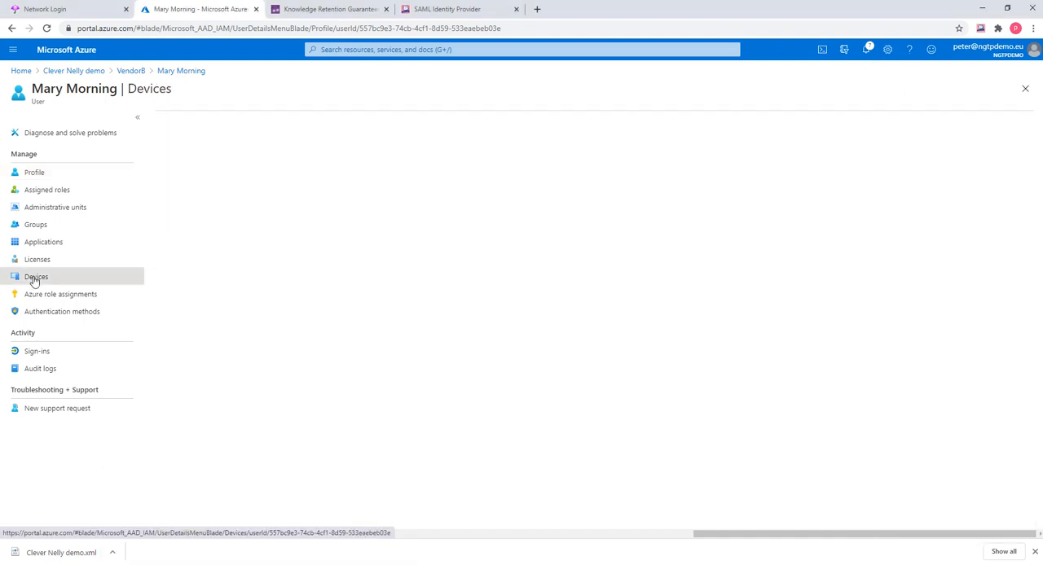
click(36, 277)
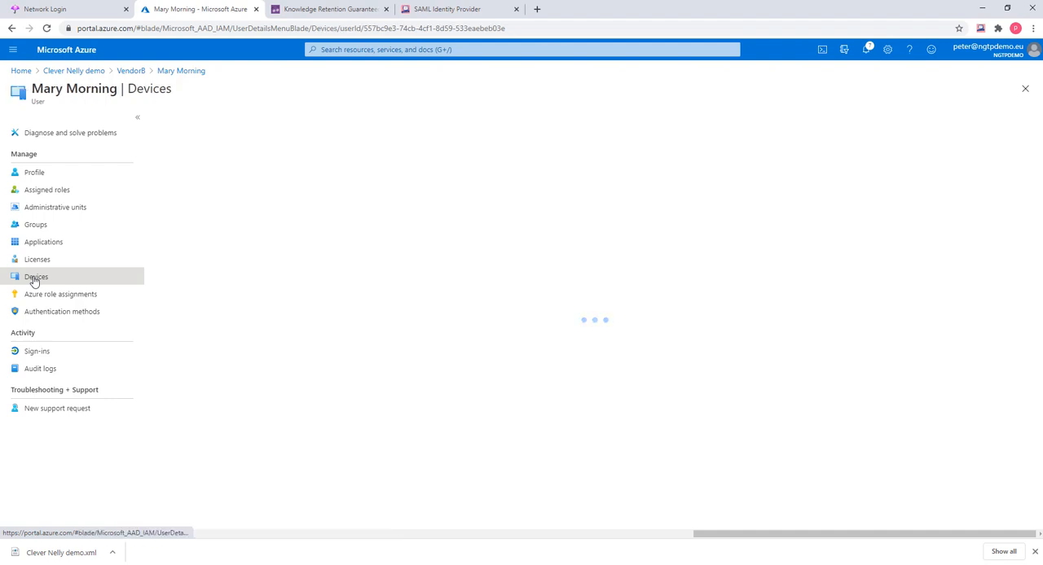
click(62, 311)
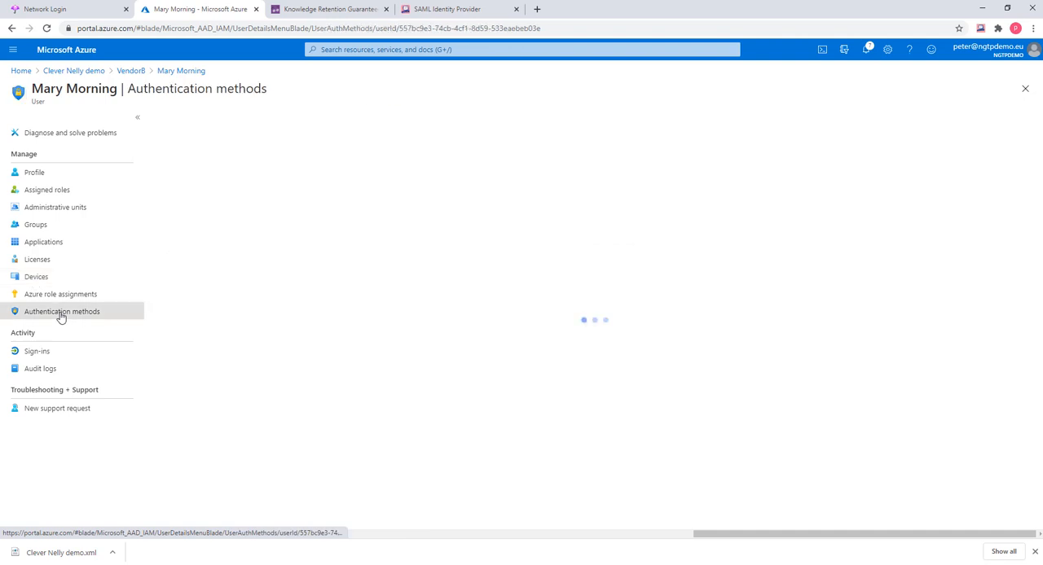
click(62, 311)
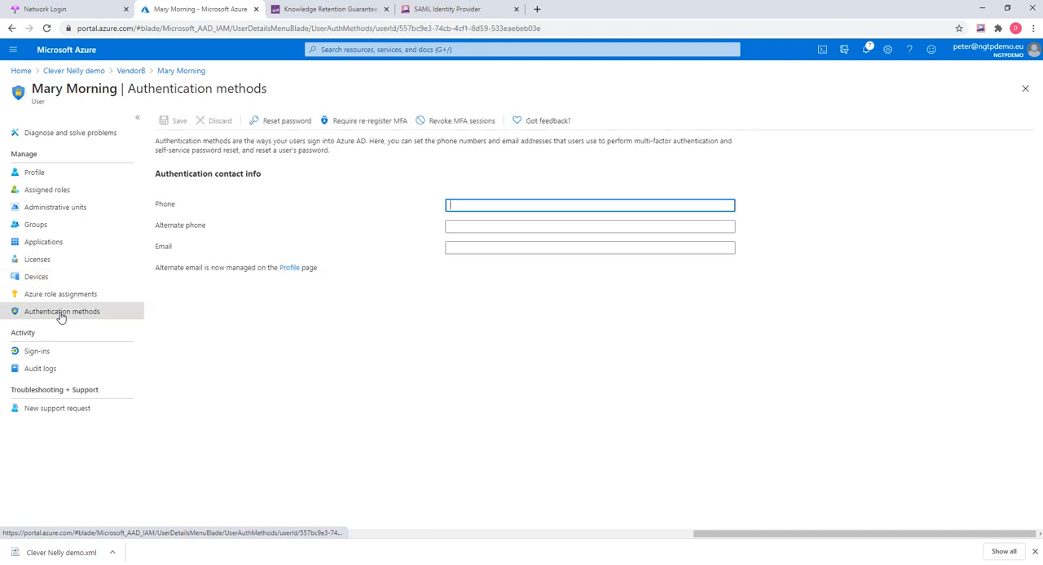
mouse_move(255, 216)
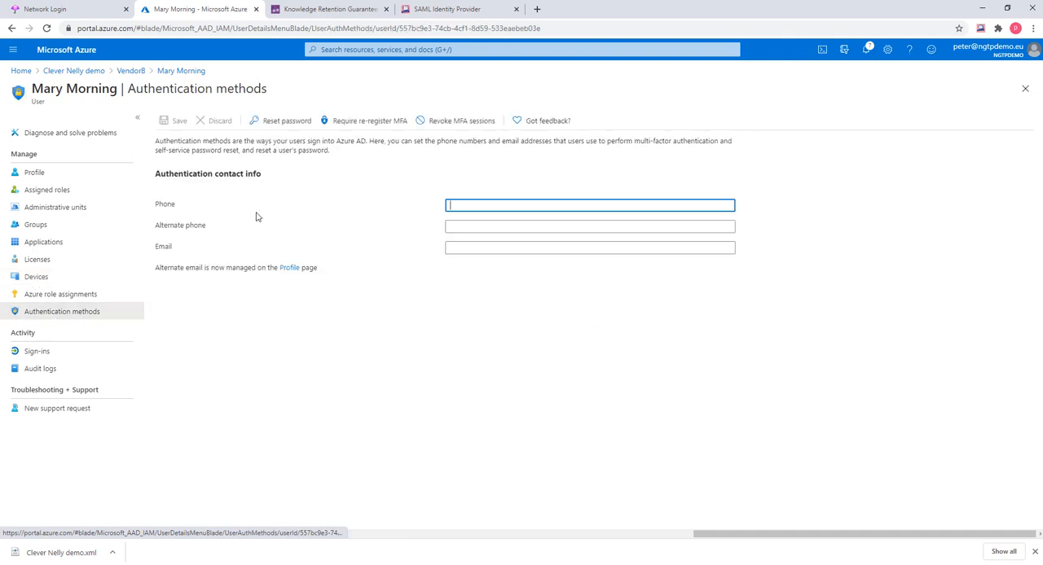
mouse_move(356, 121)
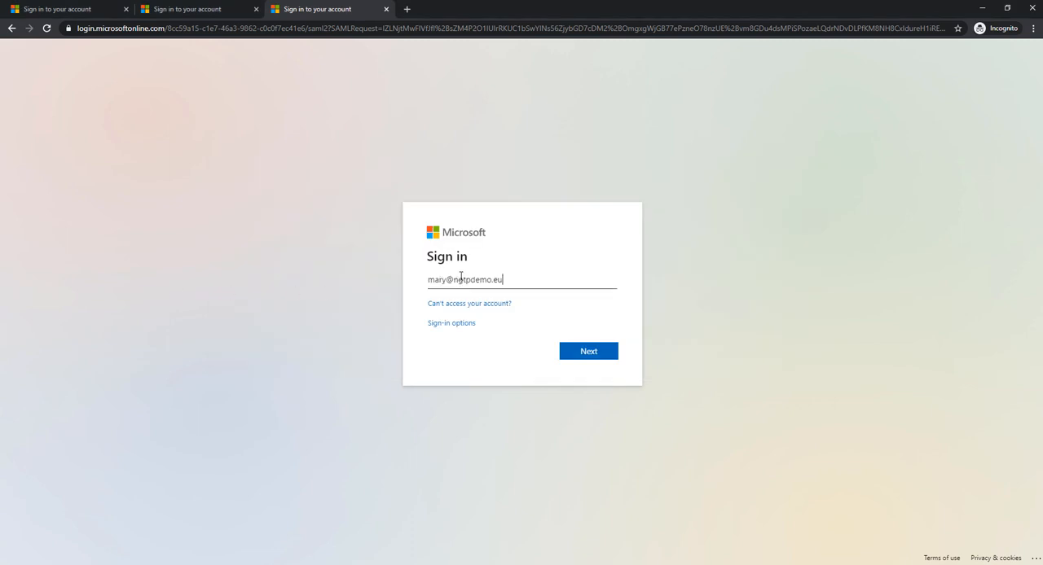
click(589, 352)
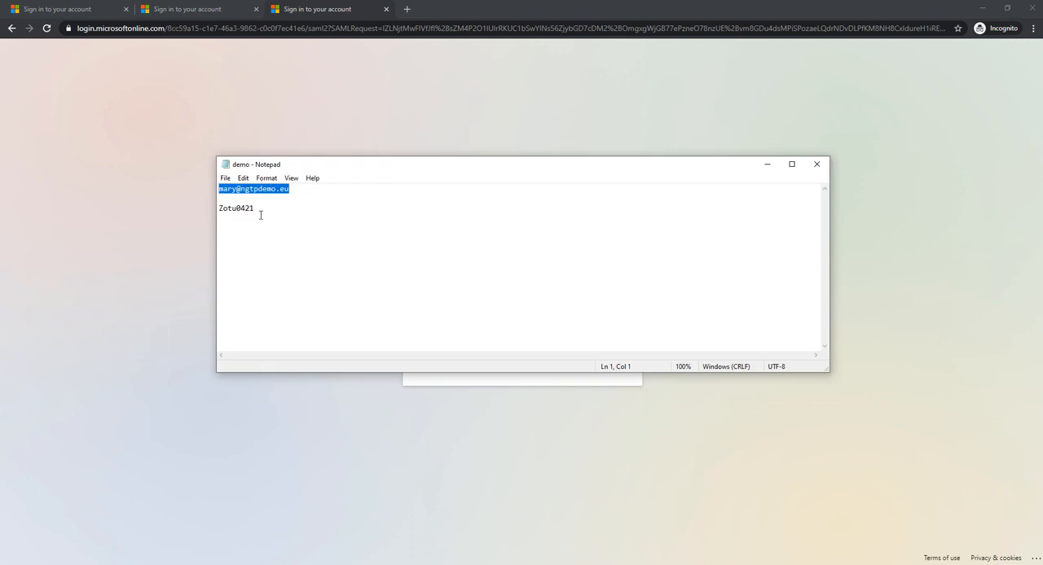
double_click(234, 209)
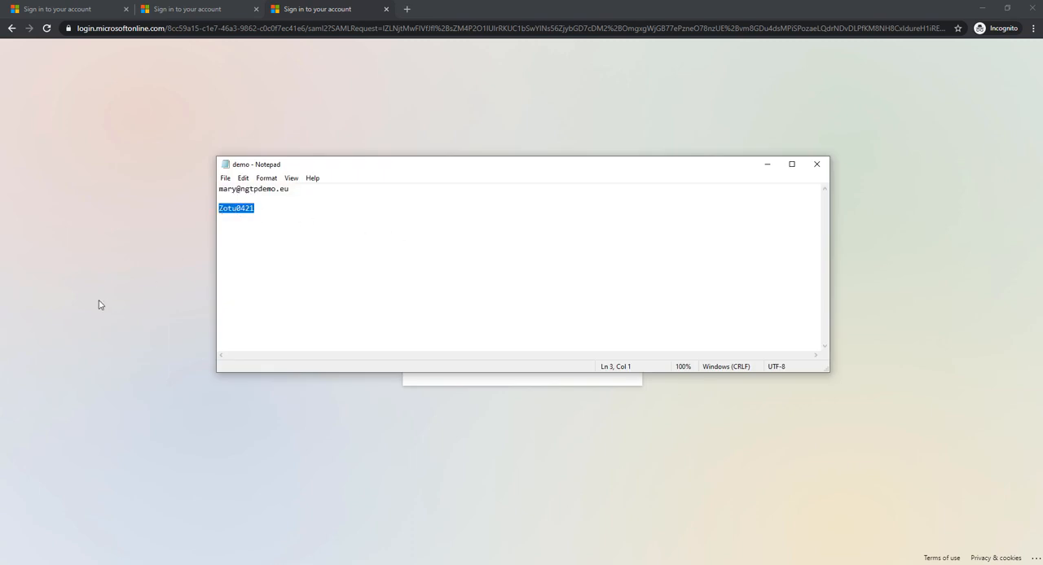
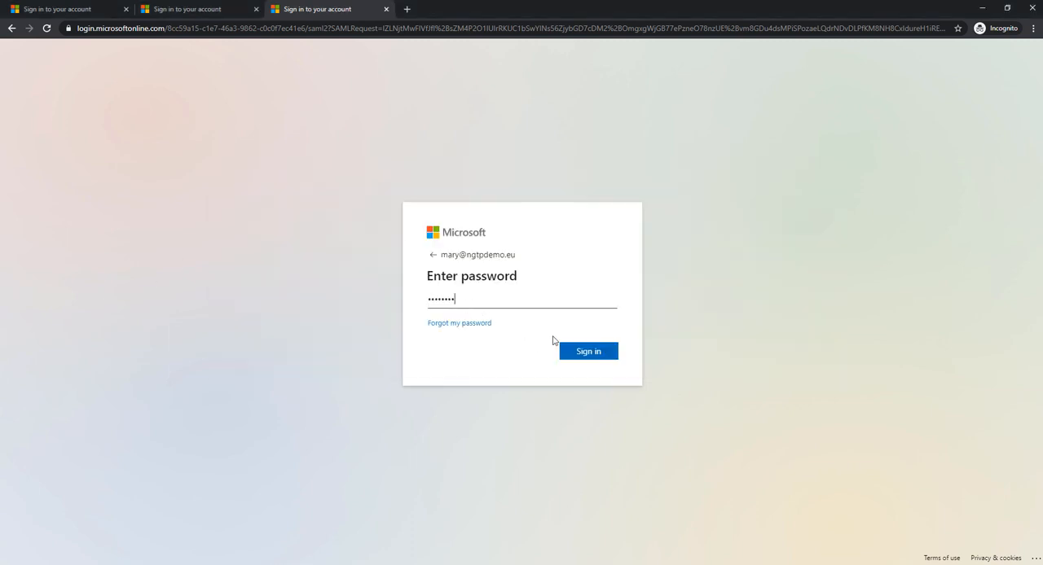
click(588, 352)
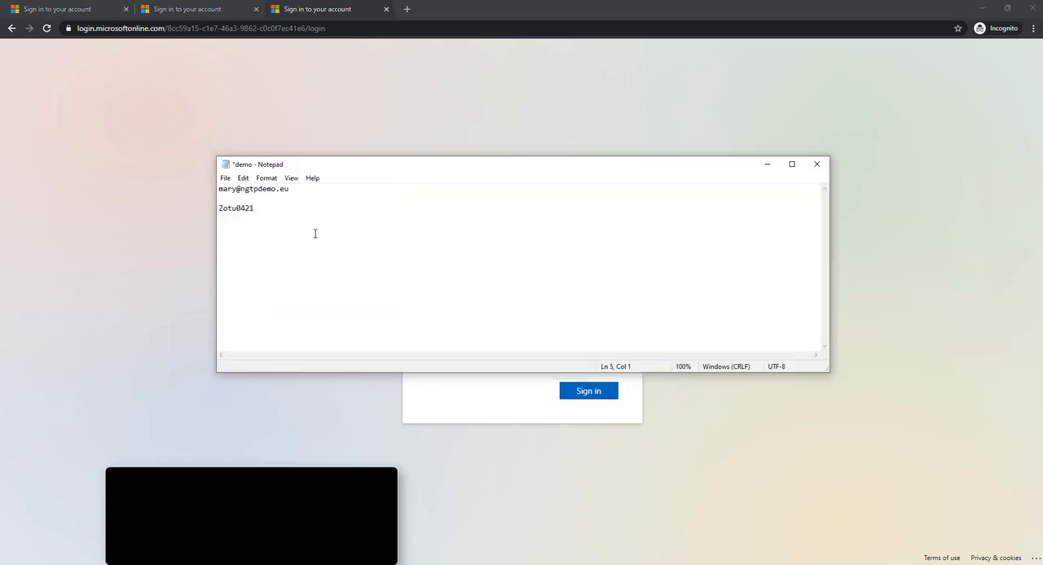
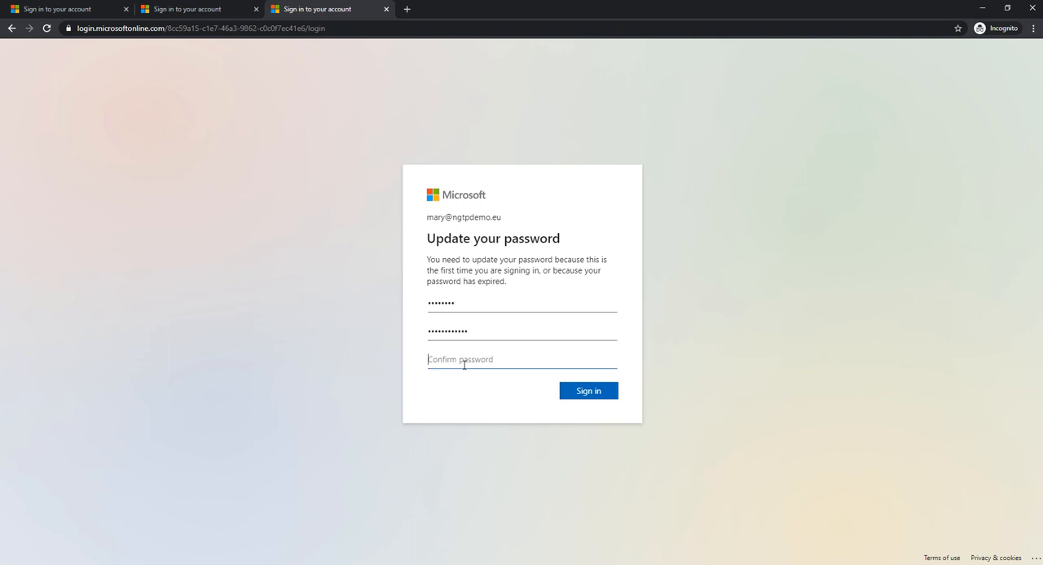
Step: Replace the temporary password with a new permanent password and submit it
click(588, 391)
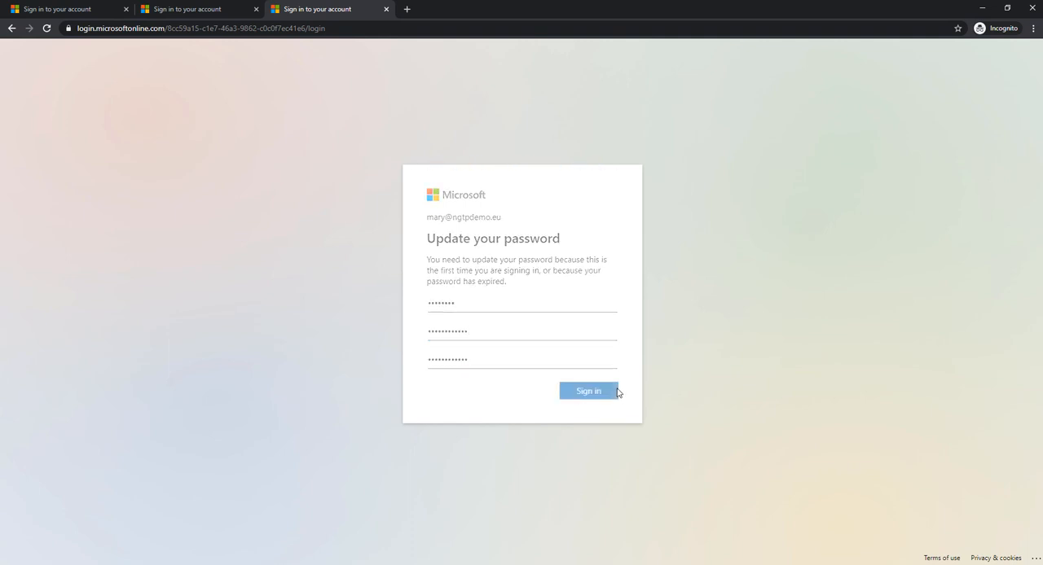
click(588, 391)
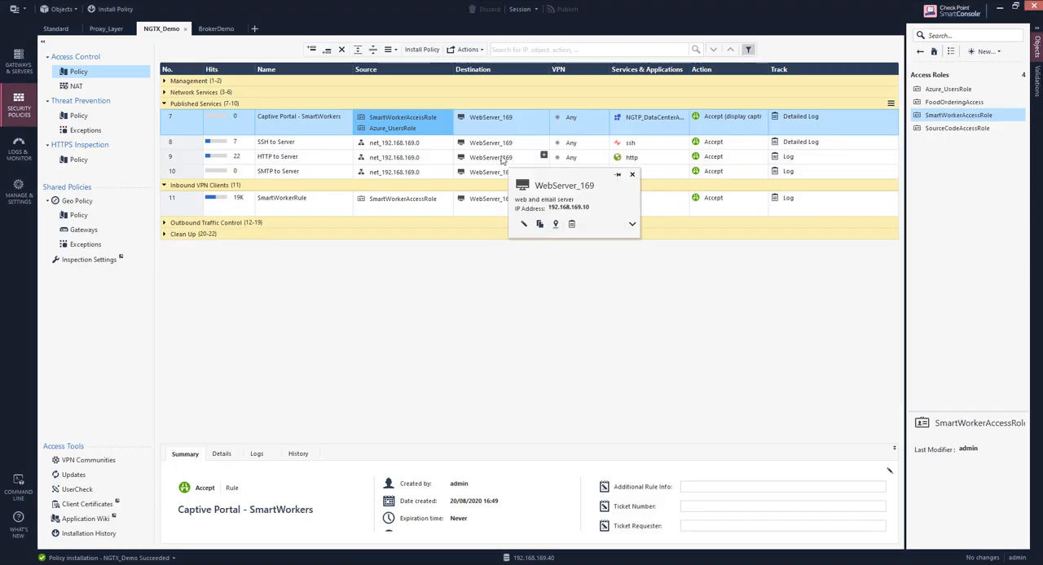
Step: View the successful Log In entry's identity details and select its Source User Group identifier
click(18, 155)
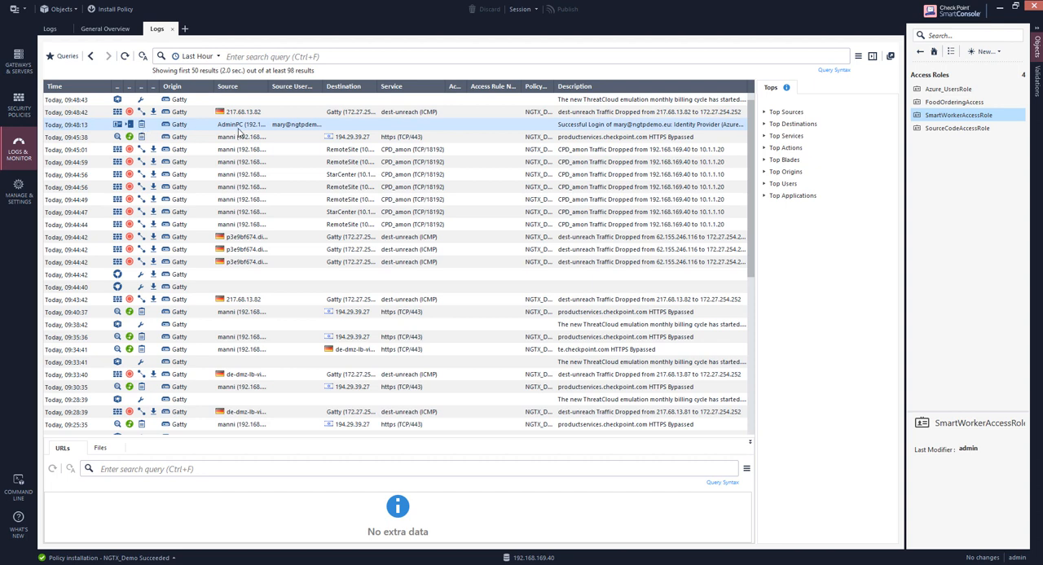
double_click(244, 124)
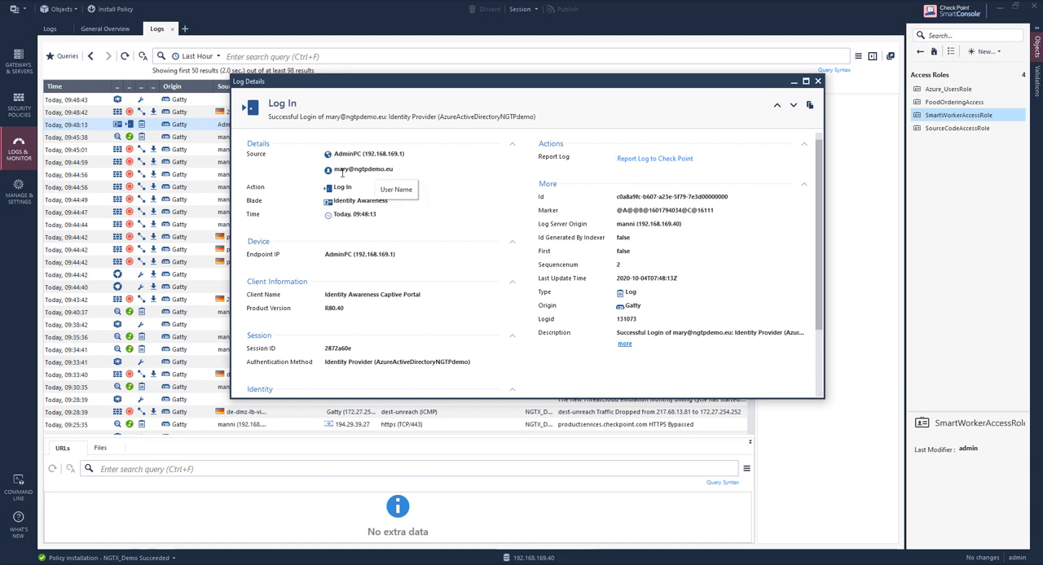
mouse_move(355, 394)
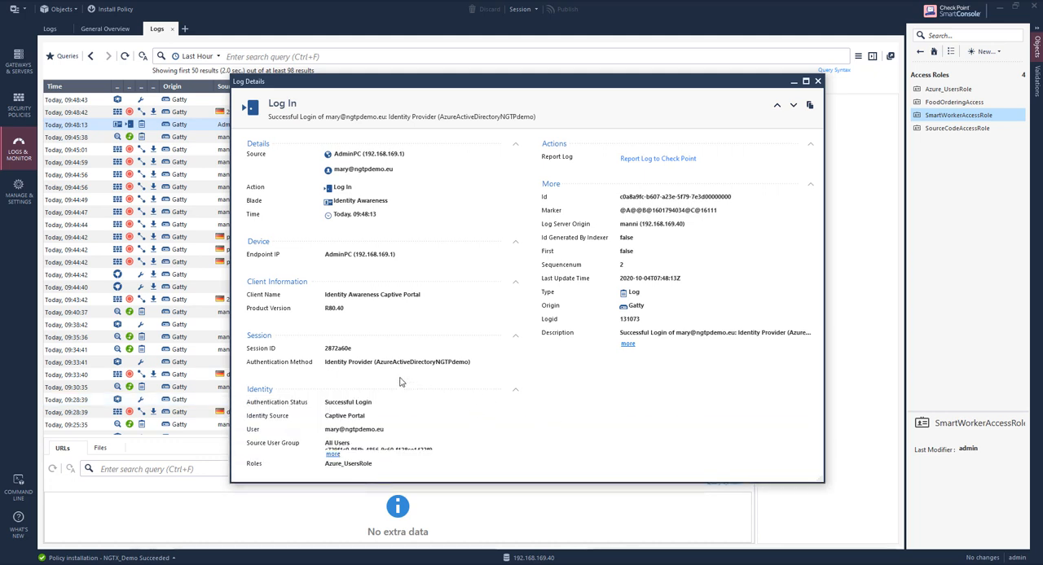
click(333, 455)
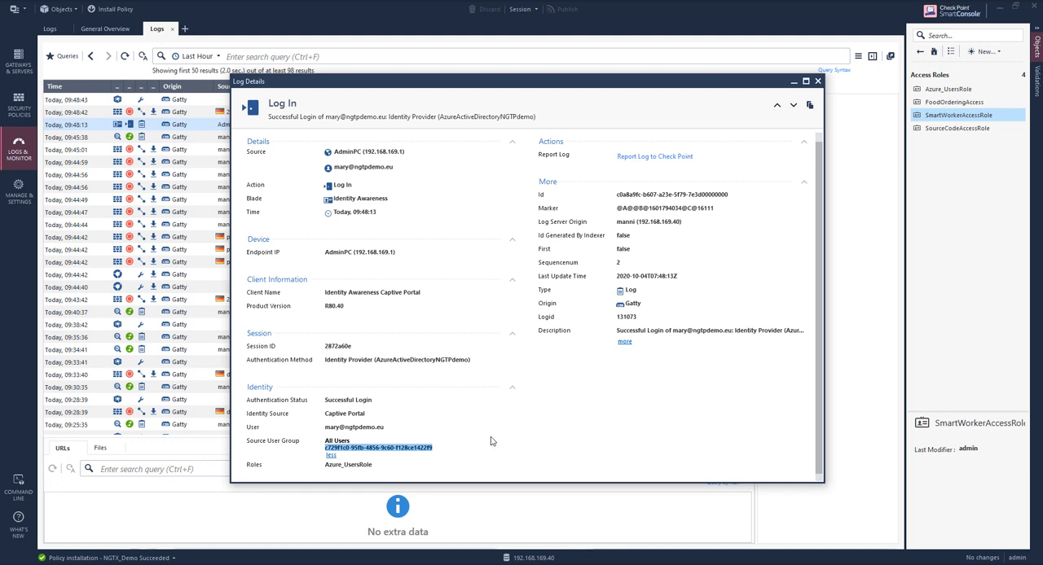
mouse_move(487, 439)
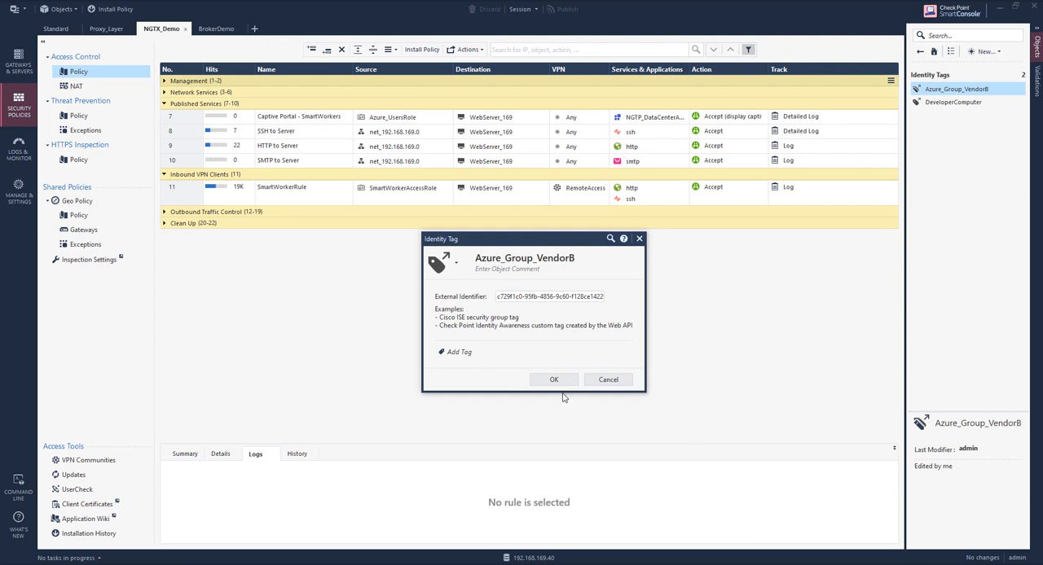
mouse_move(502, 310)
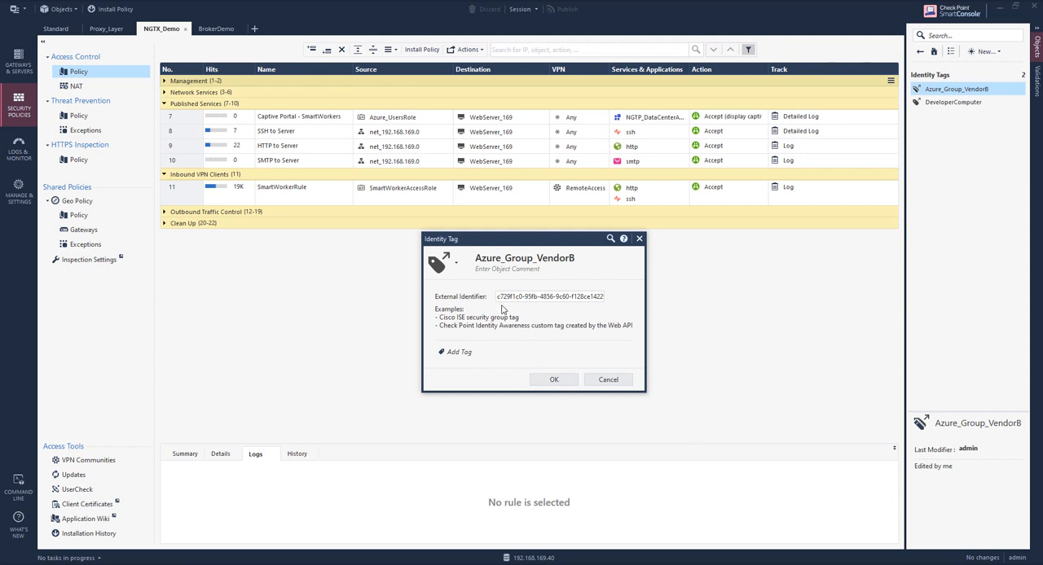